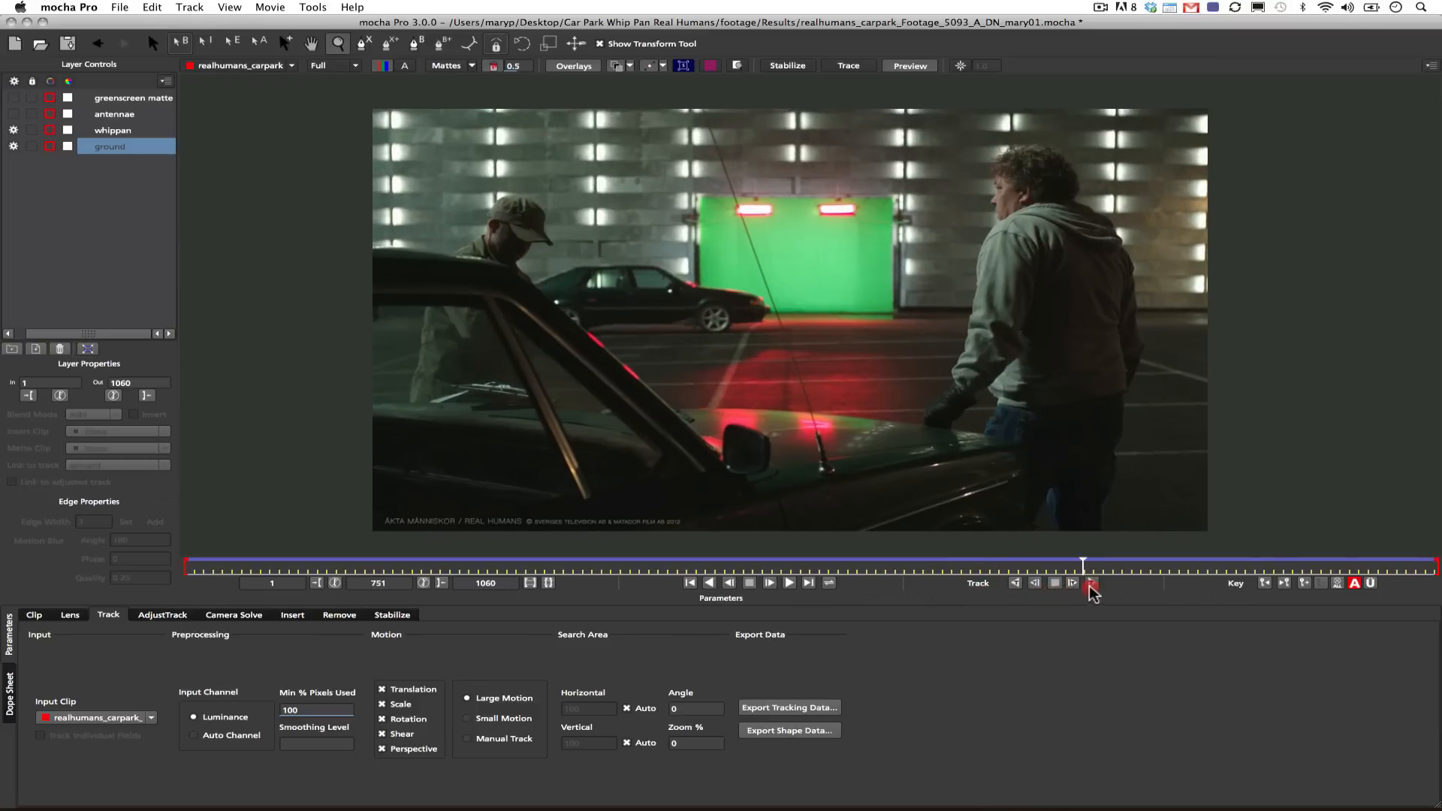
# Play the original car-park whip-pan source clip full screen in QuickTime Player.
pyautogui.click(1276, 583)
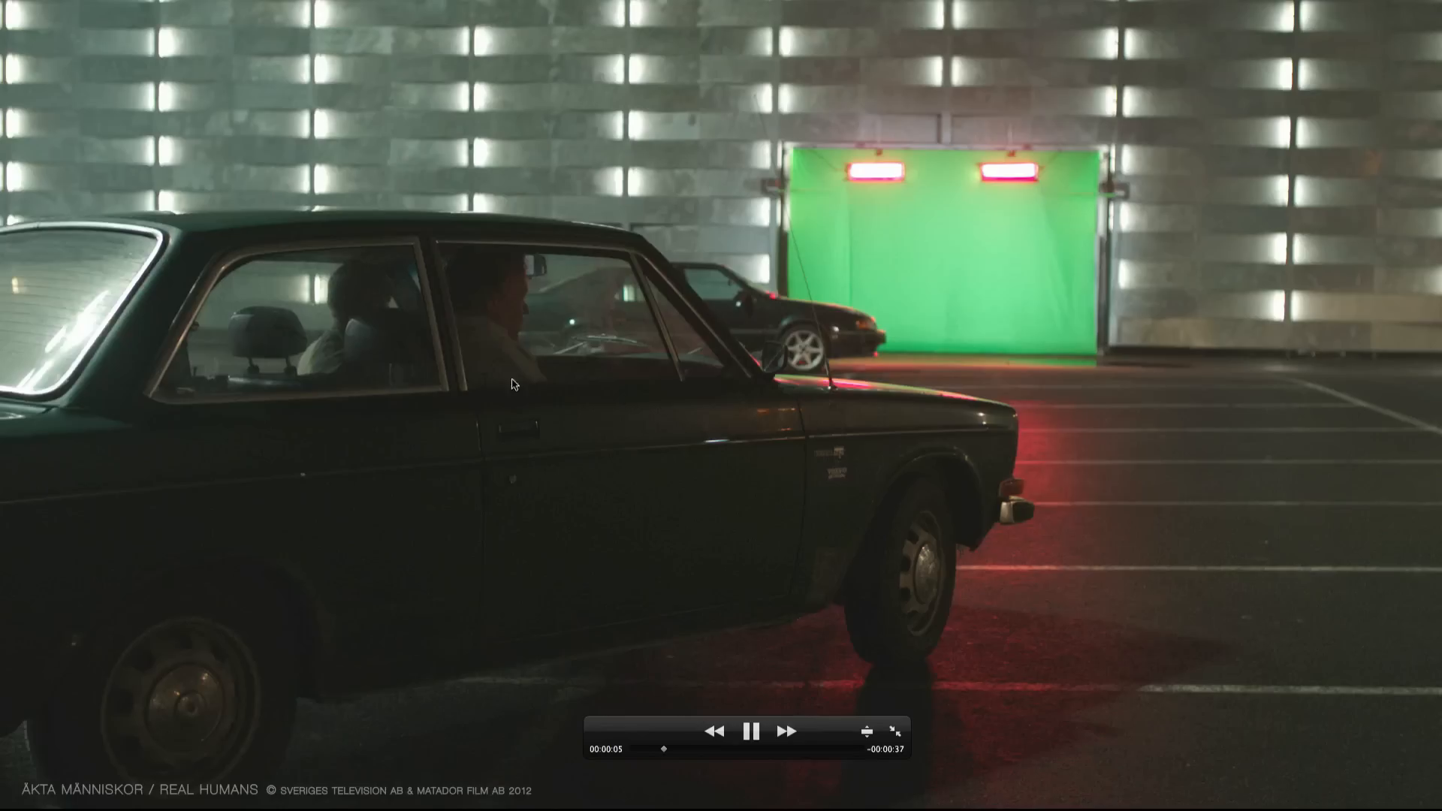
# Play and then pause the whip-pan clip in QuickTime Player.
pyautogui.click(751, 731)
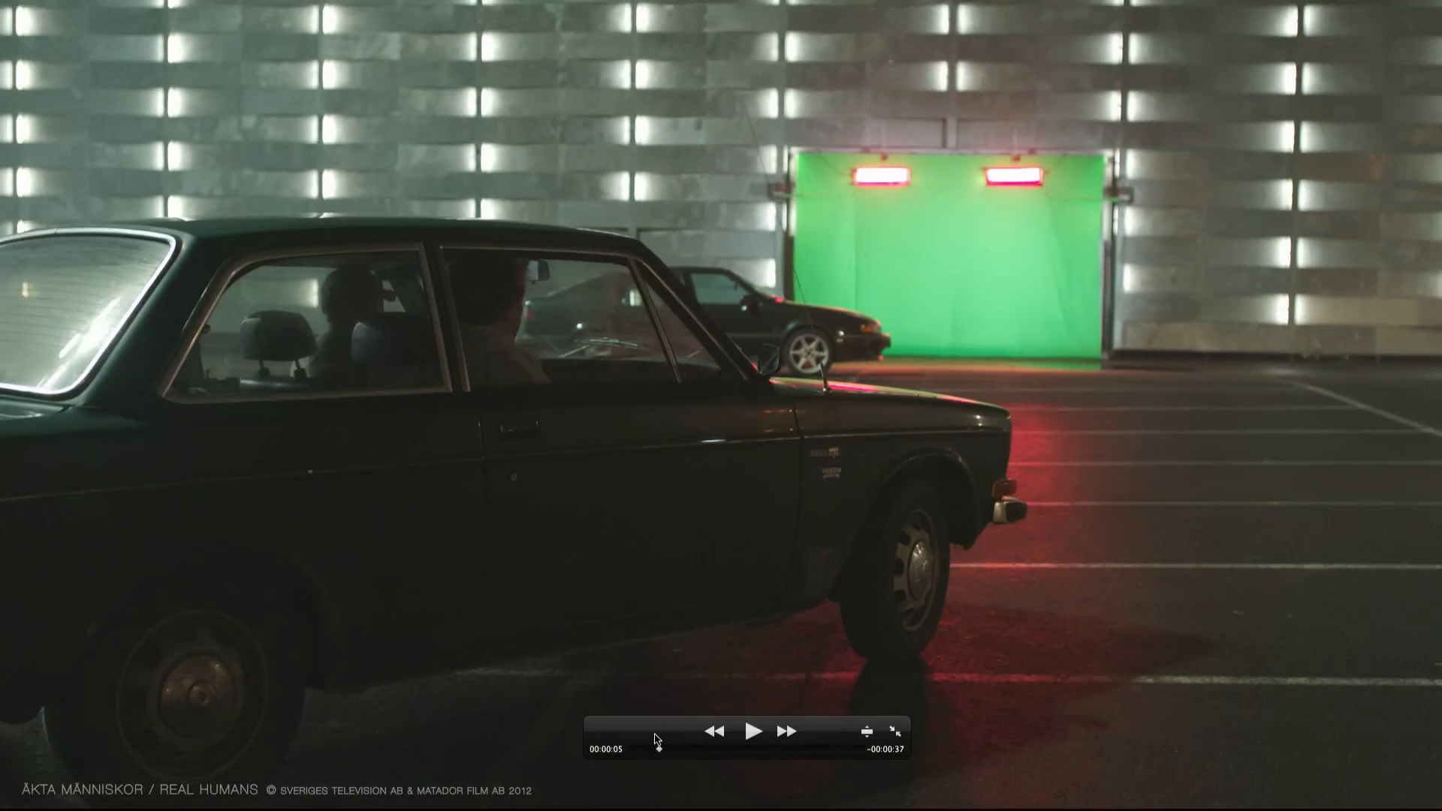
pyautogui.click(753, 730)
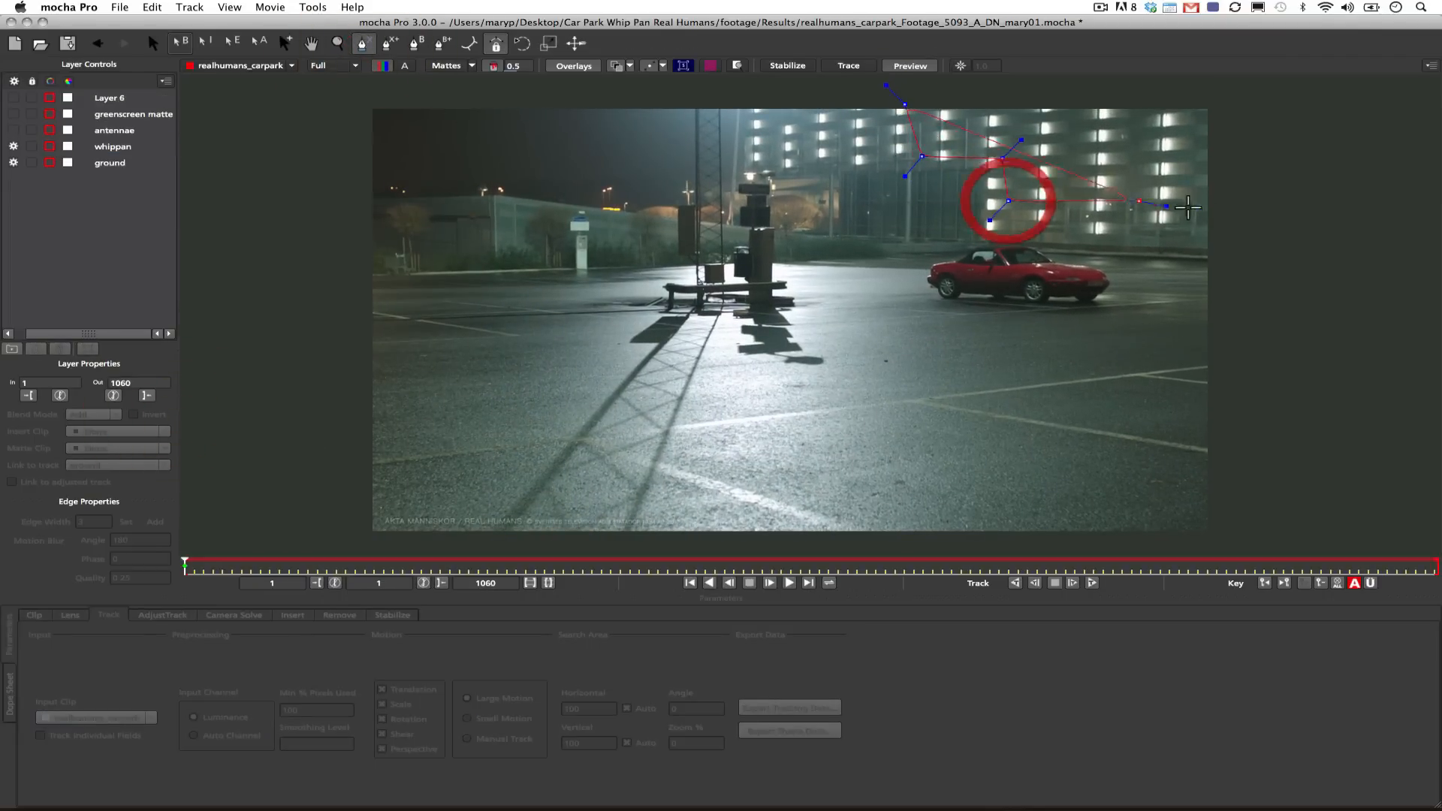
# Close the building shape, then track the ground shape forward through the clip.
pyautogui.click(107, 98)
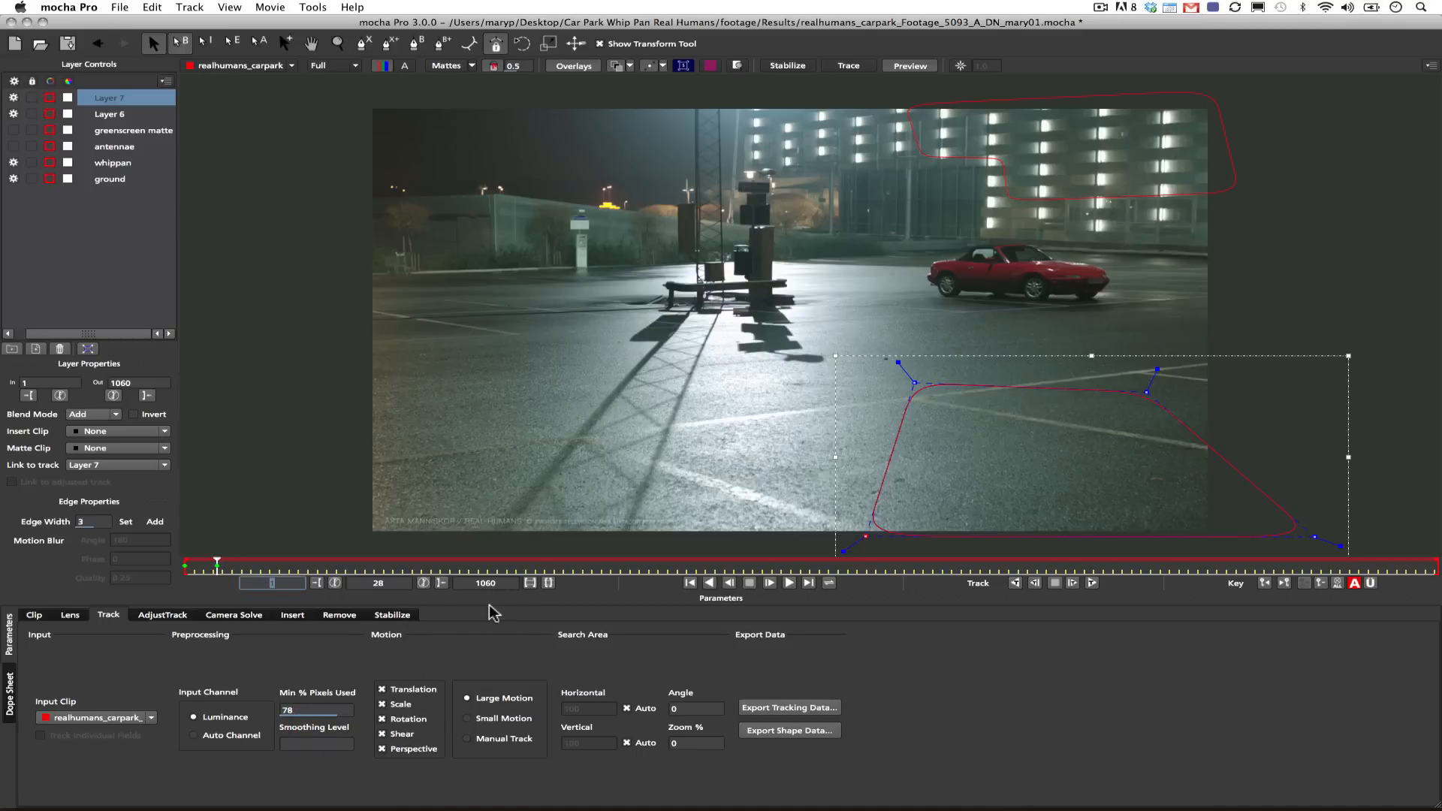
pyautogui.moveTo(419, 518)
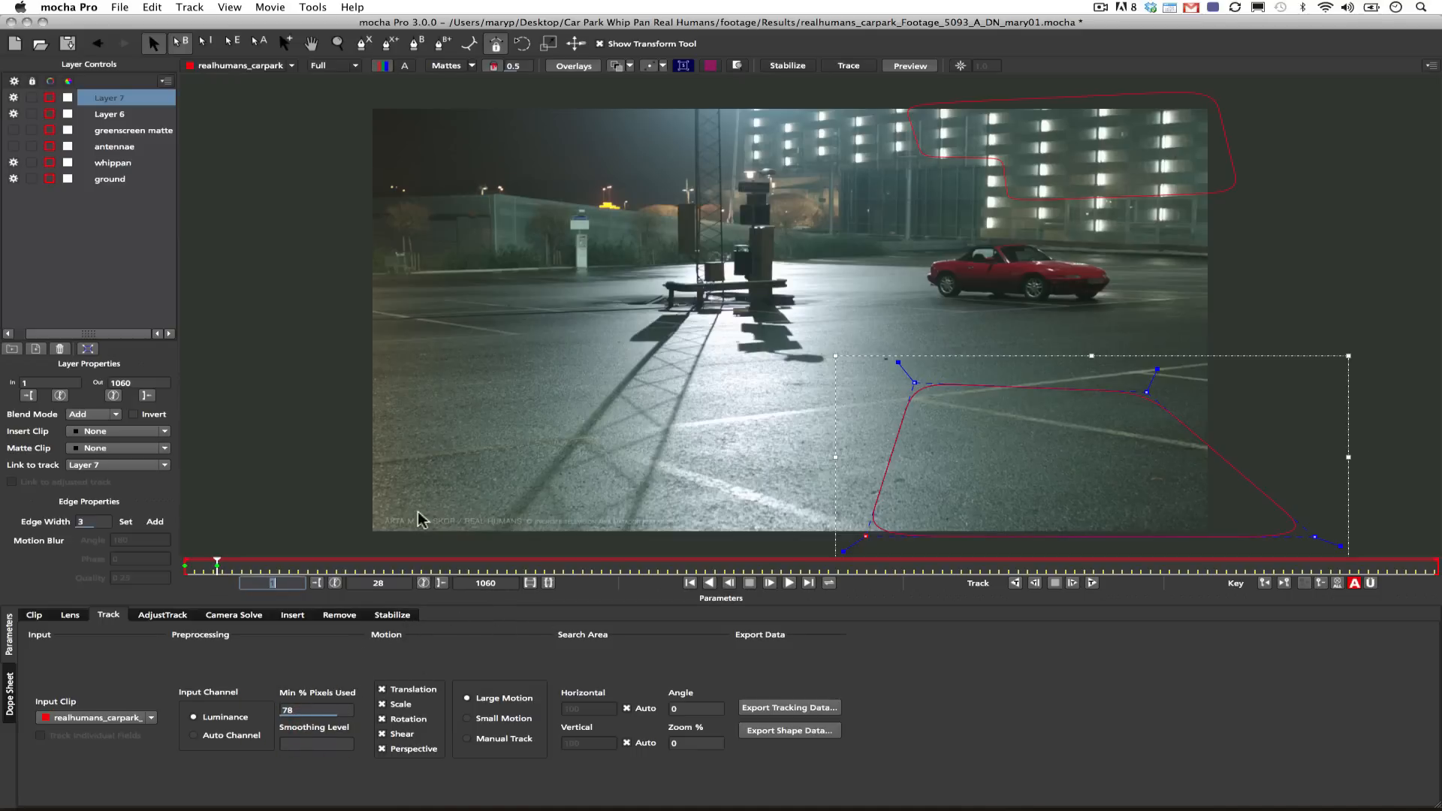
pyautogui.moveTo(488, 632)
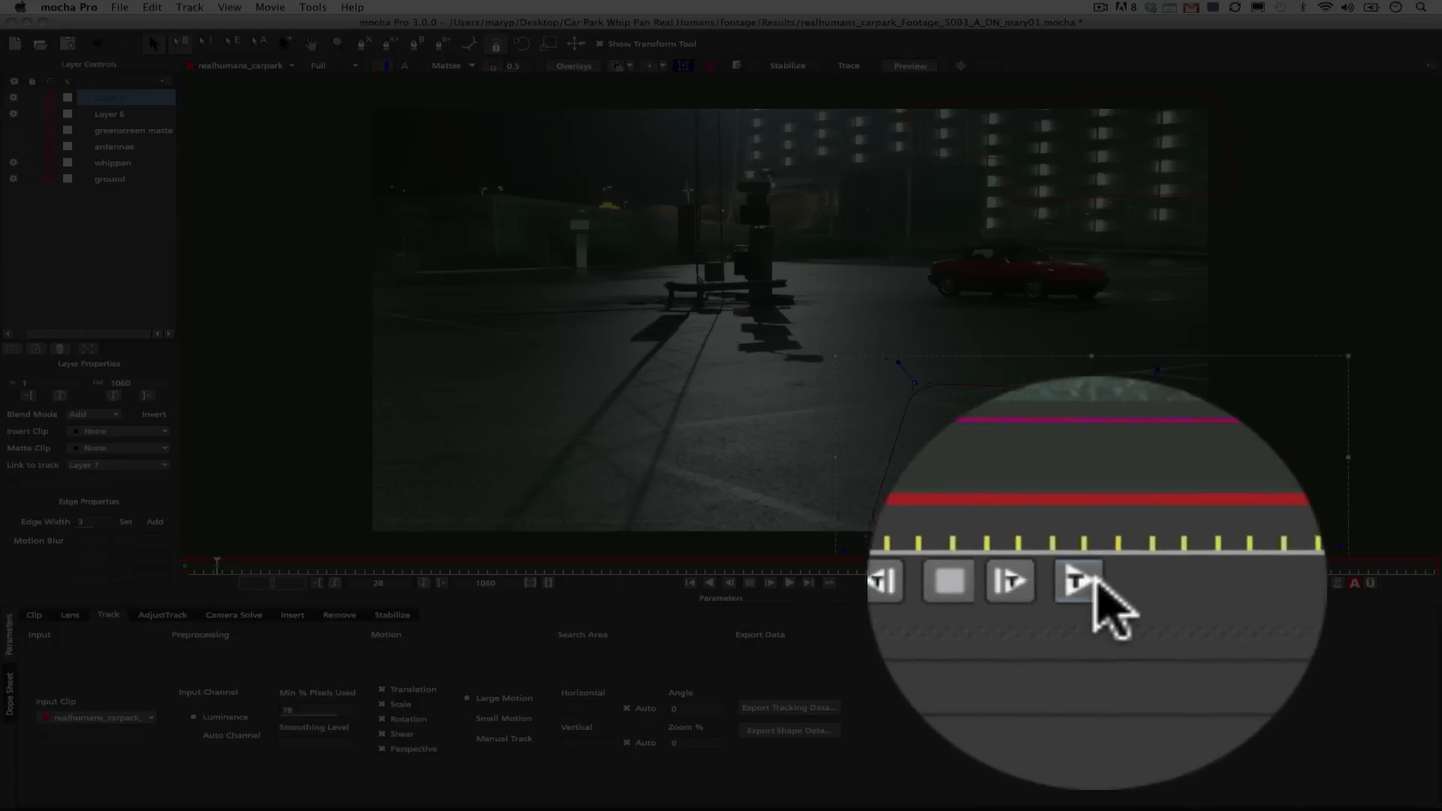
pyautogui.click(1081, 579)
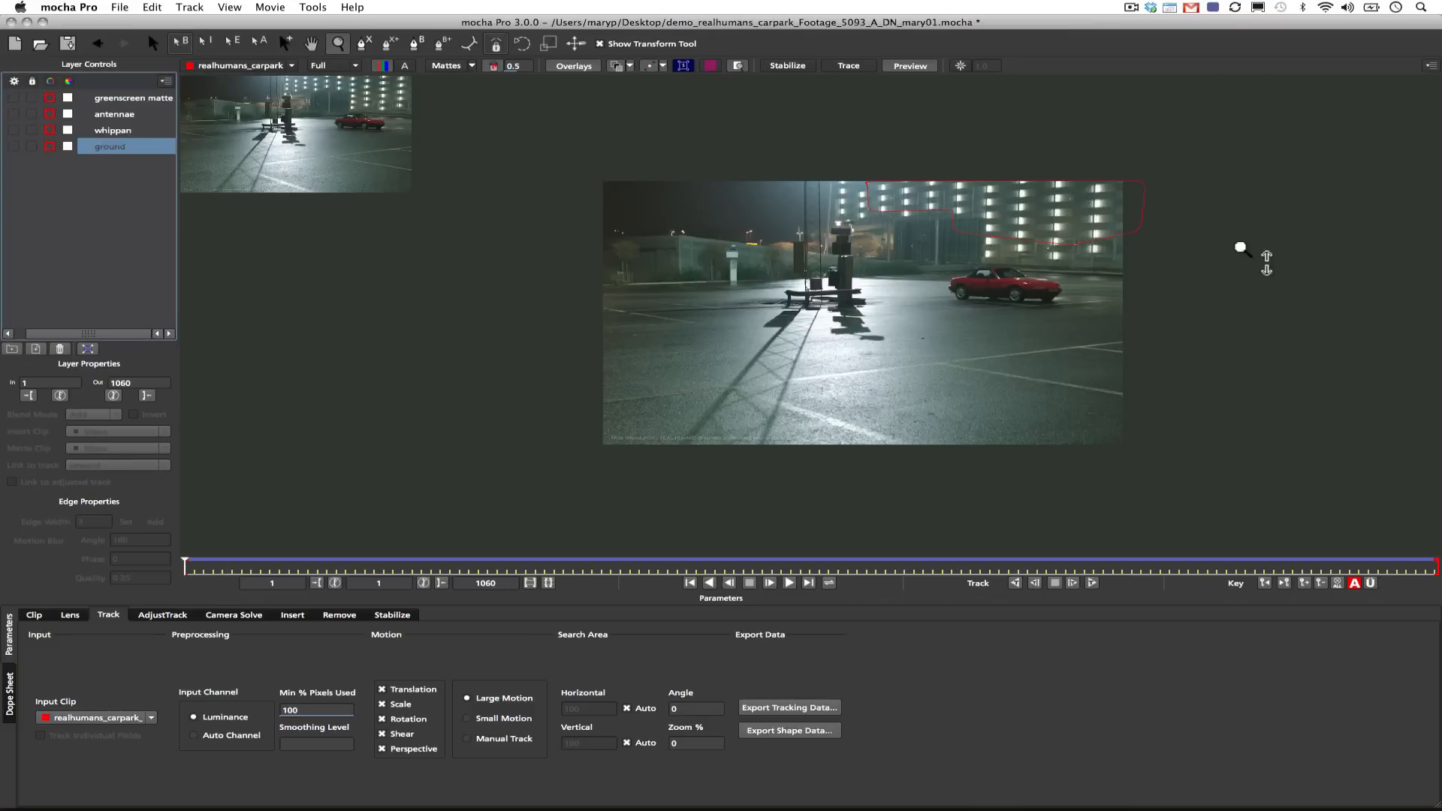
pyautogui.moveTo(869, 168)
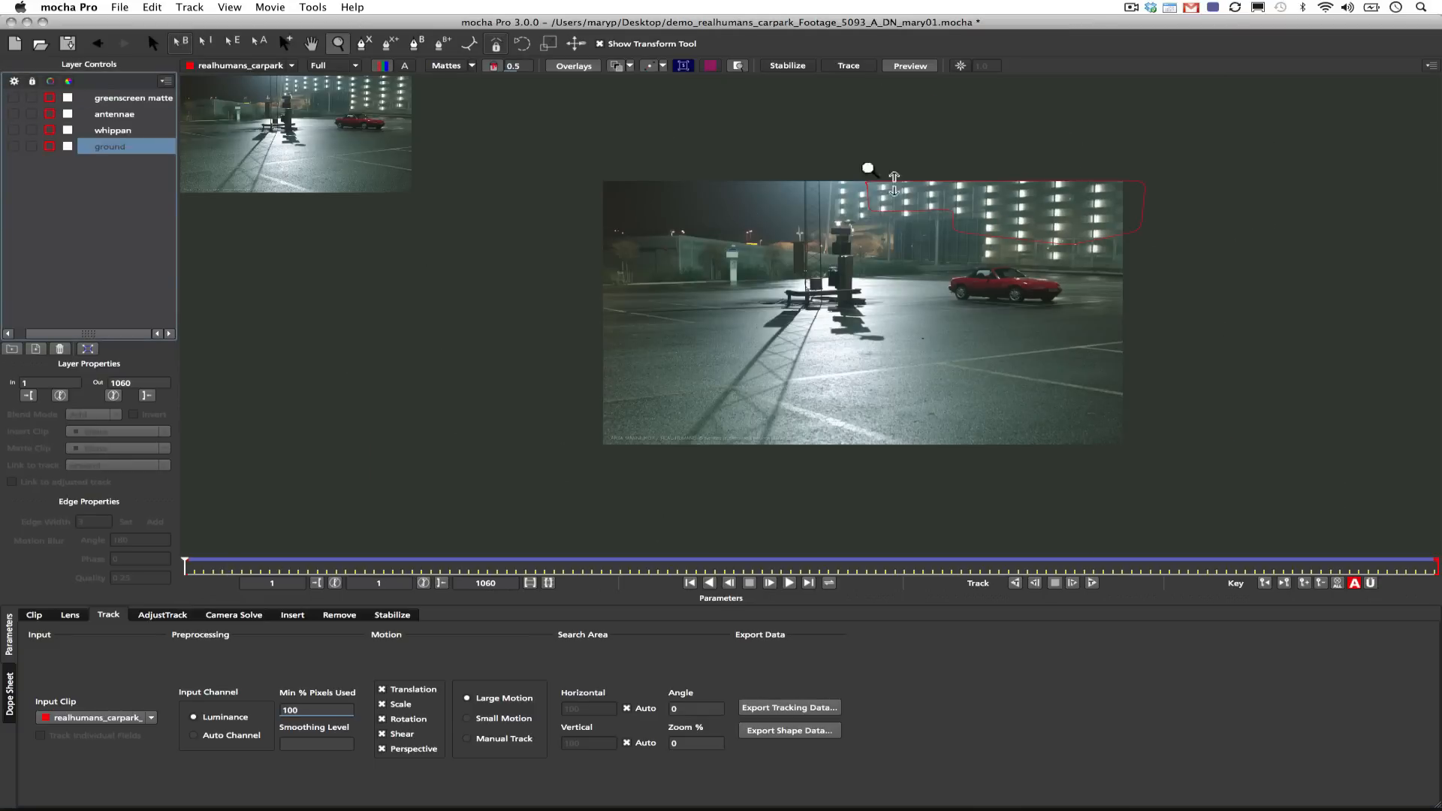
# Make whippan the active layer in the Layer Controls panel.
pyautogui.click(112, 130)
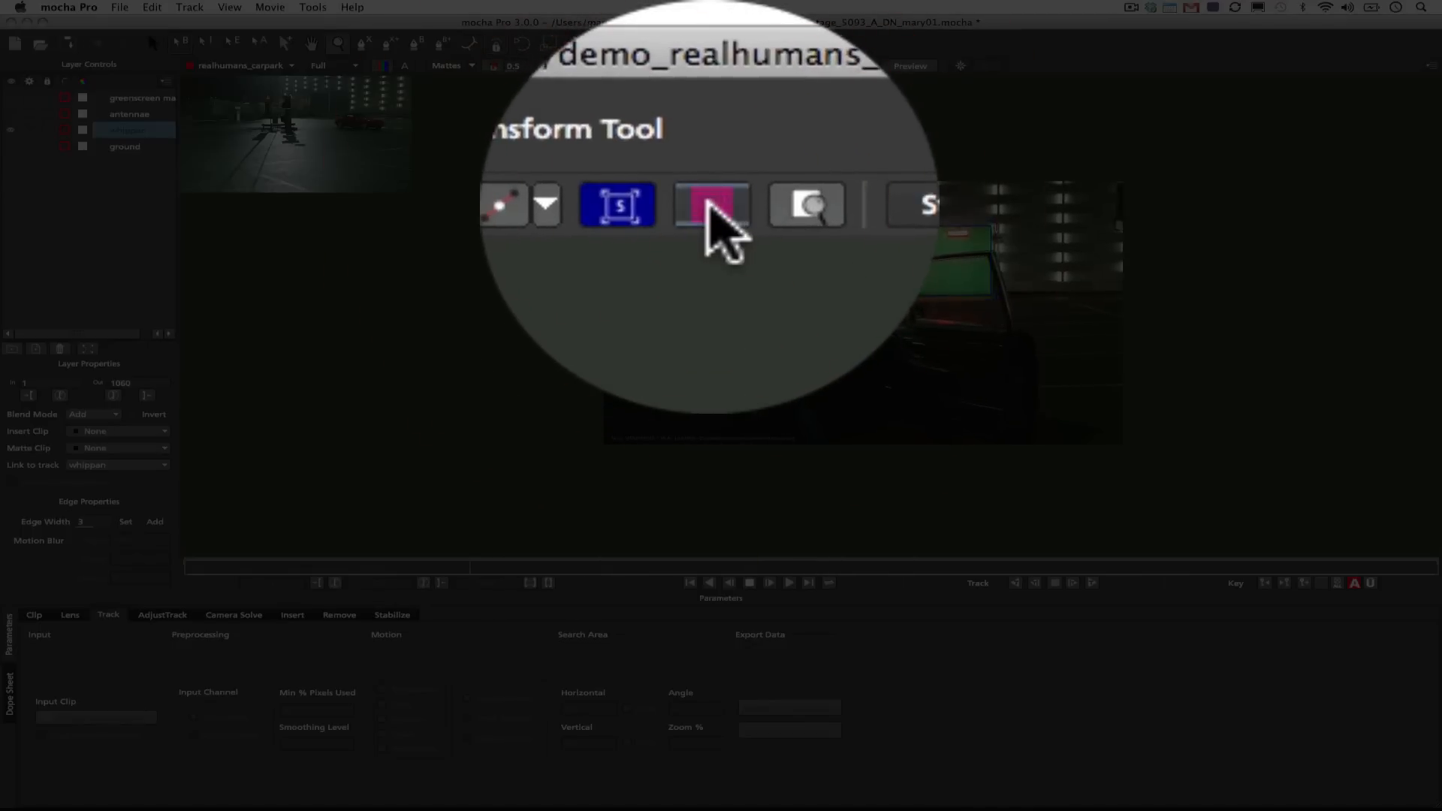
# Turn on Show Planar Surface and Show Planar Grid for the whippan layer.
pyautogui.click(710, 204)
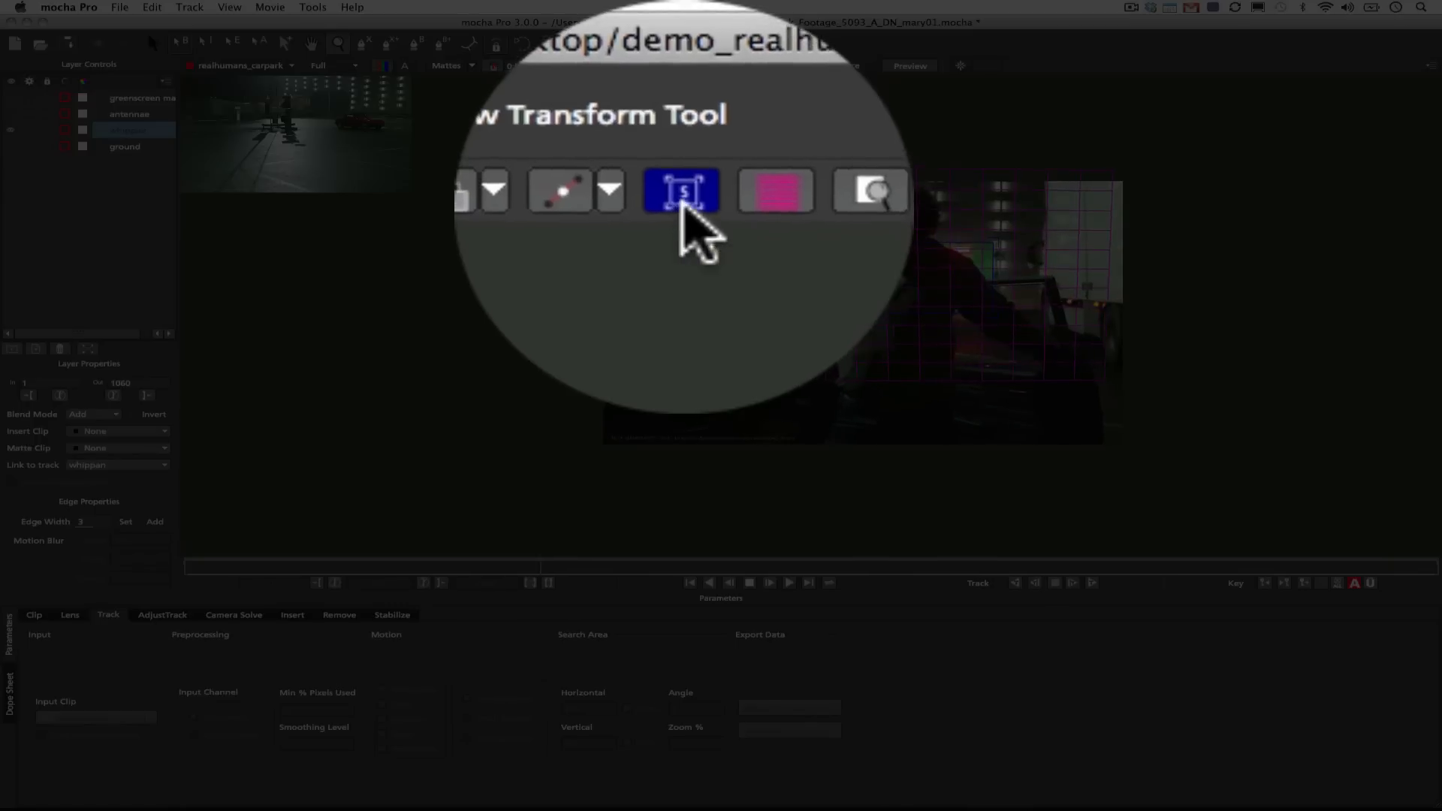
pyautogui.moveTo(681, 193)
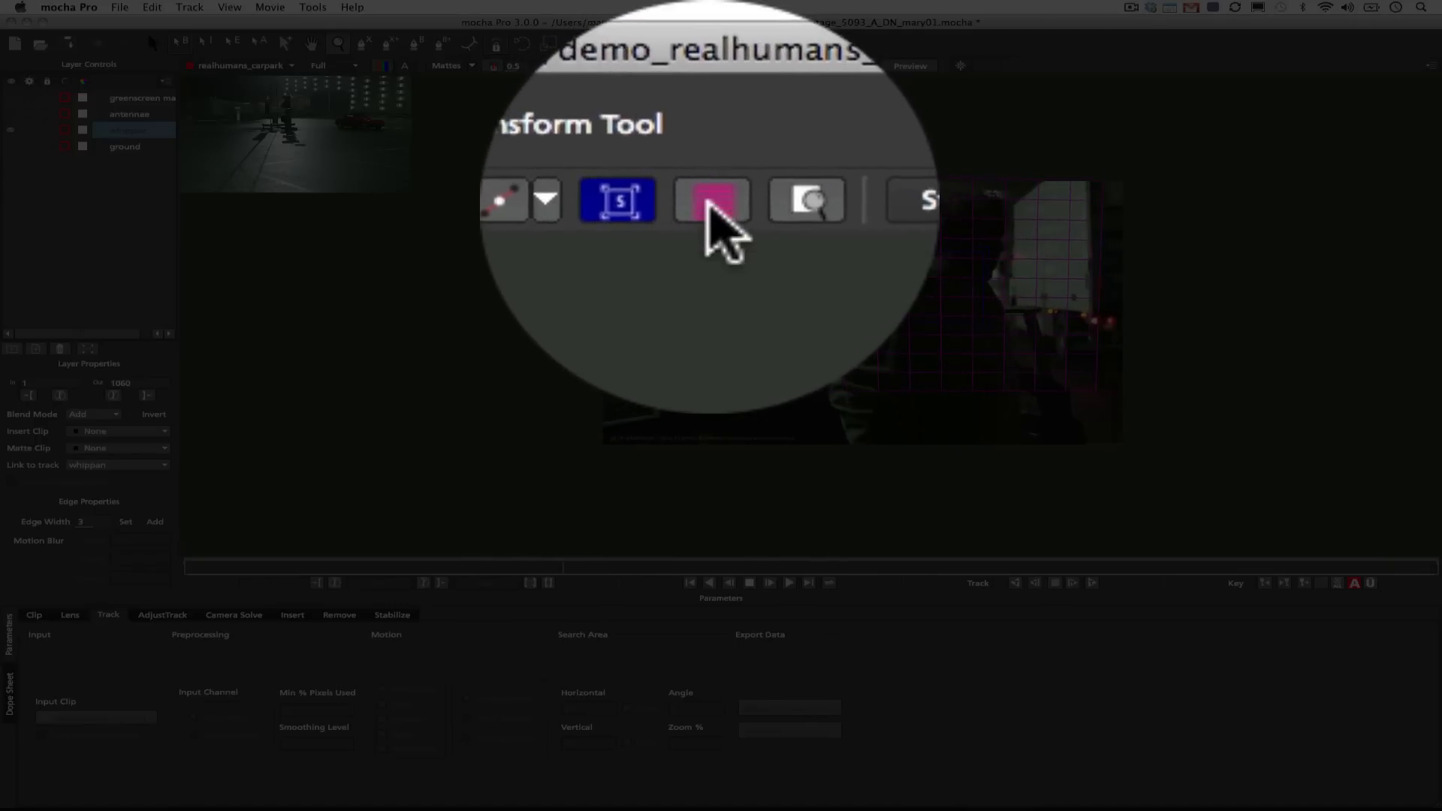
pyautogui.moveTo(716, 204)
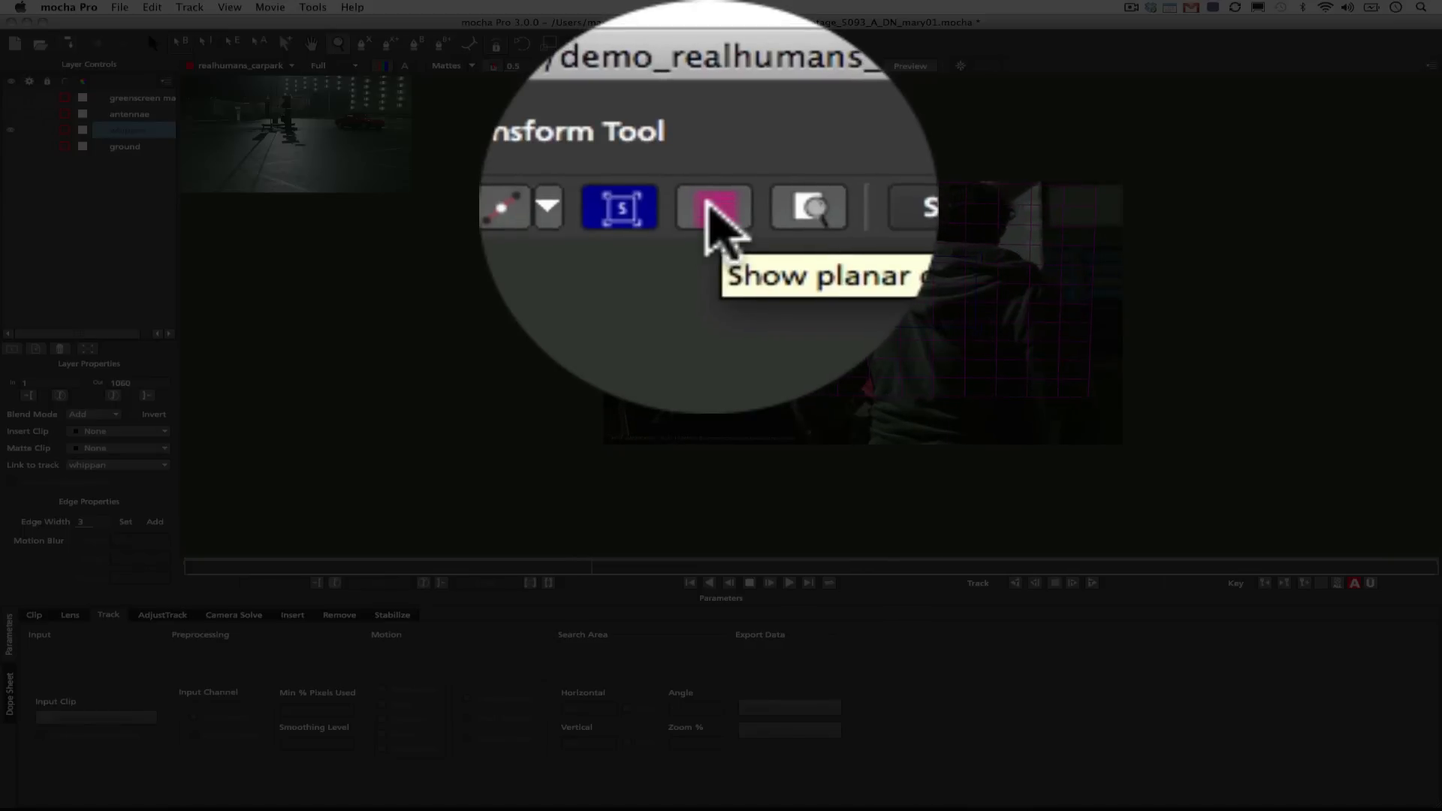
pyautogui.click(711, 66)
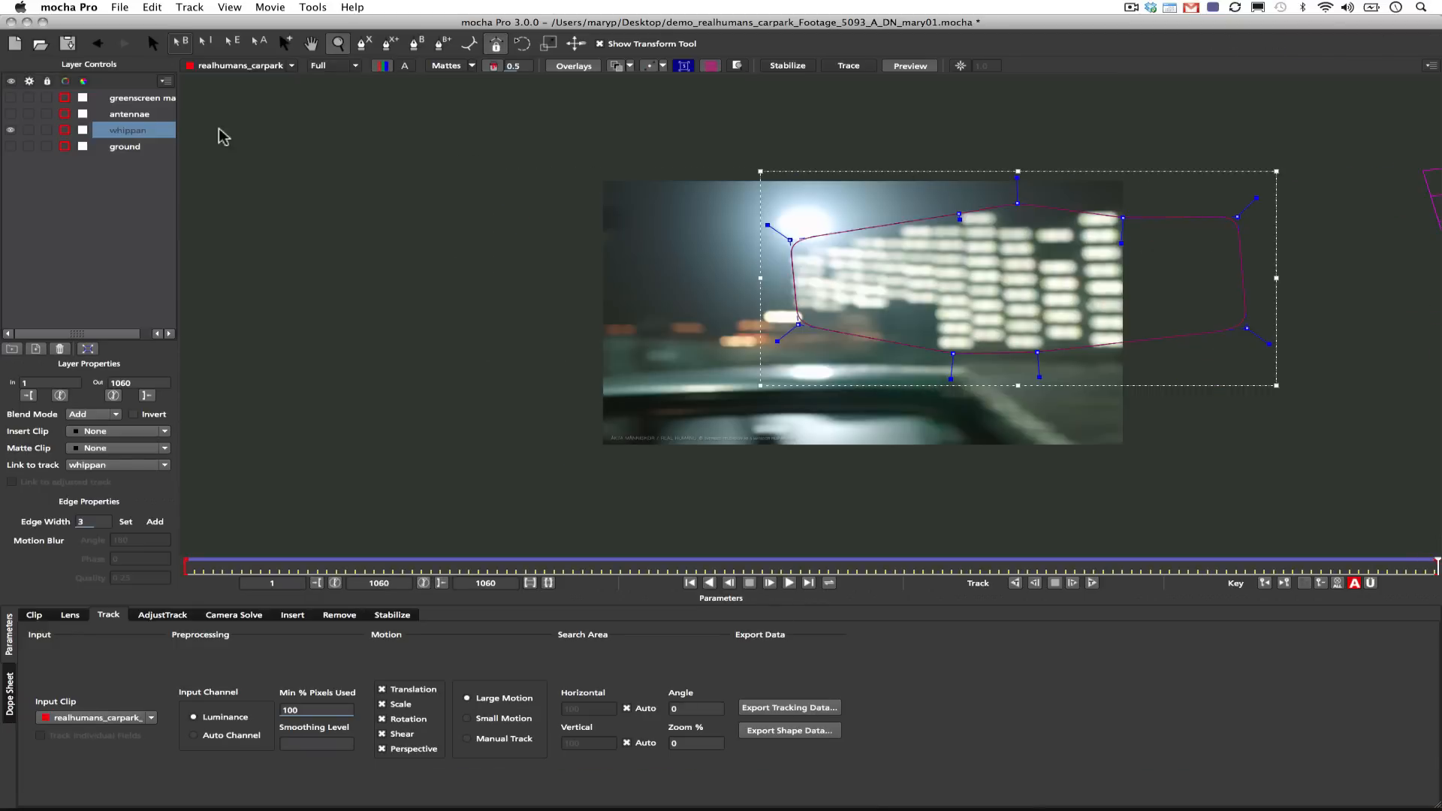
# Select the ground layer and play the clip to verify its grid stays on the tarmac.
pyautogui.click(124, 146)
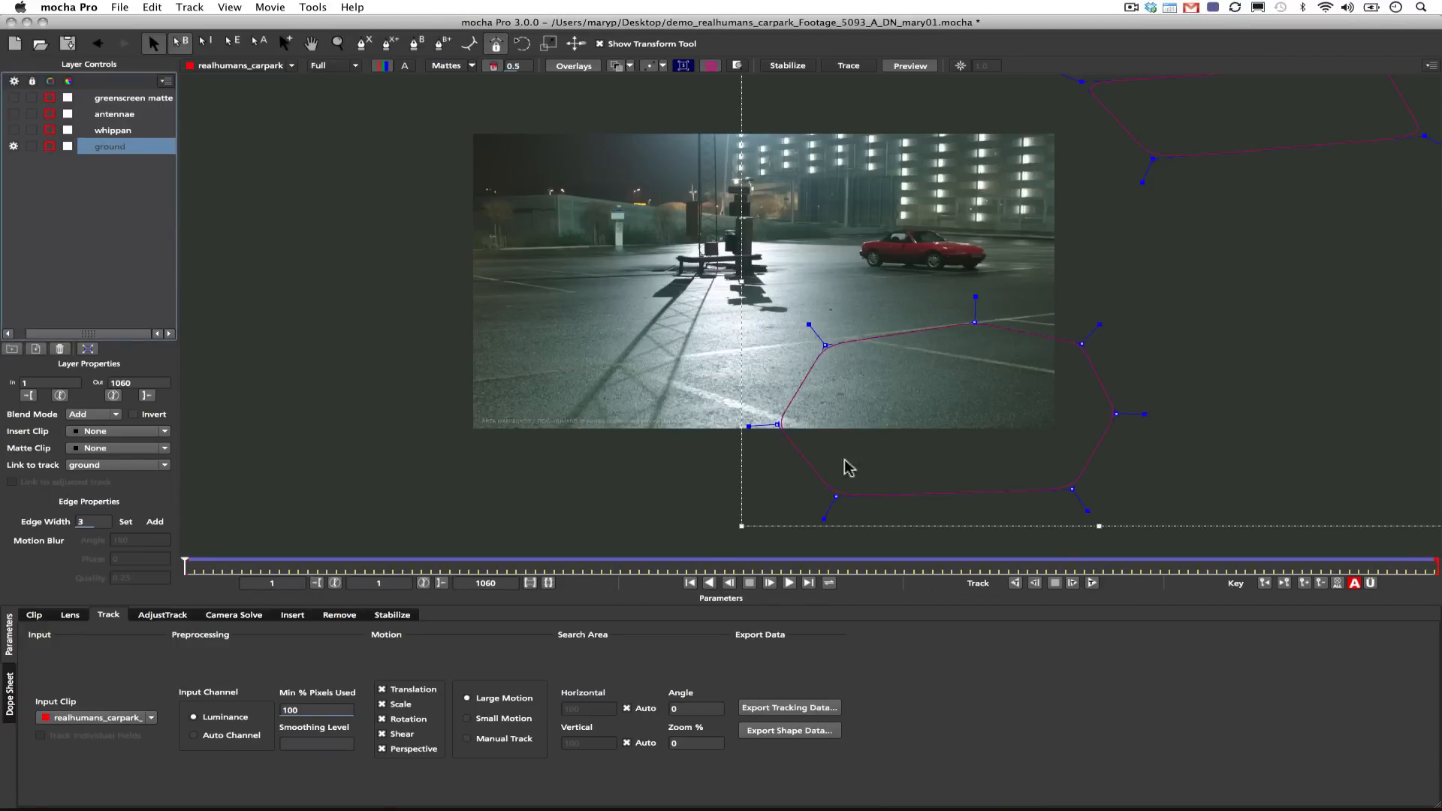
pyautogui.moveTo(812, 585)
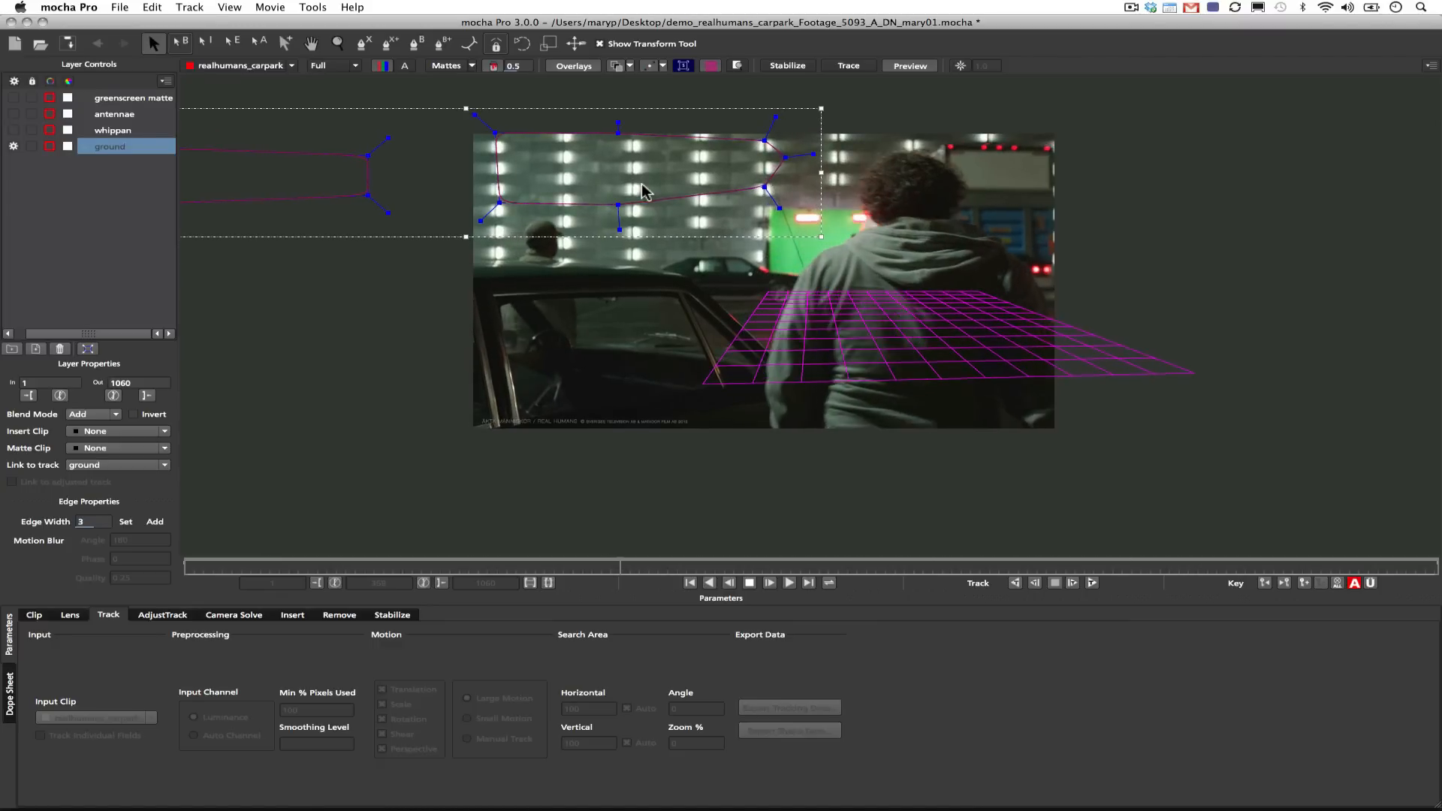
pyautogui.click(788, 582)
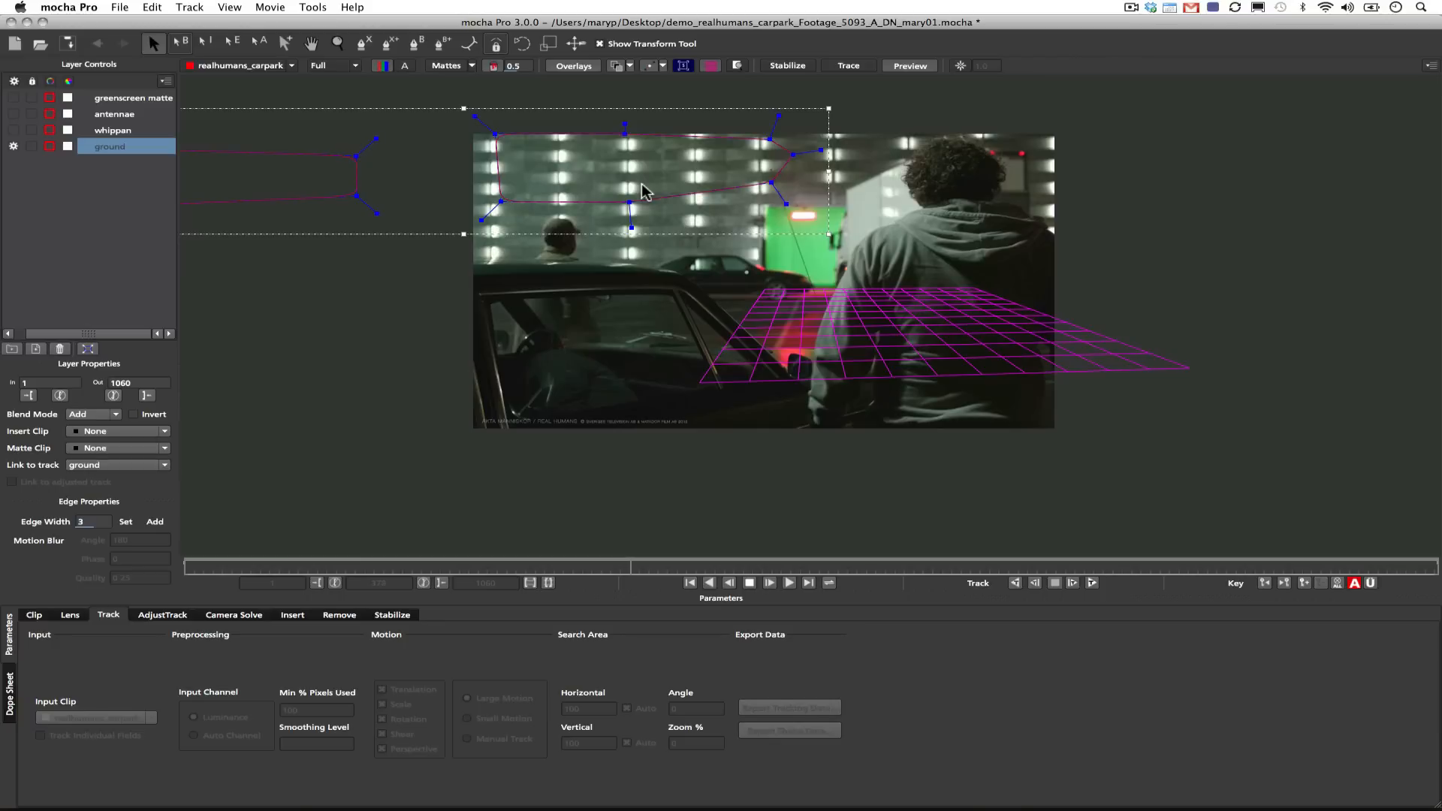
pyautogui.click(788, 582)
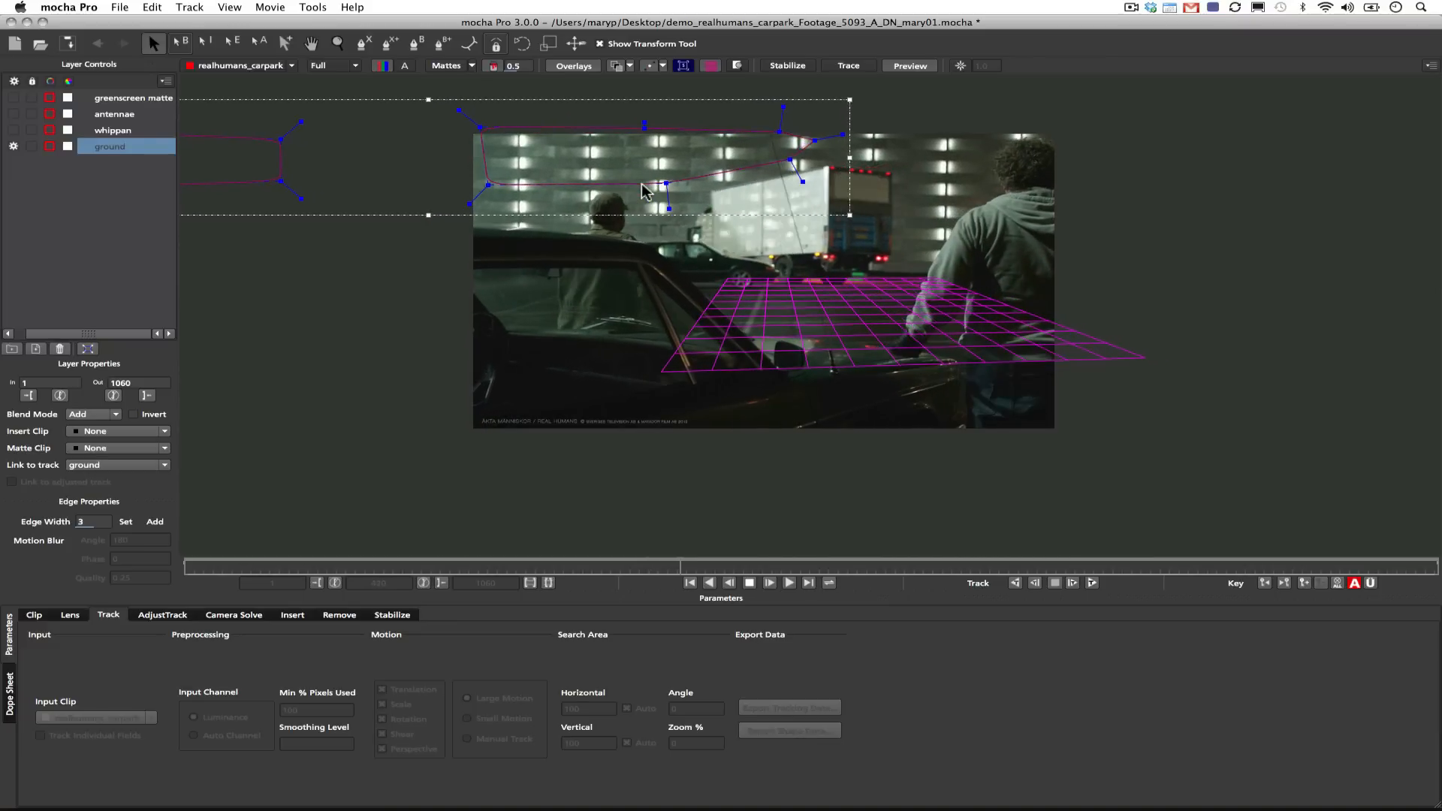
pyautogui.click(787, 582)
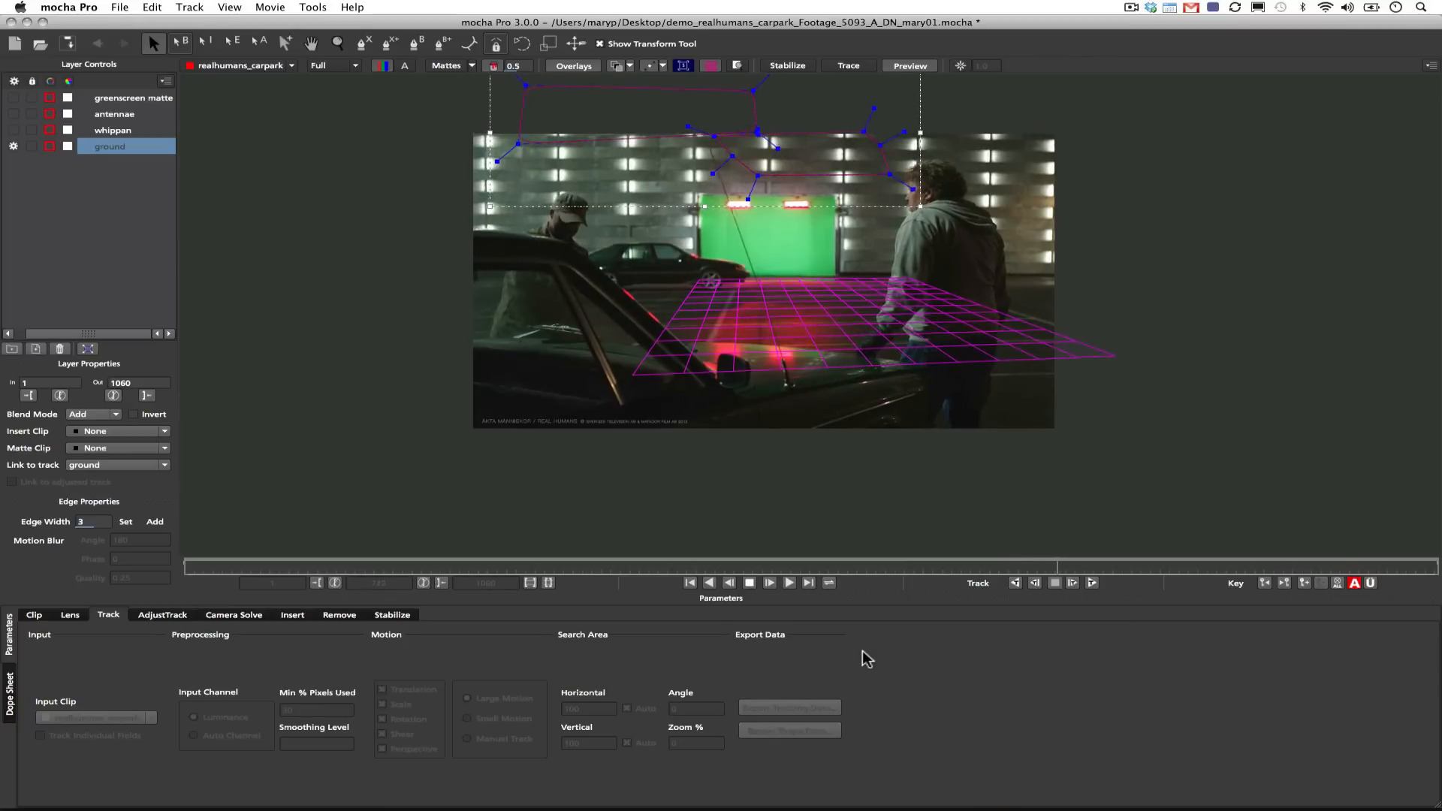
pyautogui.click(788, 582)
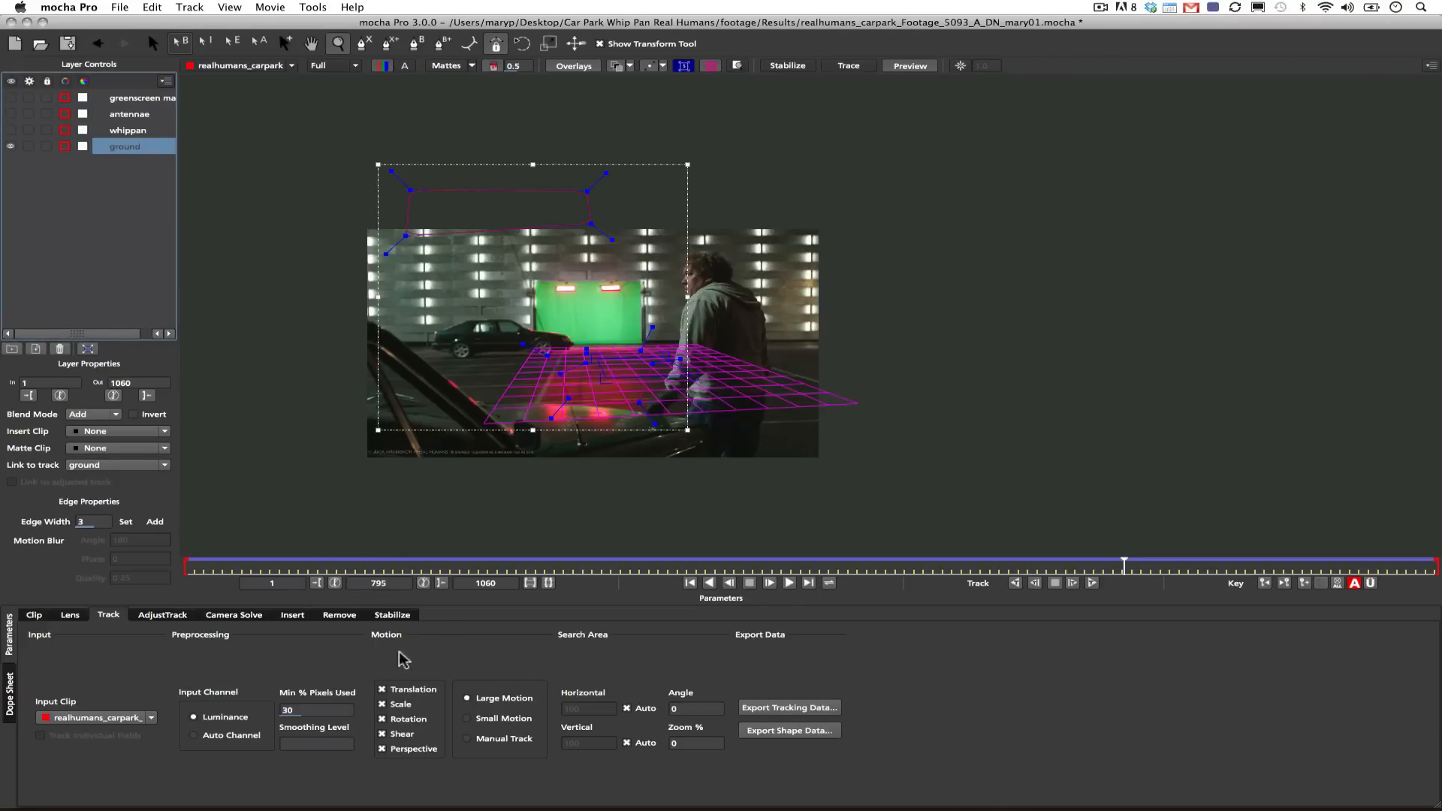
# Add the whippan layer to the solve and choose Small Parallax Change camera motion.
pyautogui.click(234, 614)
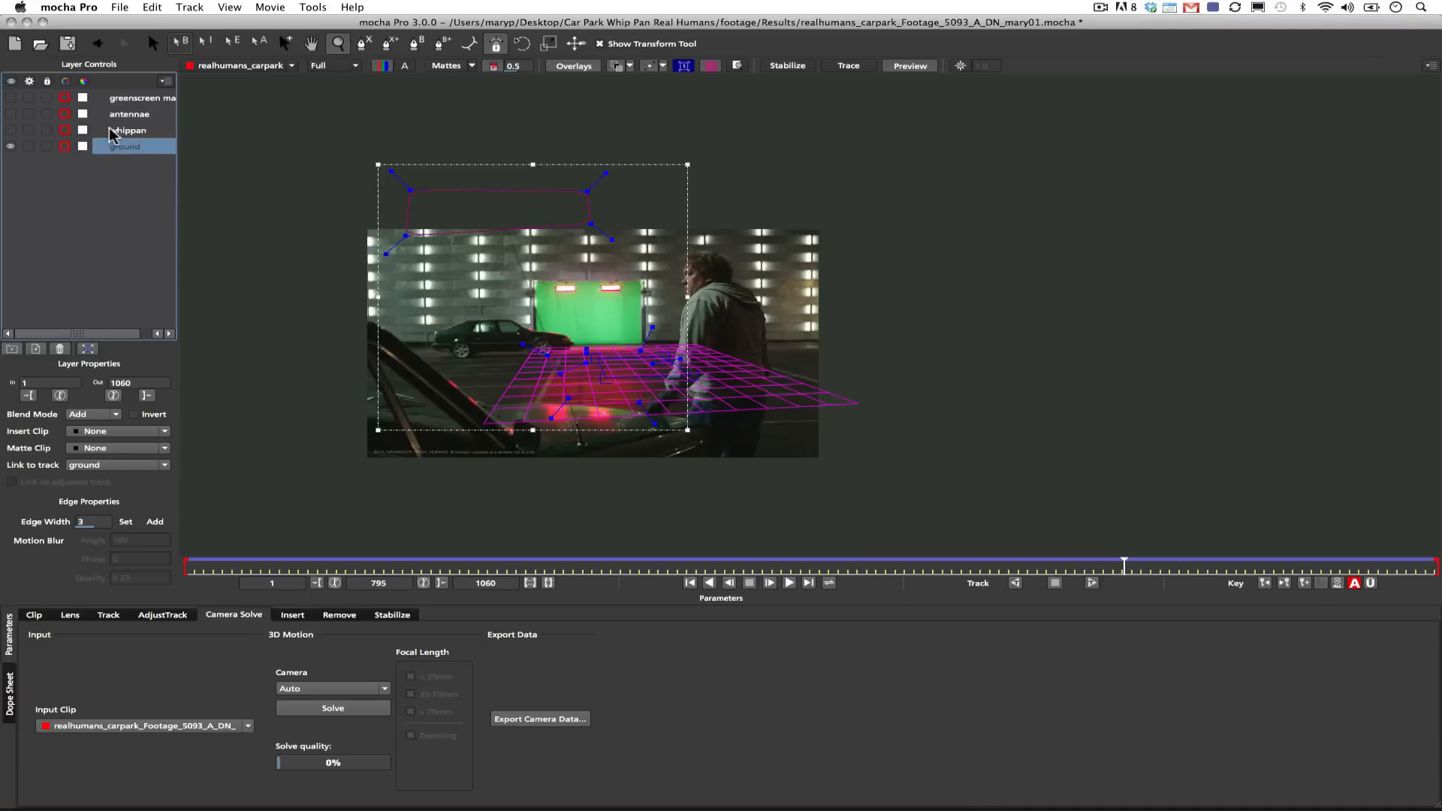
pyautogui.click(30, 129)
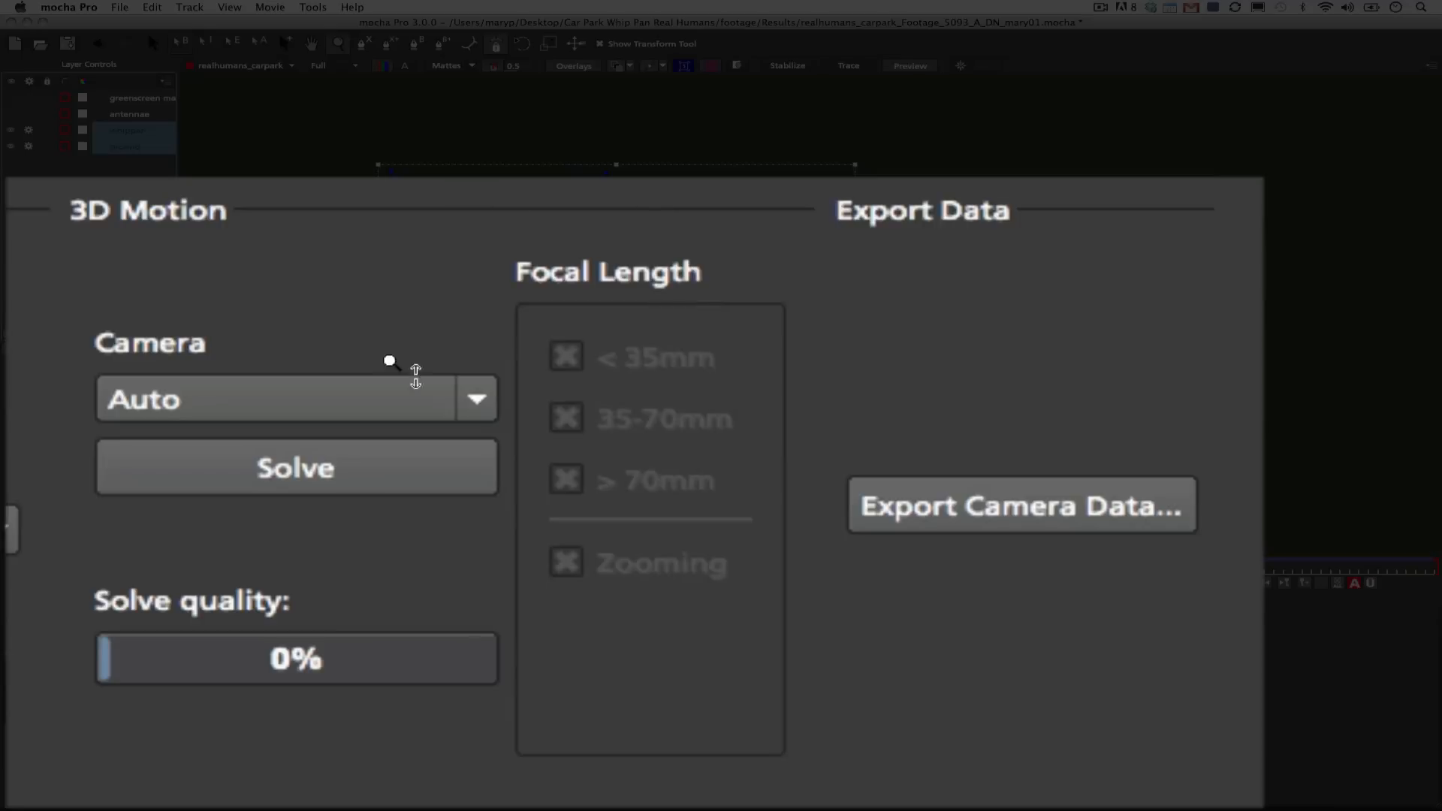
pyautogui.moveTo(188, 609)
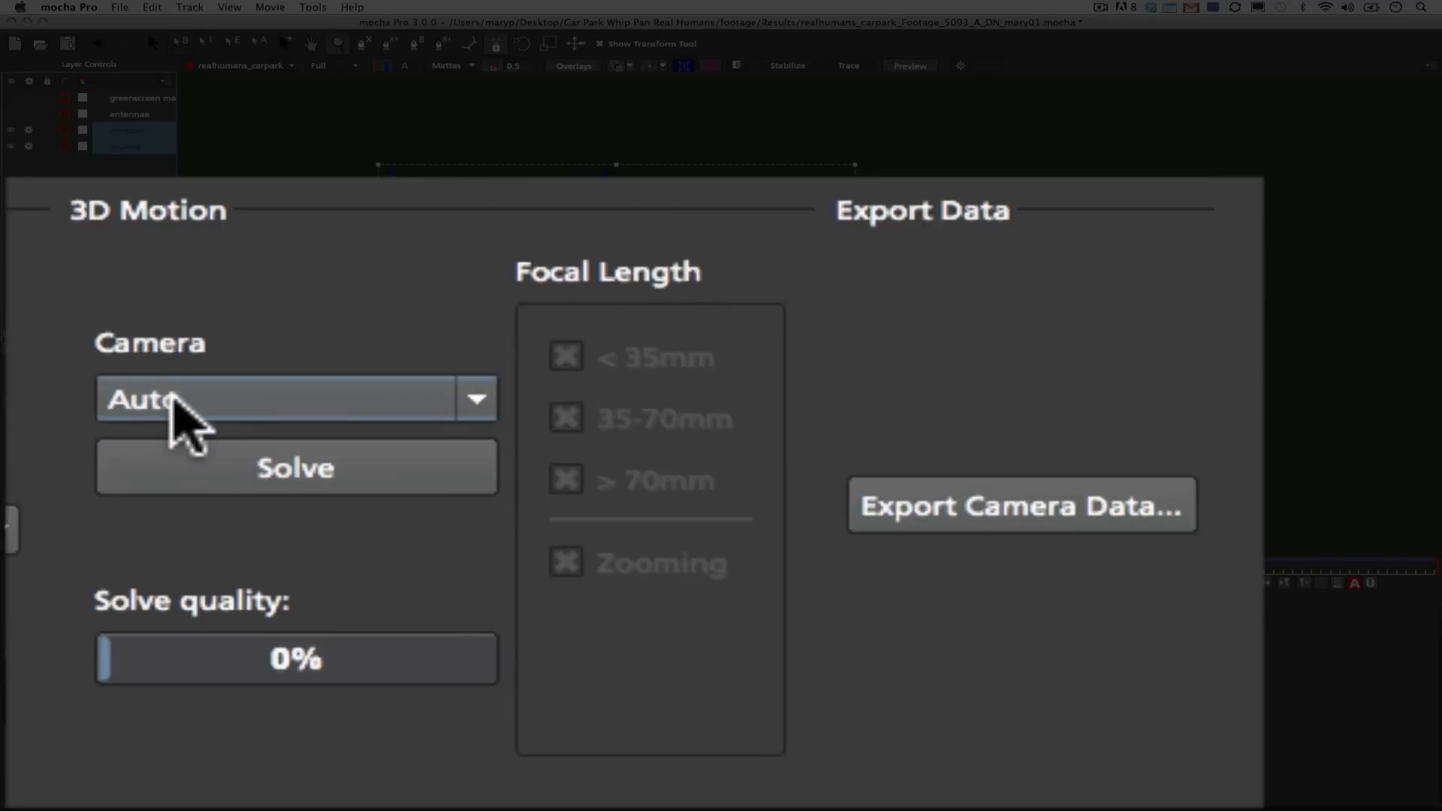
pyautogui.moveTo(336, 405)
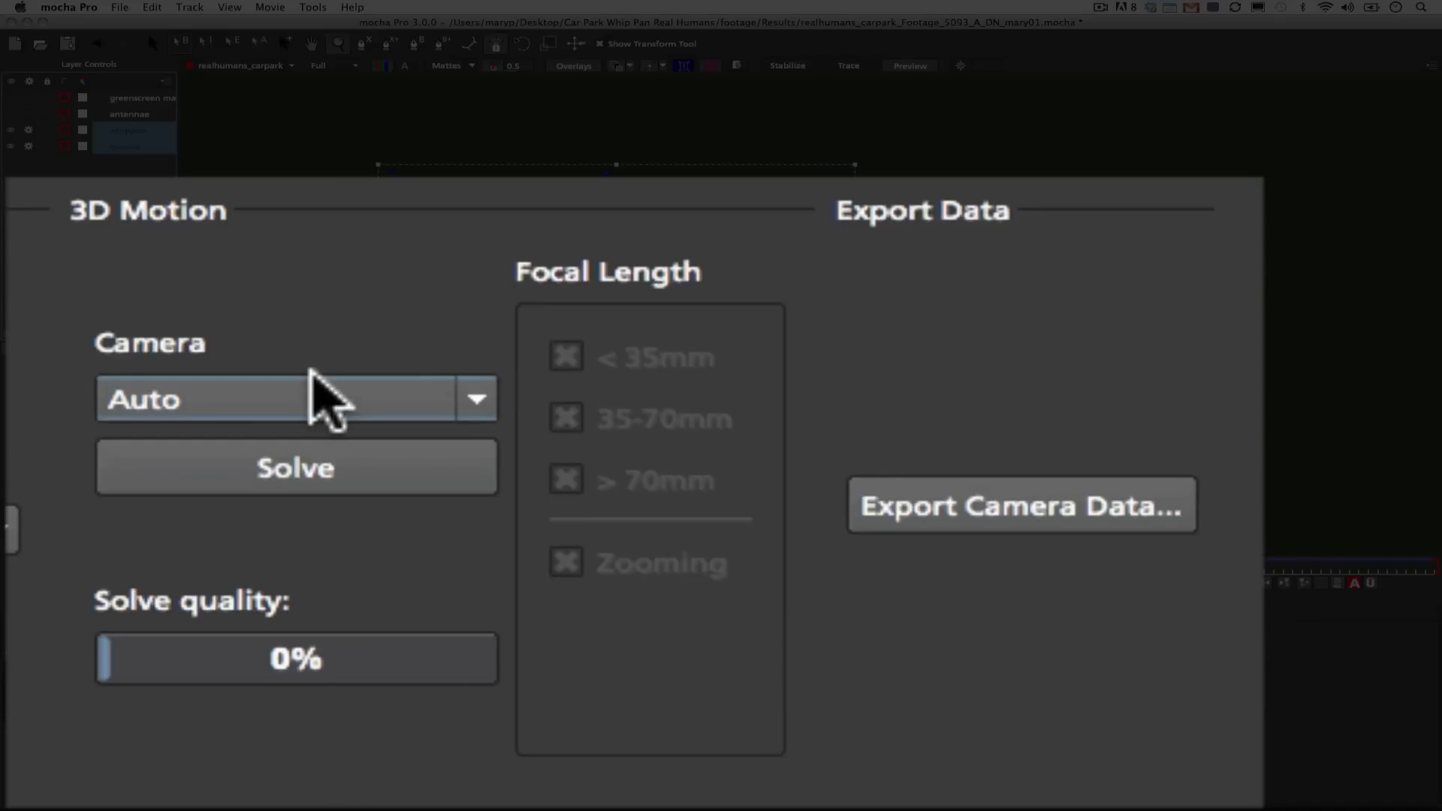
pyautogui.moveTo(336, 427)
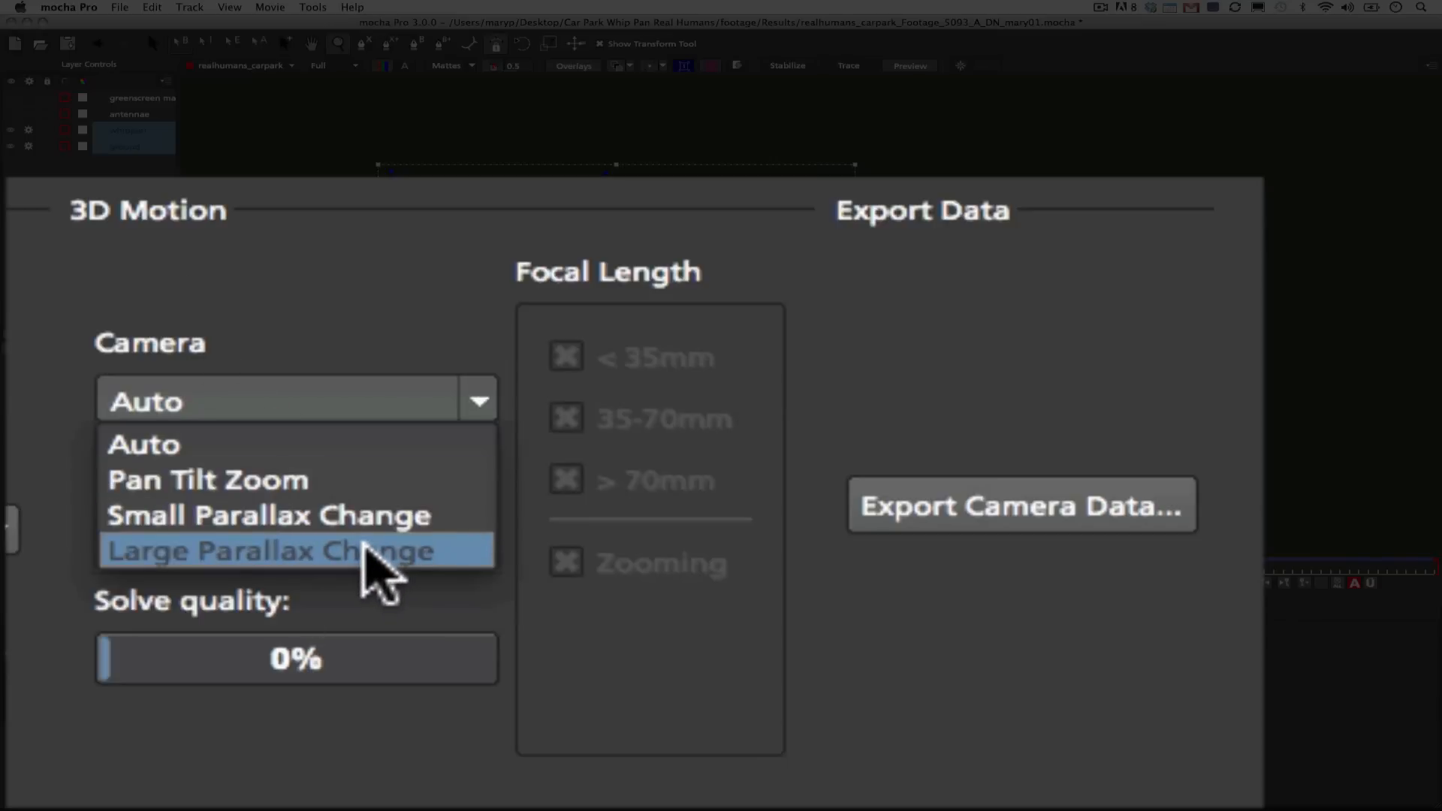
pyautogui.moveTo(327, 460)
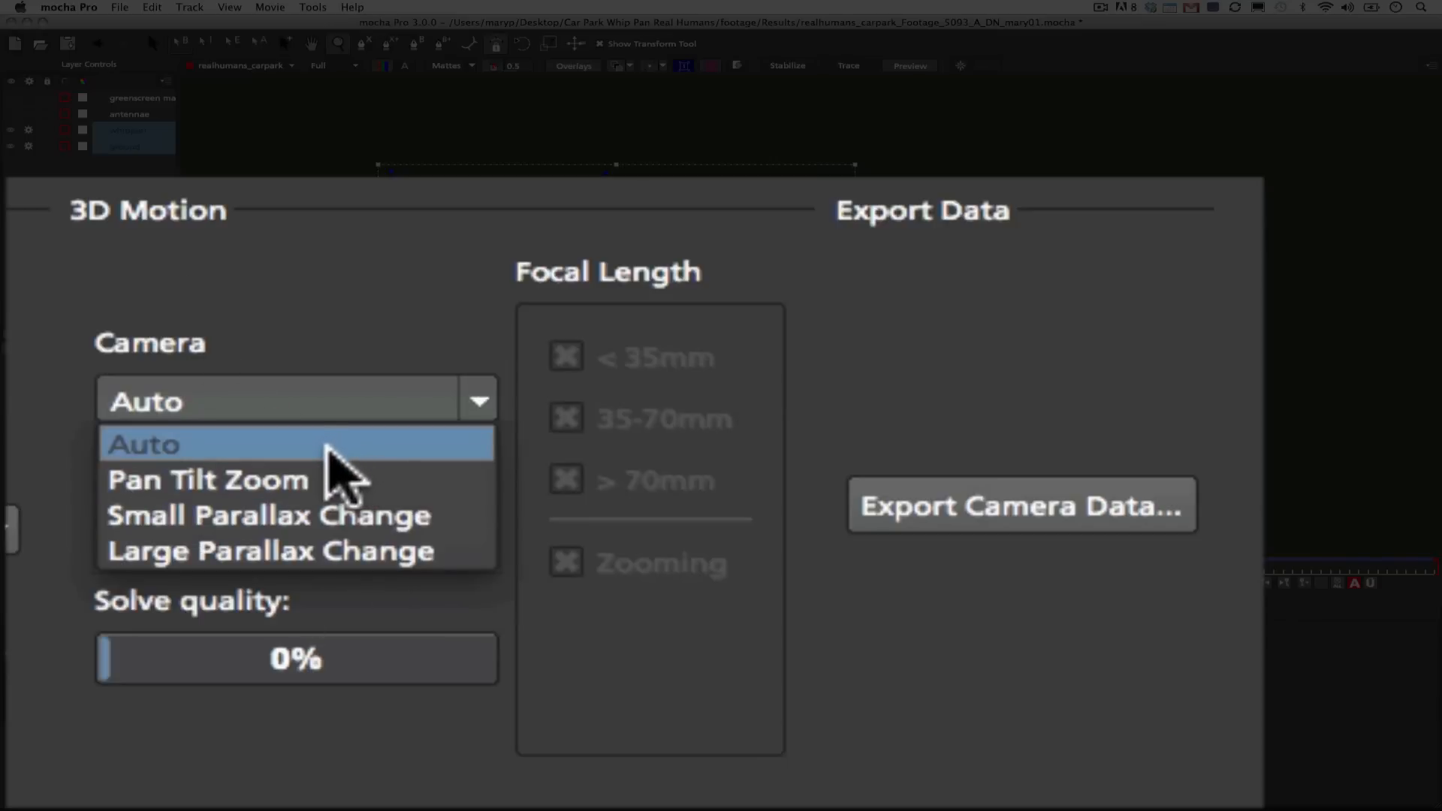
pyautogui.moveTo(331, 460)
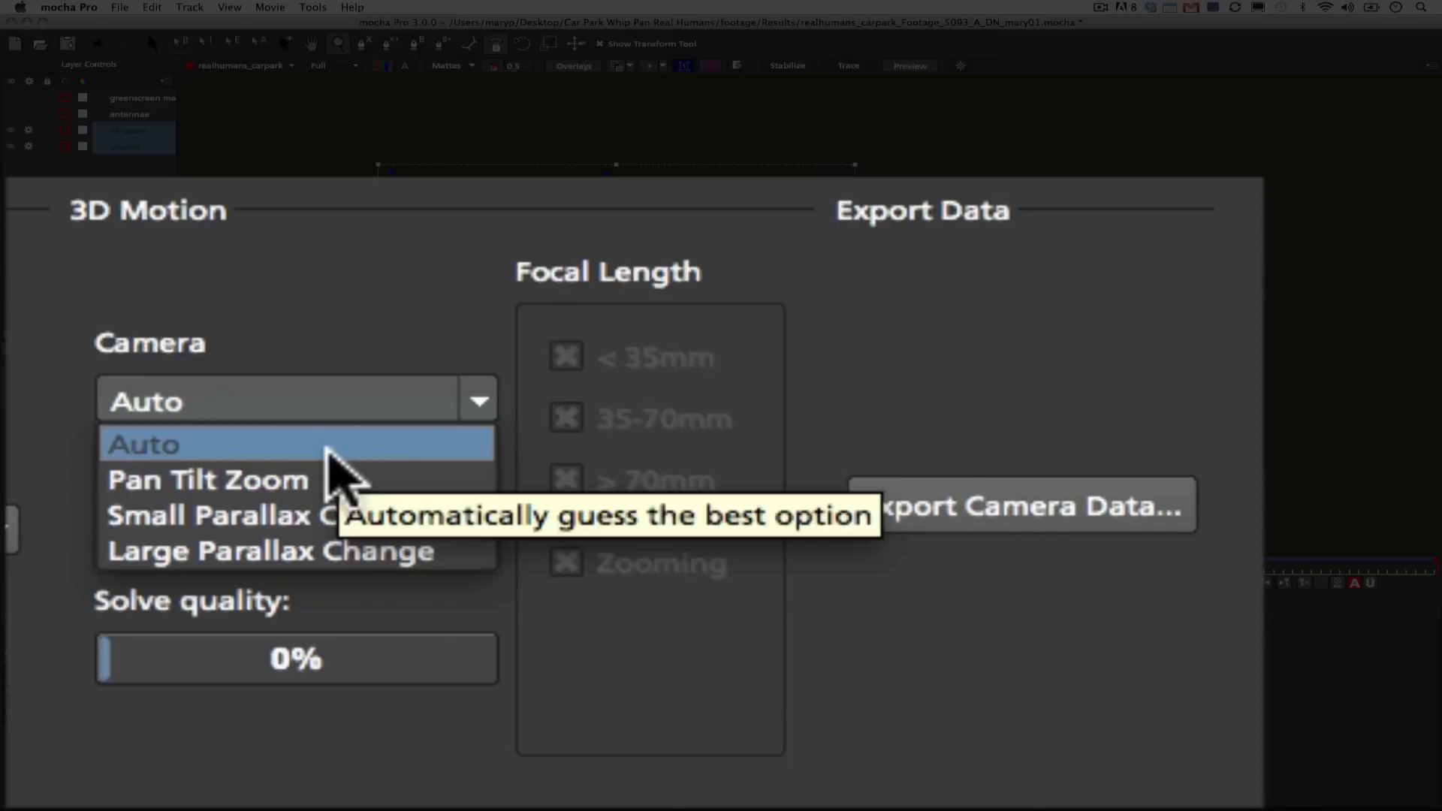
pyautogui.moveTo(345, 469)
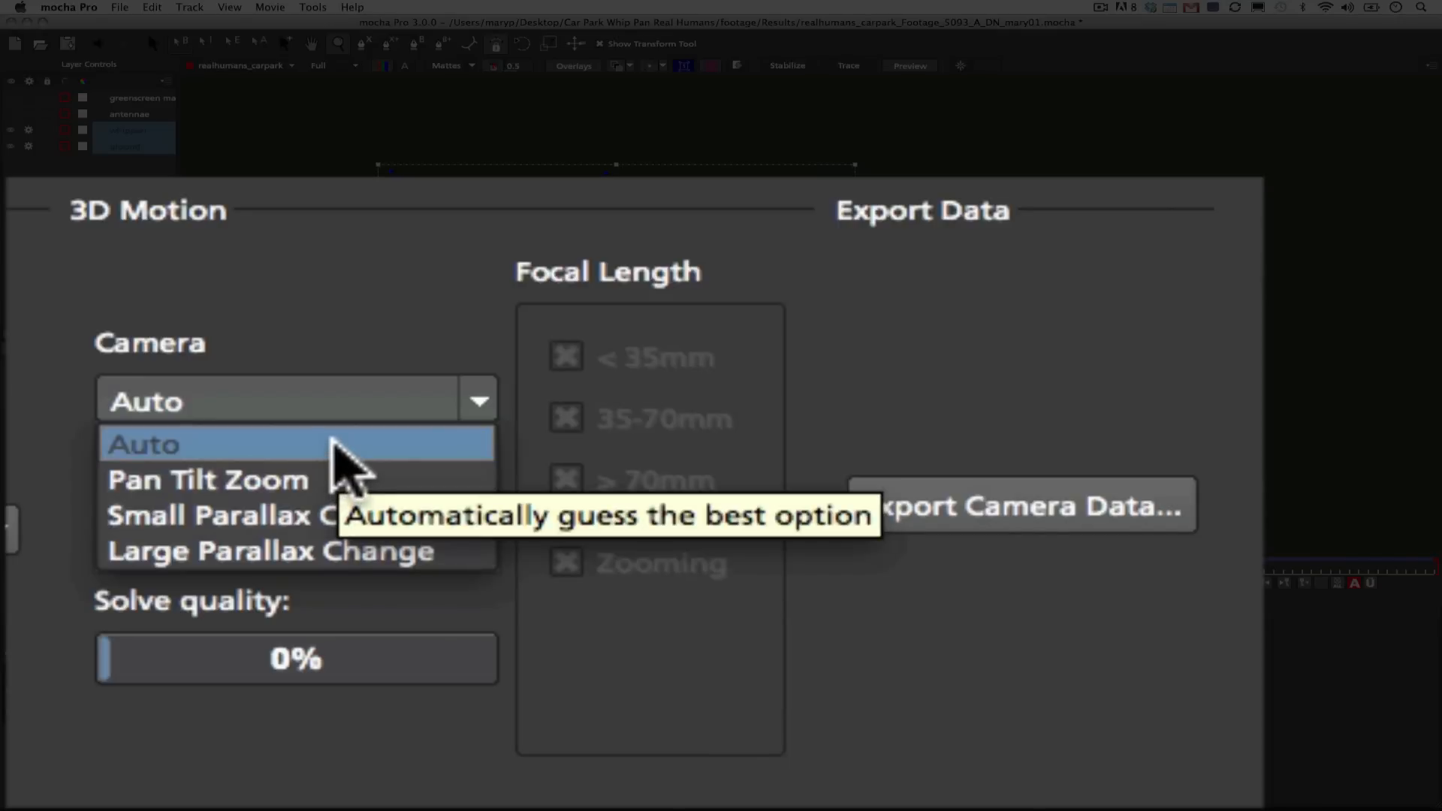
pyautogui.moveTo(575, 442)
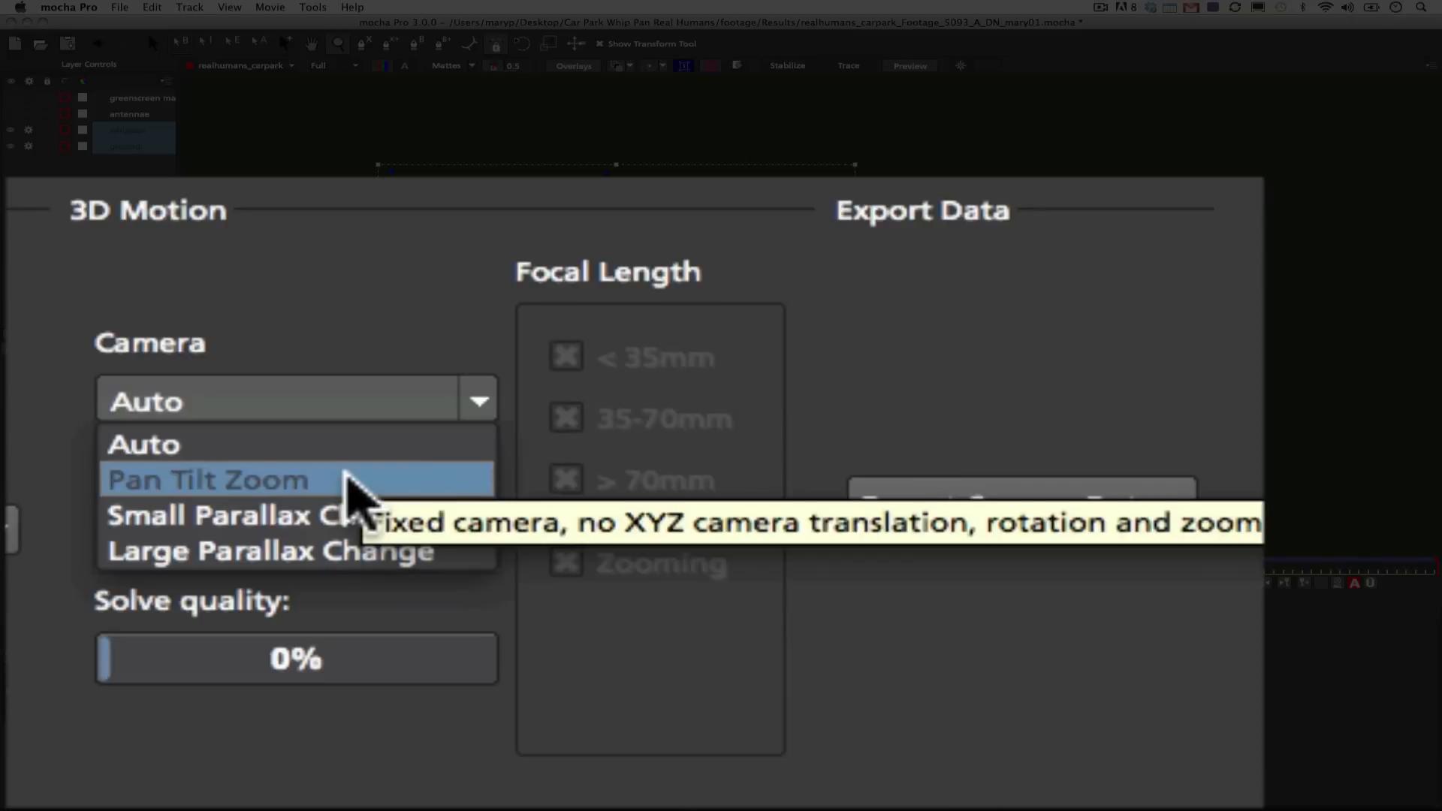
pyautogui.moveTo(368, 496)
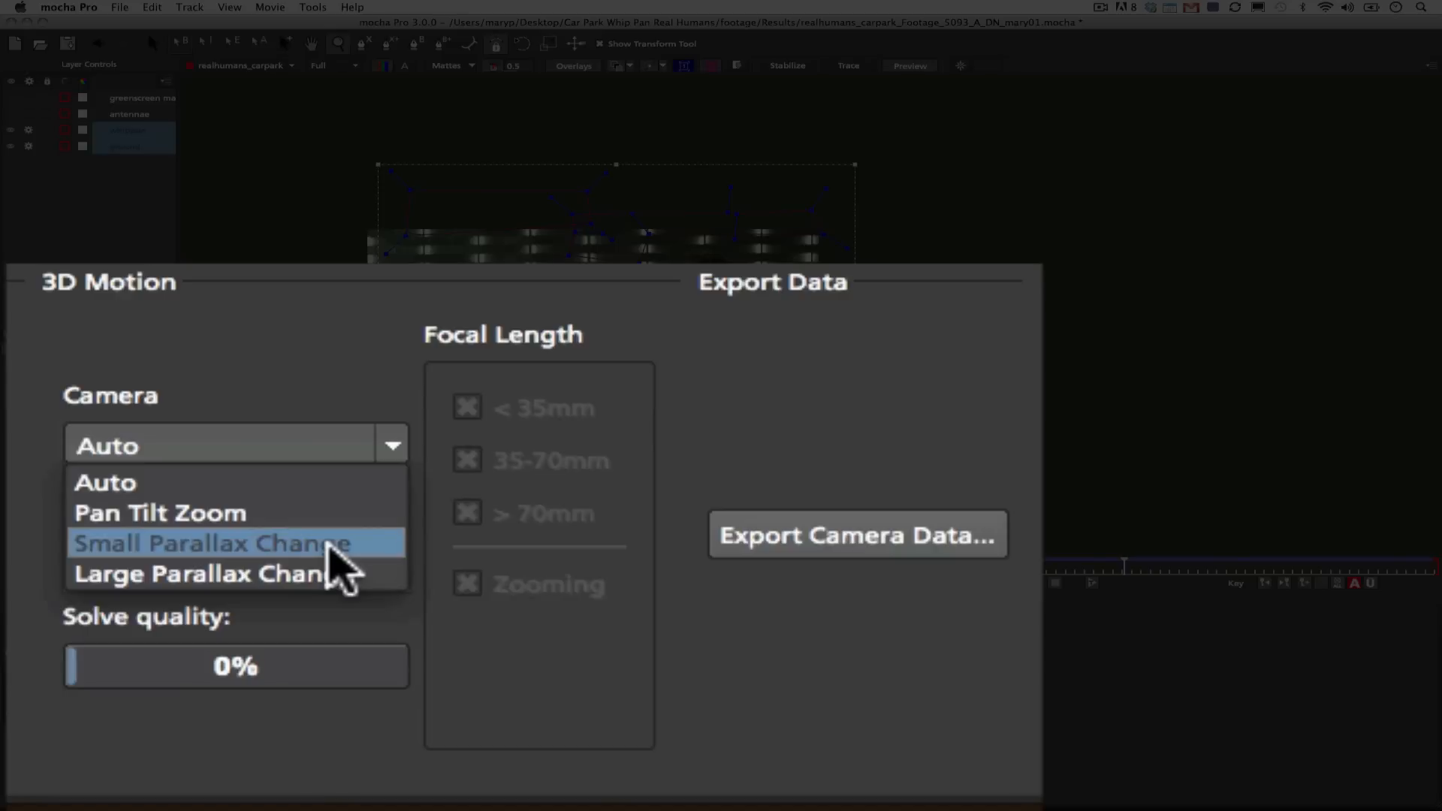
pyautogui.moveTo(235, 573)
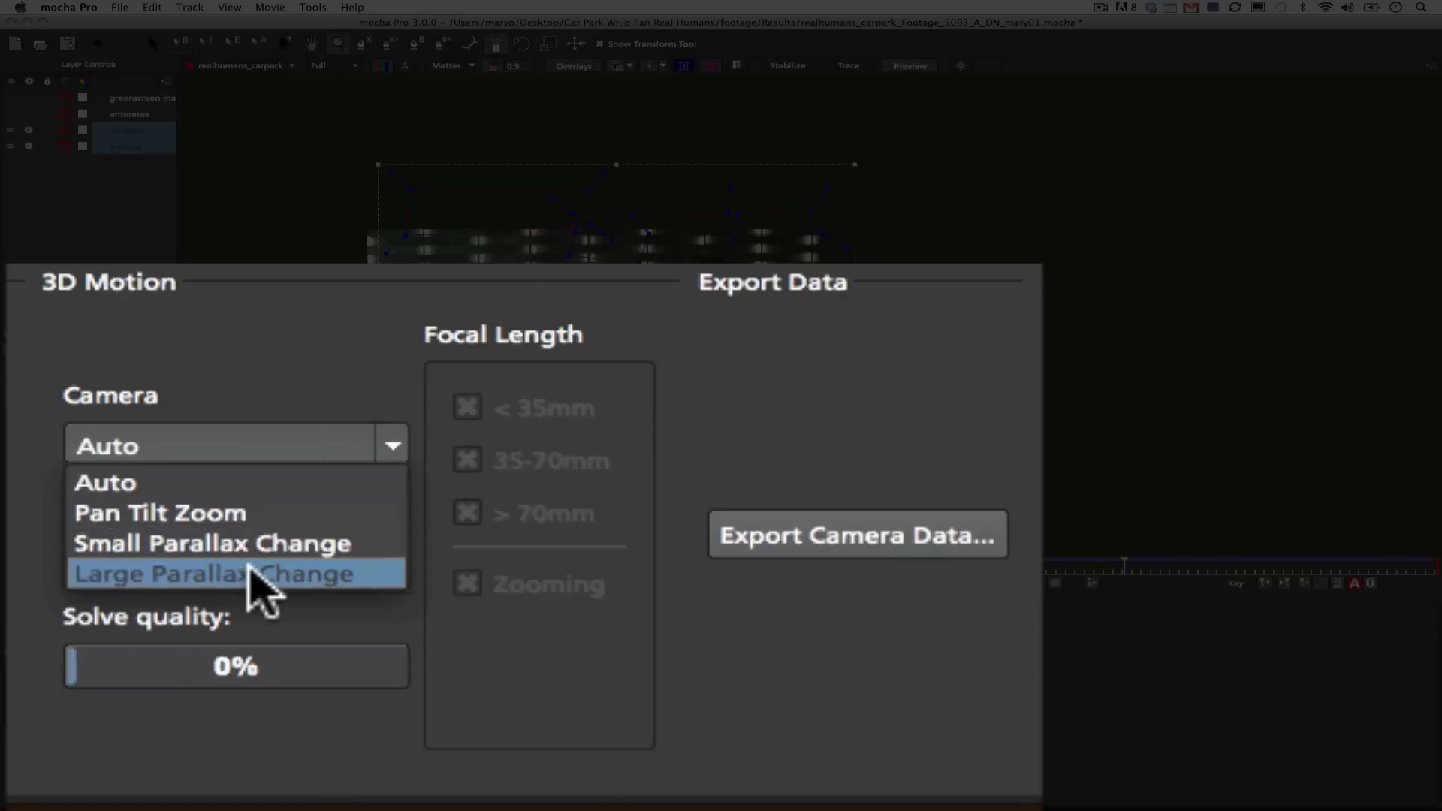
pyautogui.moveTo(258, 579)
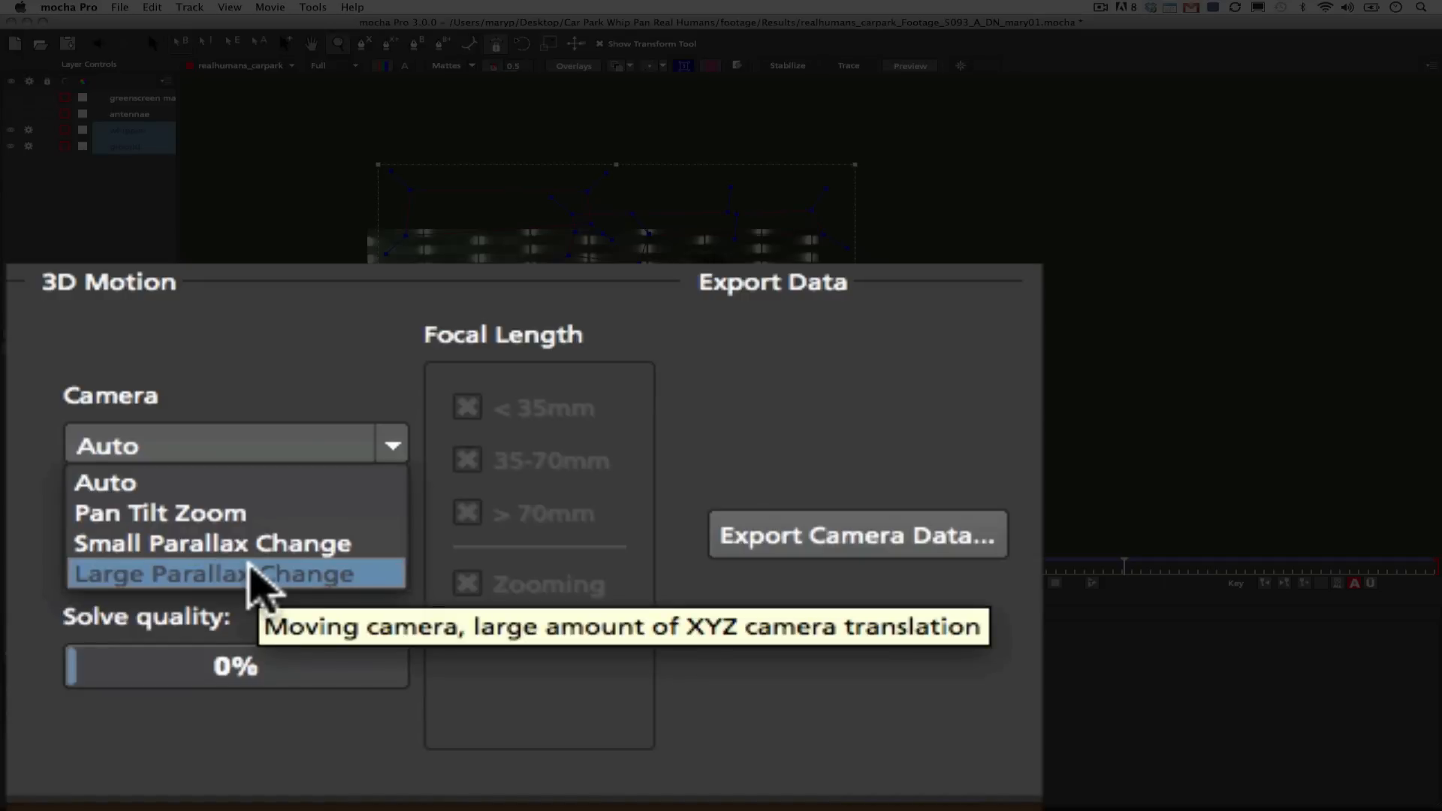
pyautogui.moveTo(276, 584)
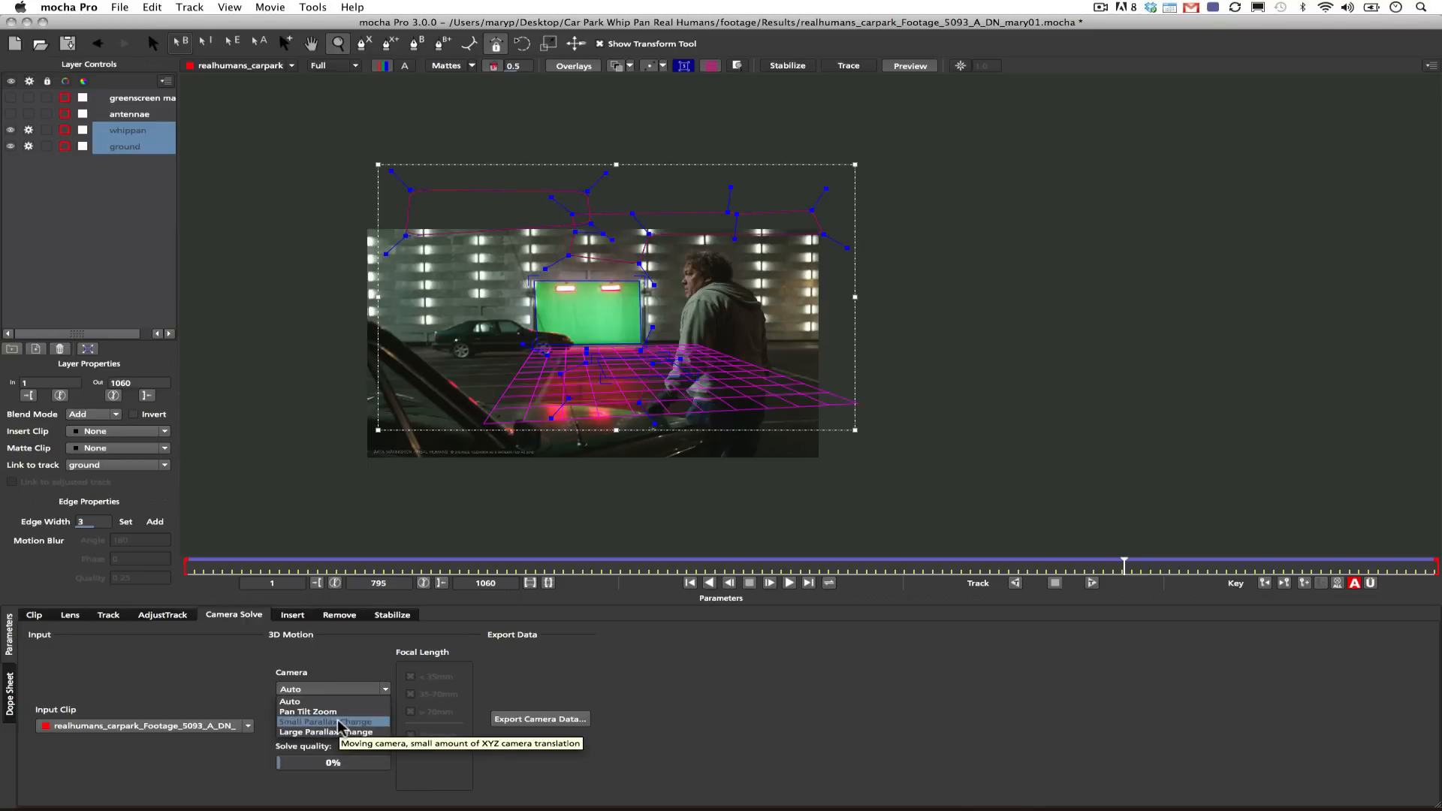
pyautogui.click(331, 722)
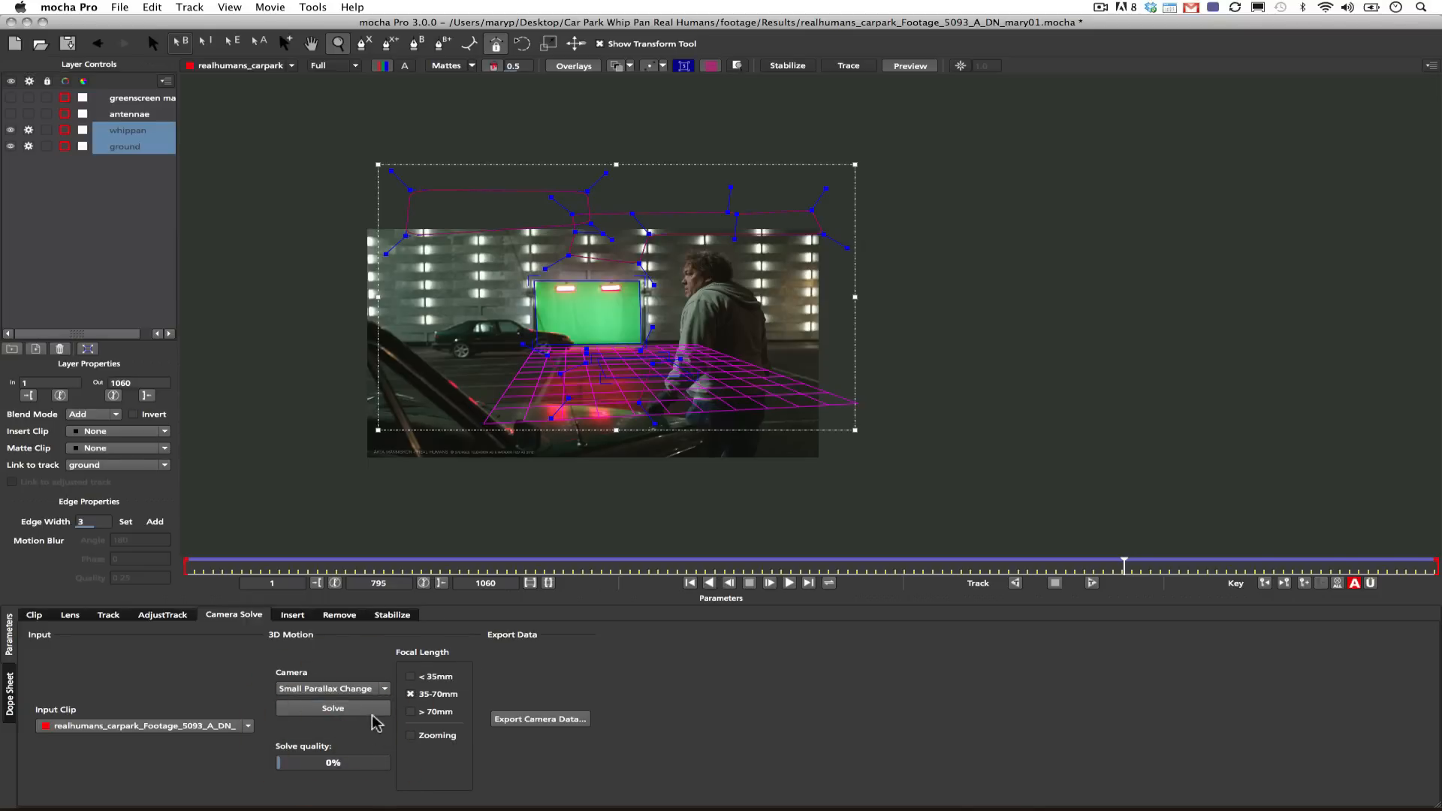
pyautogui.moveTo(485, 657)
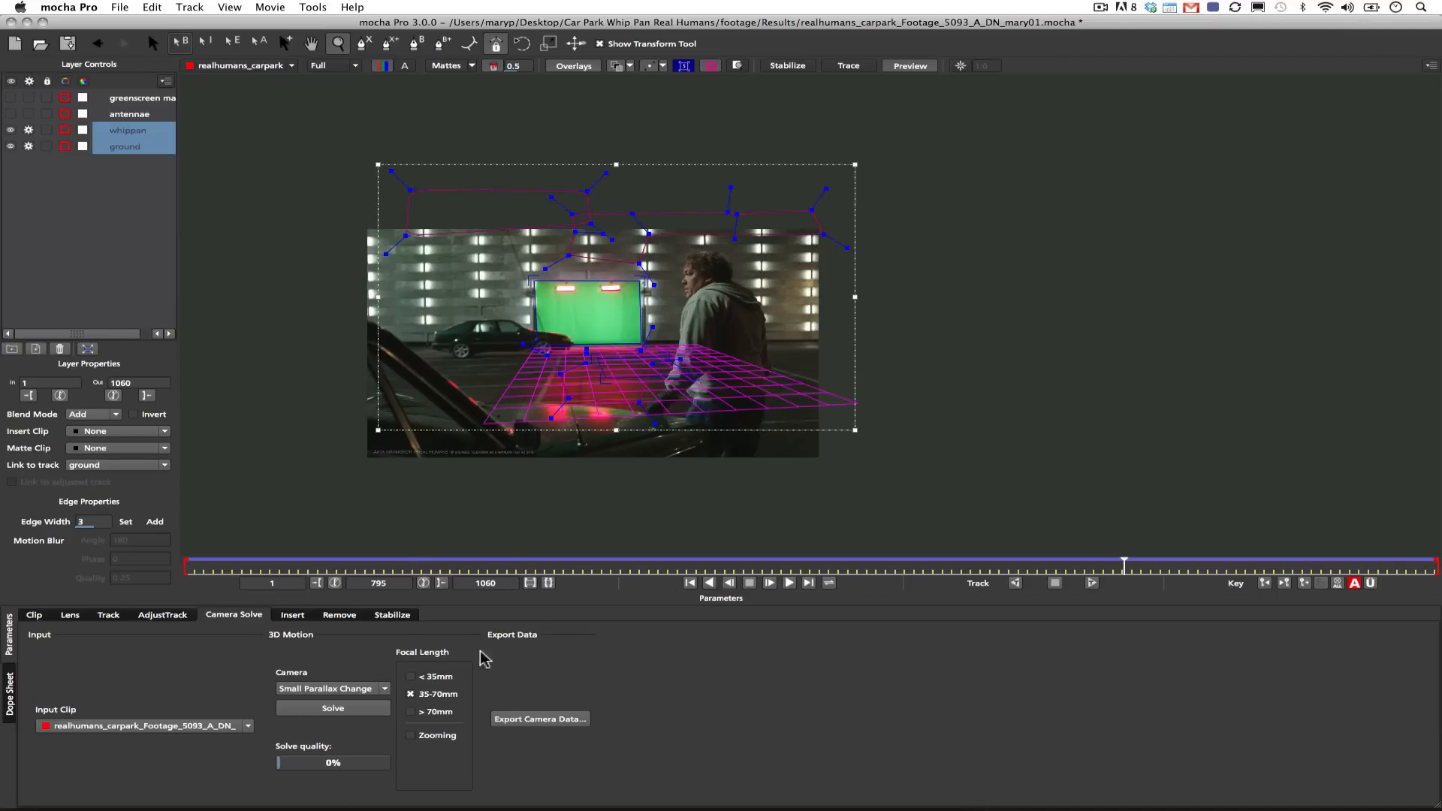
# Run the camera solve on the car-park clip, reaching 88% solve quality.
pyautogui.click(332, 708)
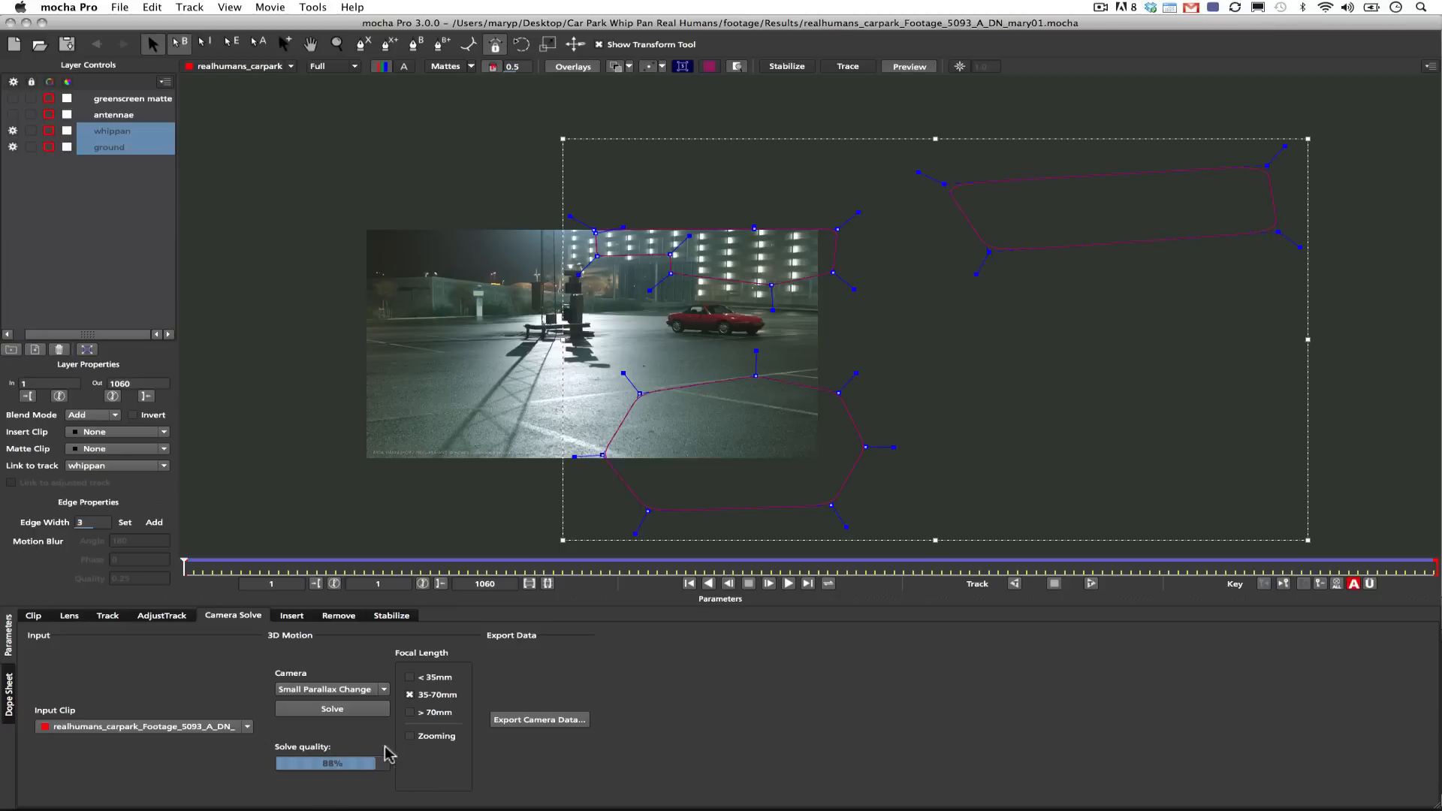
pyautogui.moveTo(369, 781)
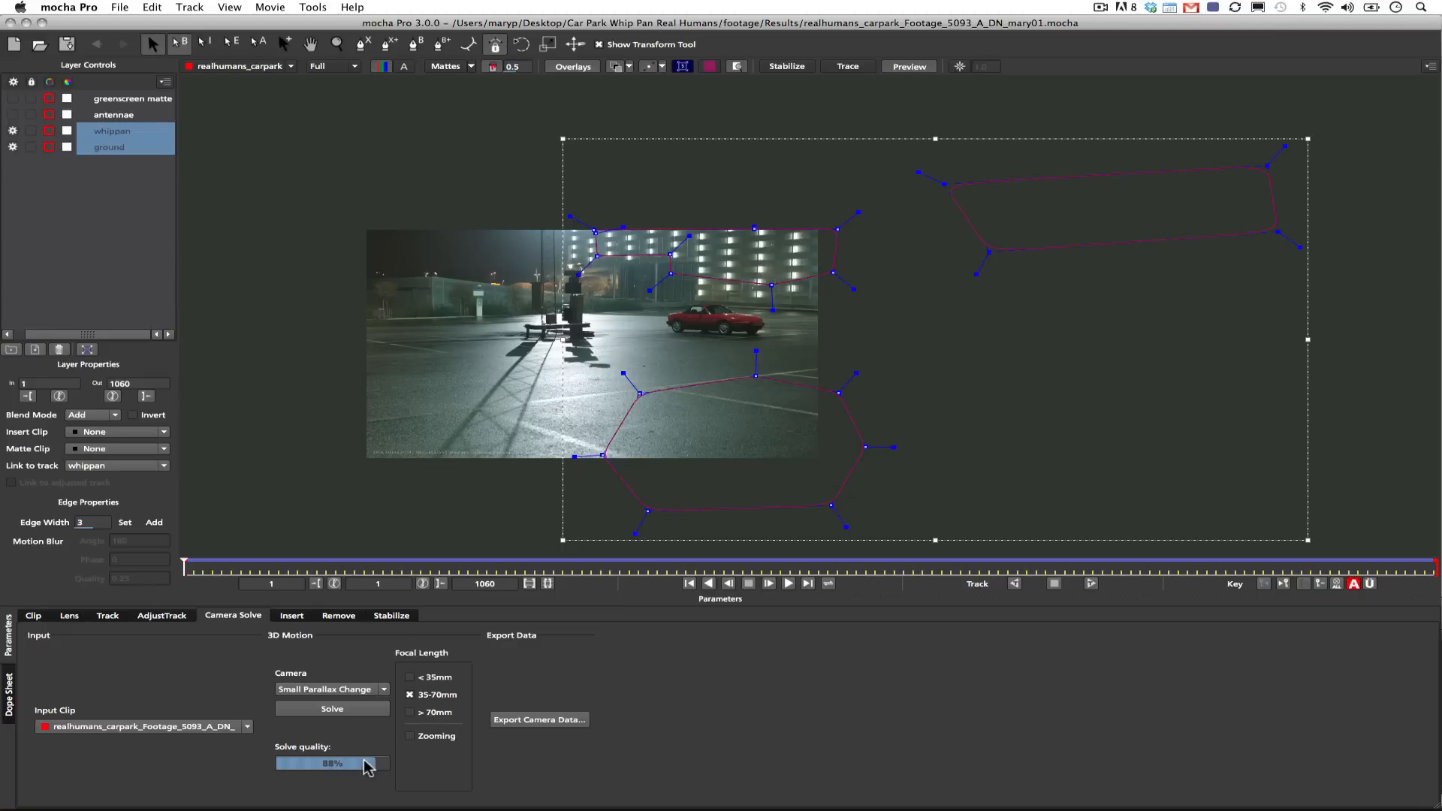
pyautogui.moveTo(388, 719)
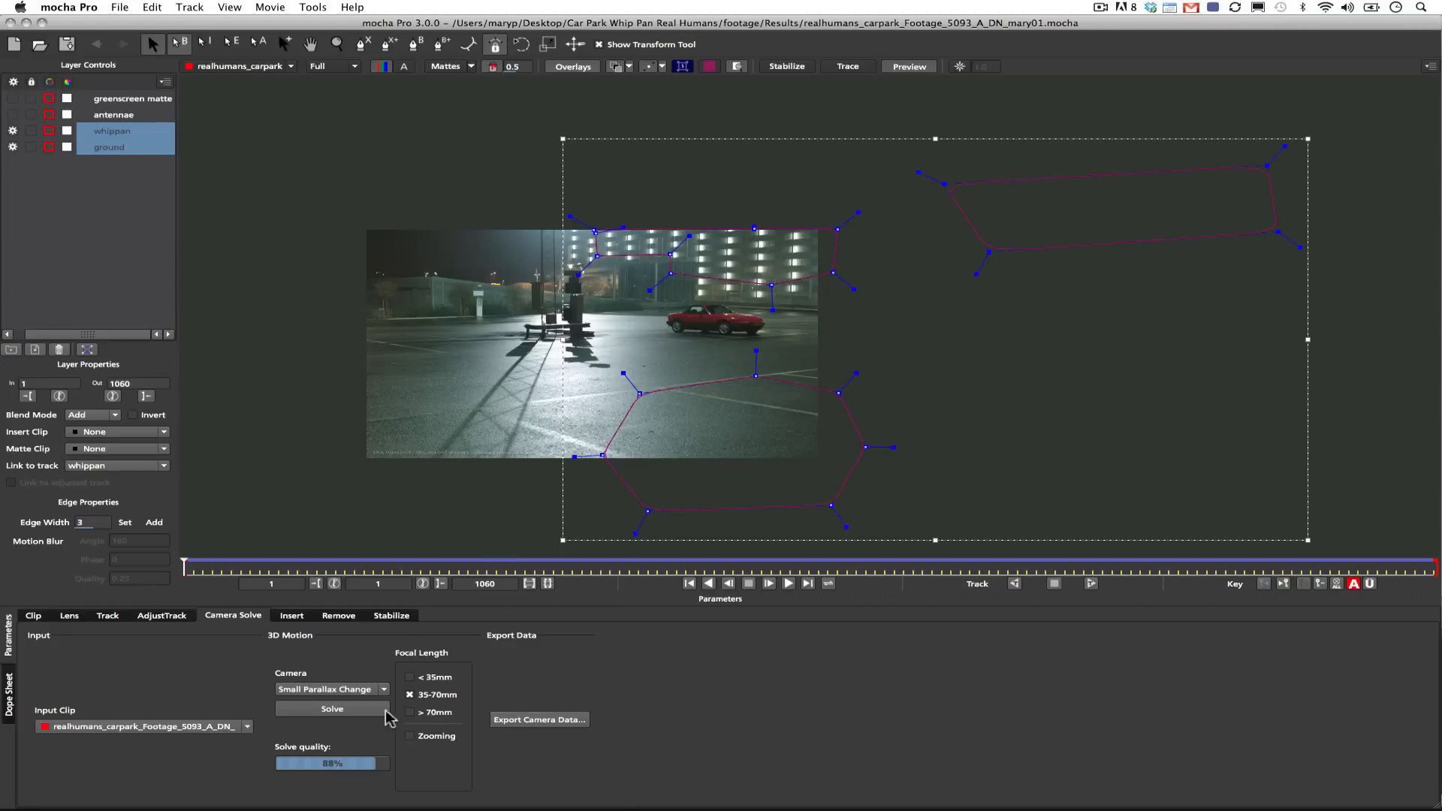
pyautogui.moveTo(535, 729)
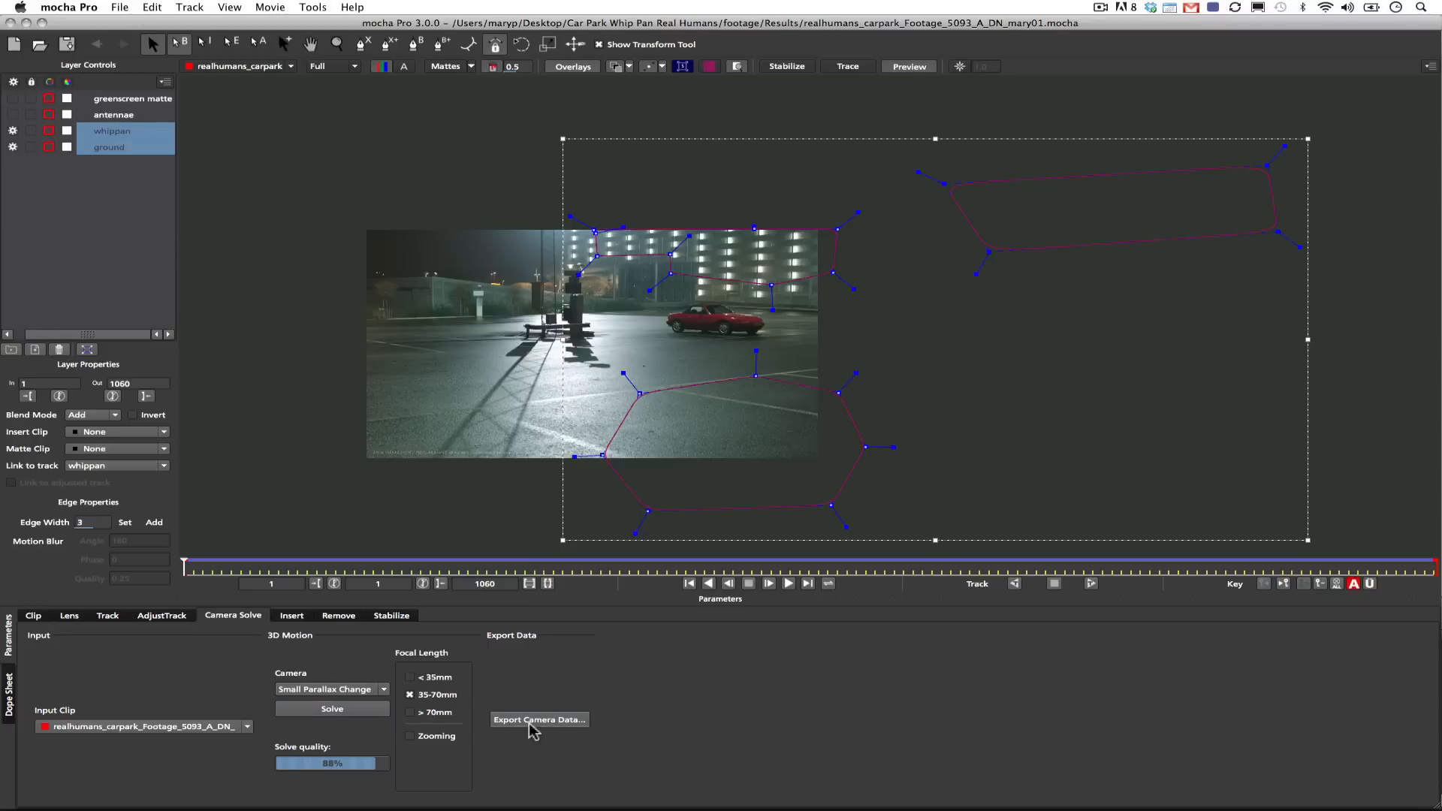
pyautogui.moveTo(553, 740)
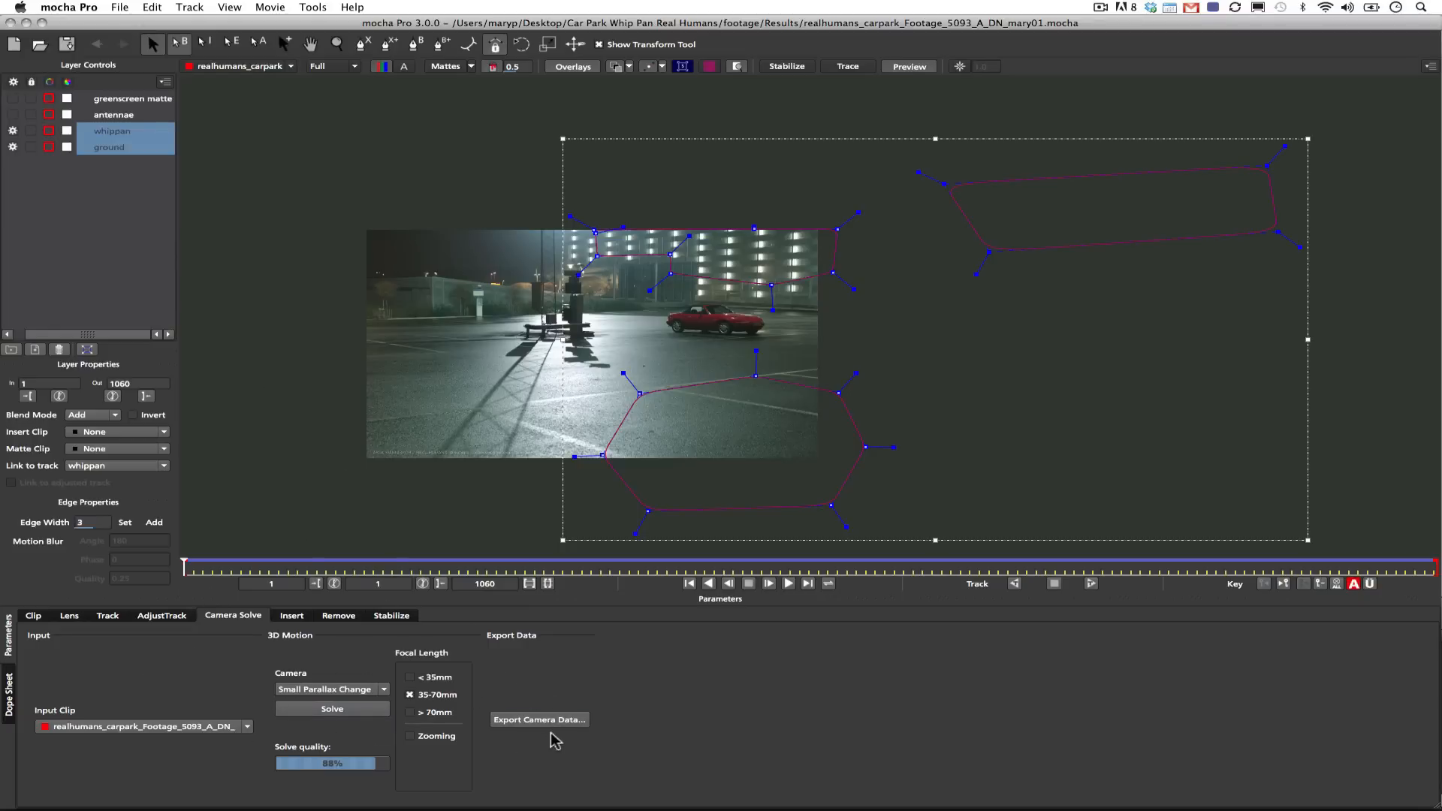
# Export the solved camera as After Effects 3D Motion Data, copied to the clipboard.
pyautogui.click(539, 719)
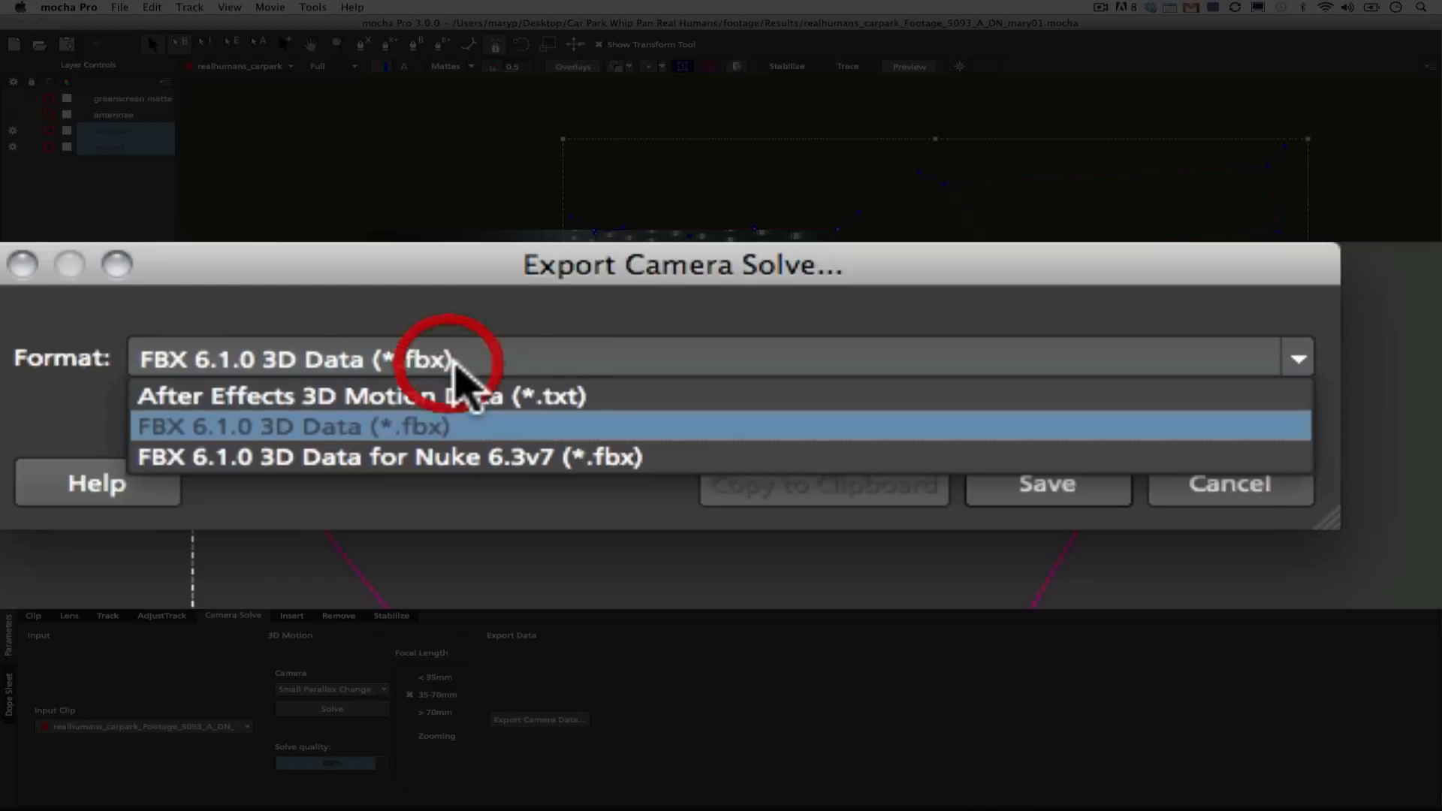
pyautogui.click(360, 396)
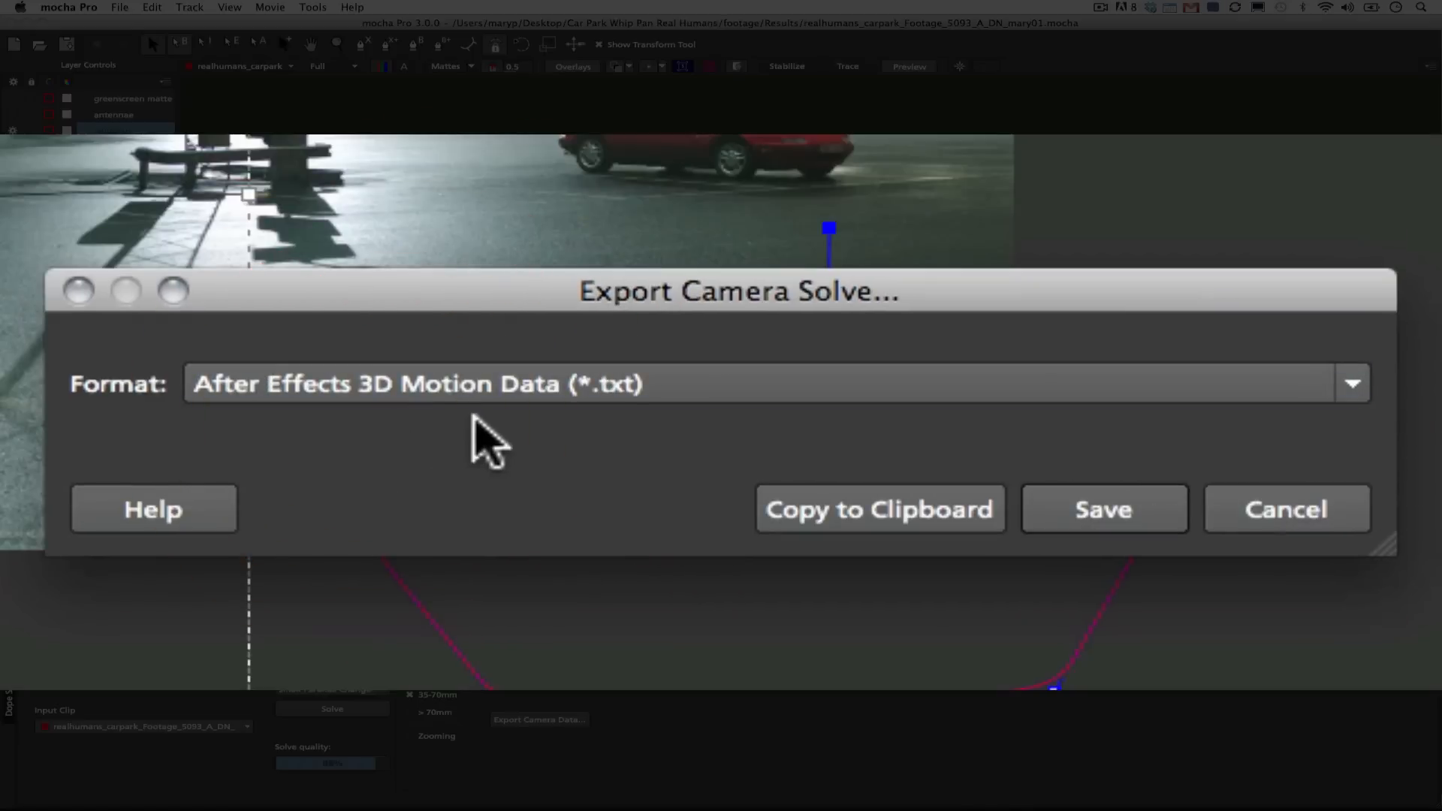
pyautogui.click(1285, 508)
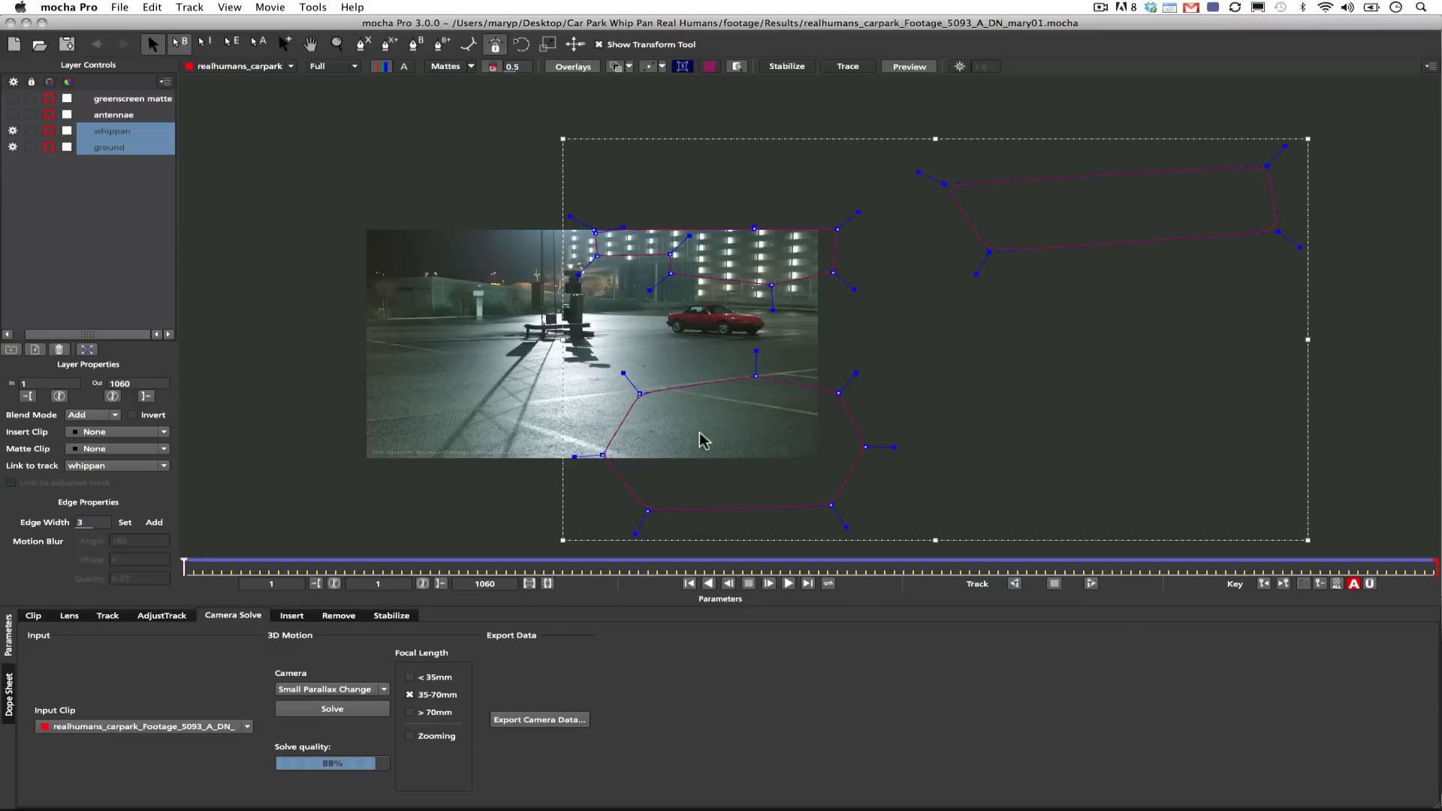
pyautogui.moveTo(704, 804)
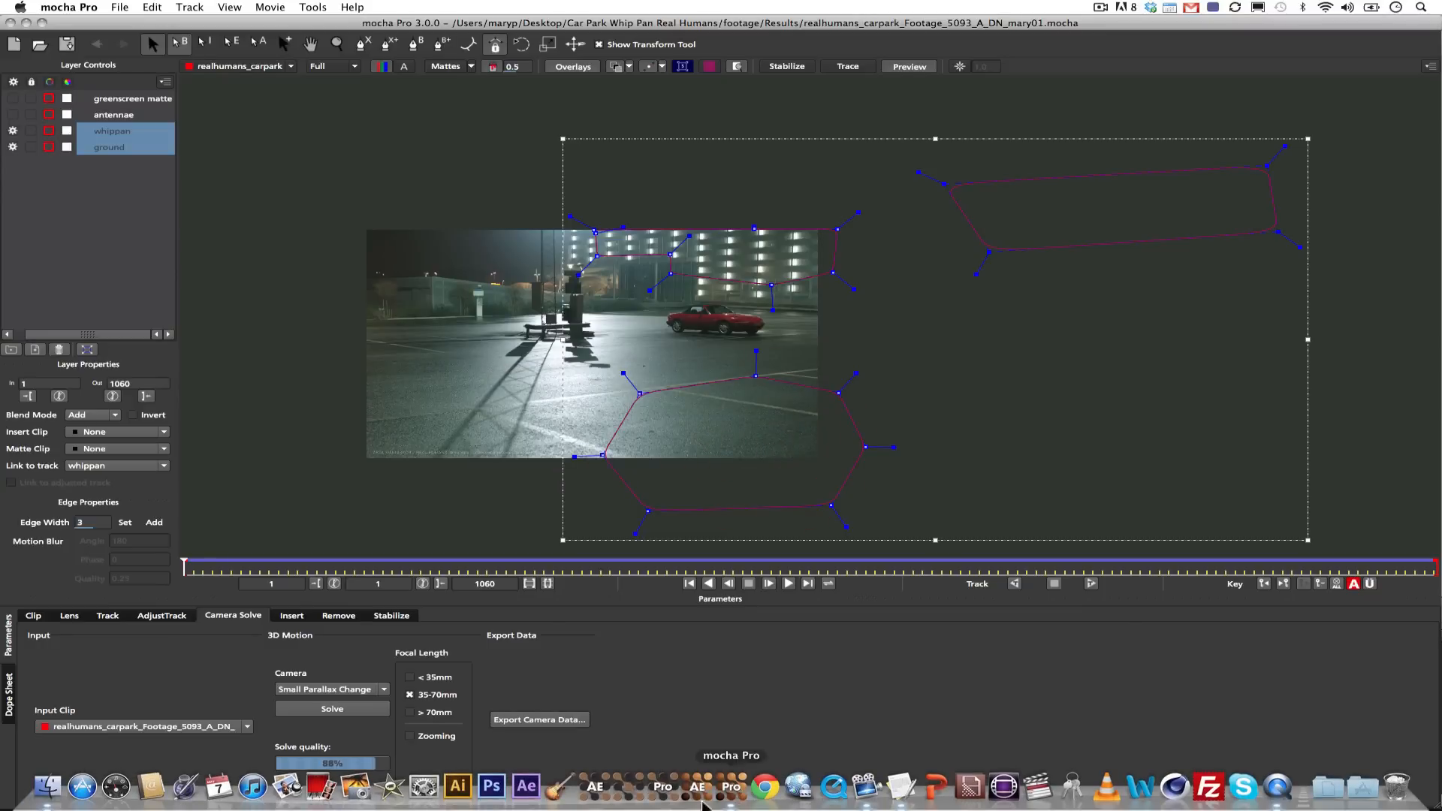
pyautogui.moveTo(526, 786)
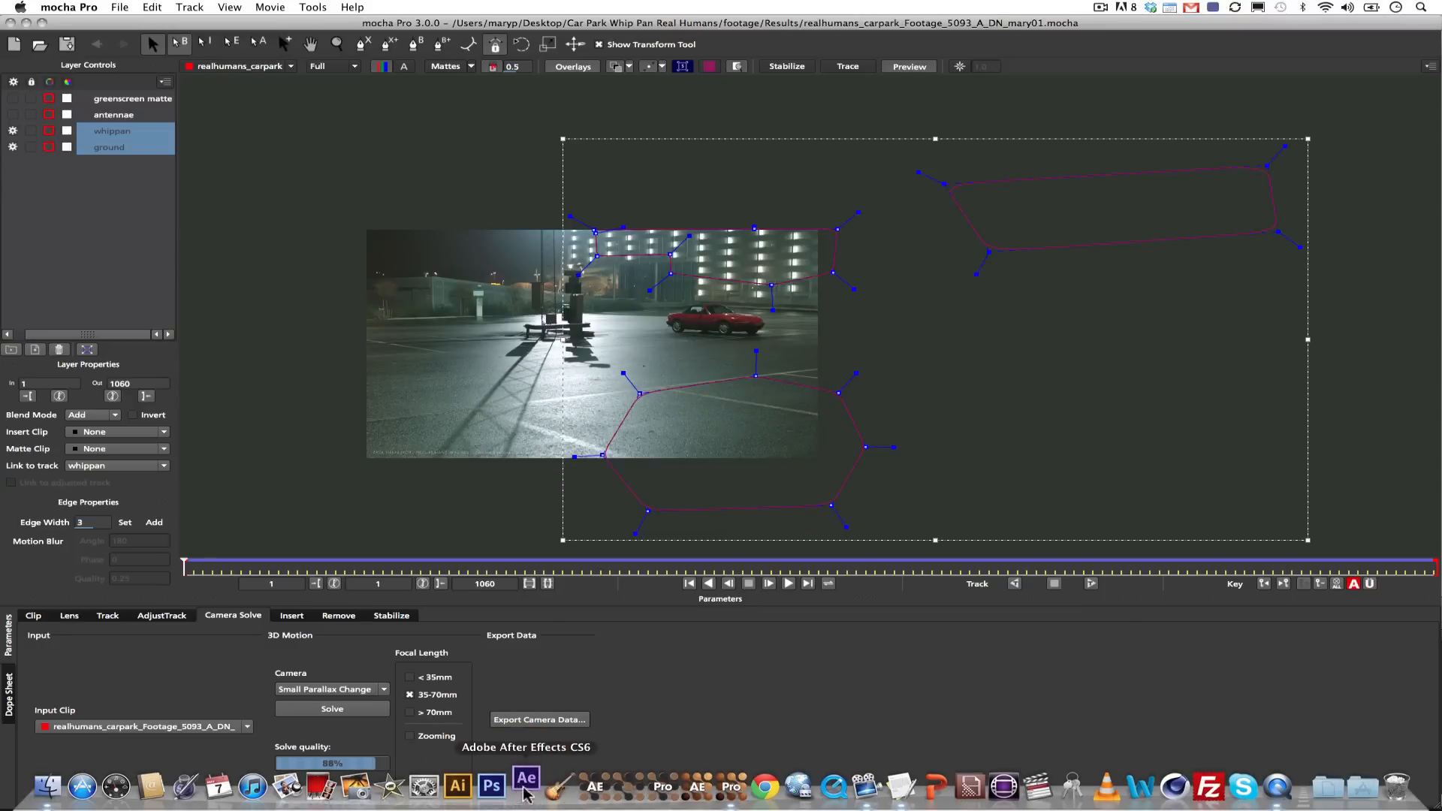
pyautogui.moveTo(526, 786)
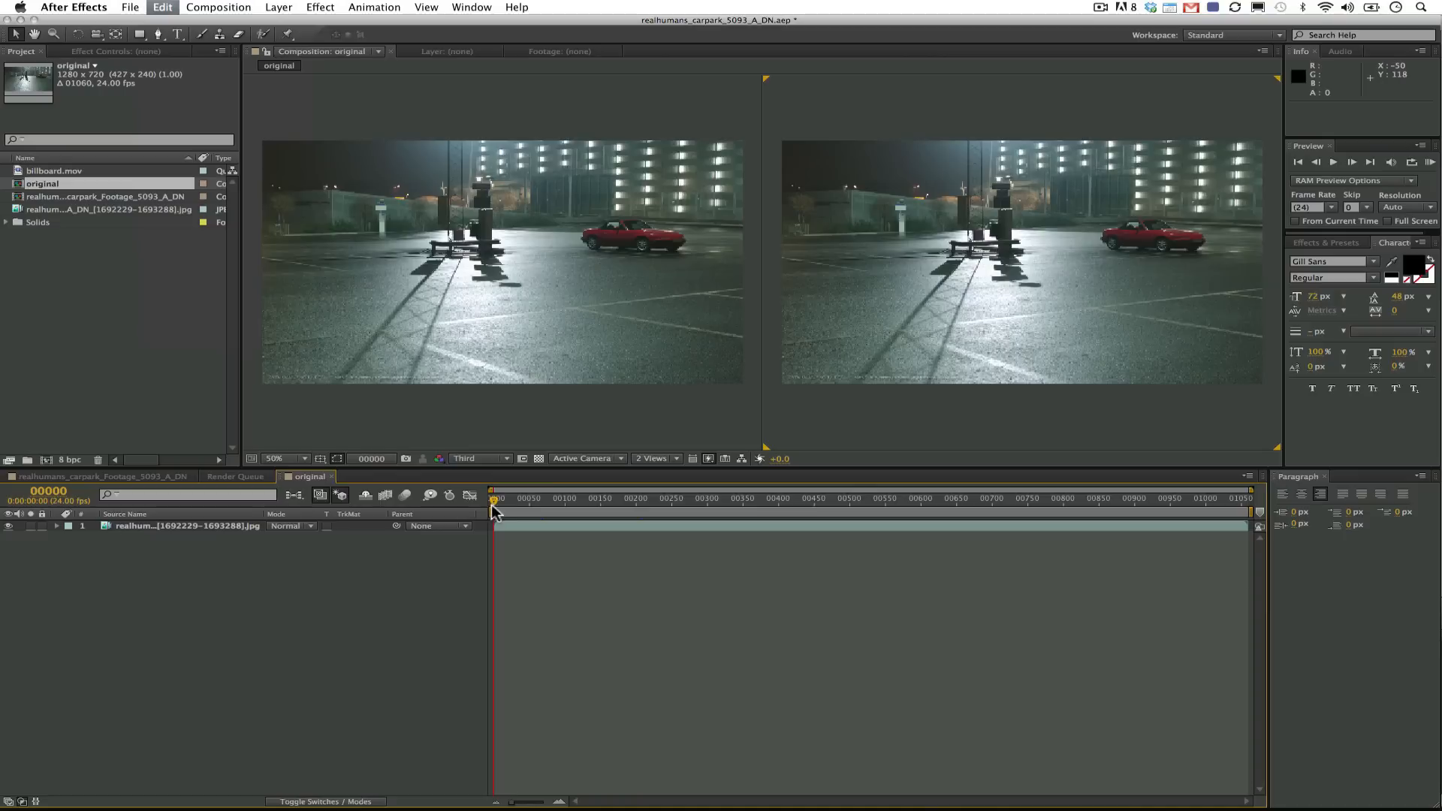
pyautogui.moveTo(686, 532)
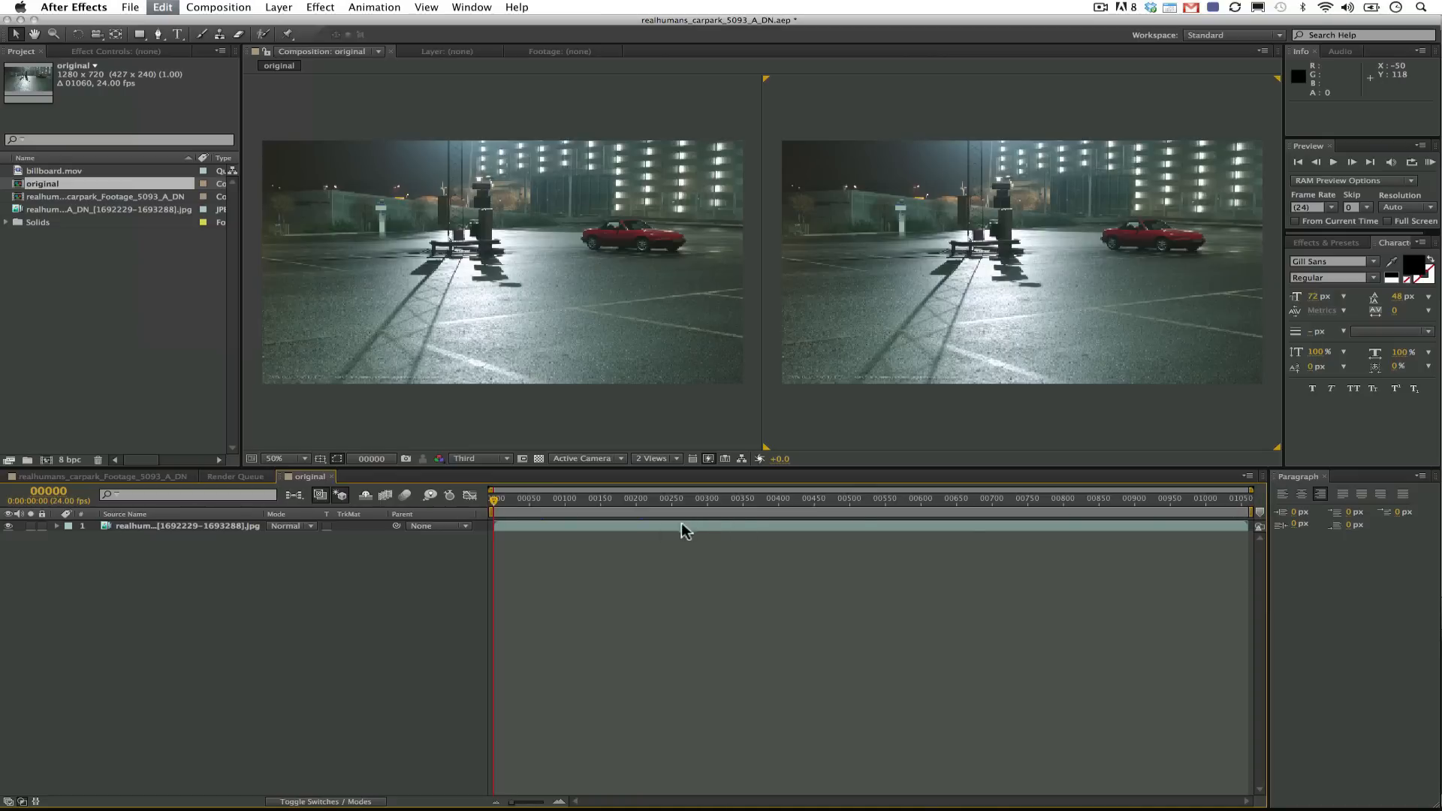
pyautogui.moveTo(502, 651)
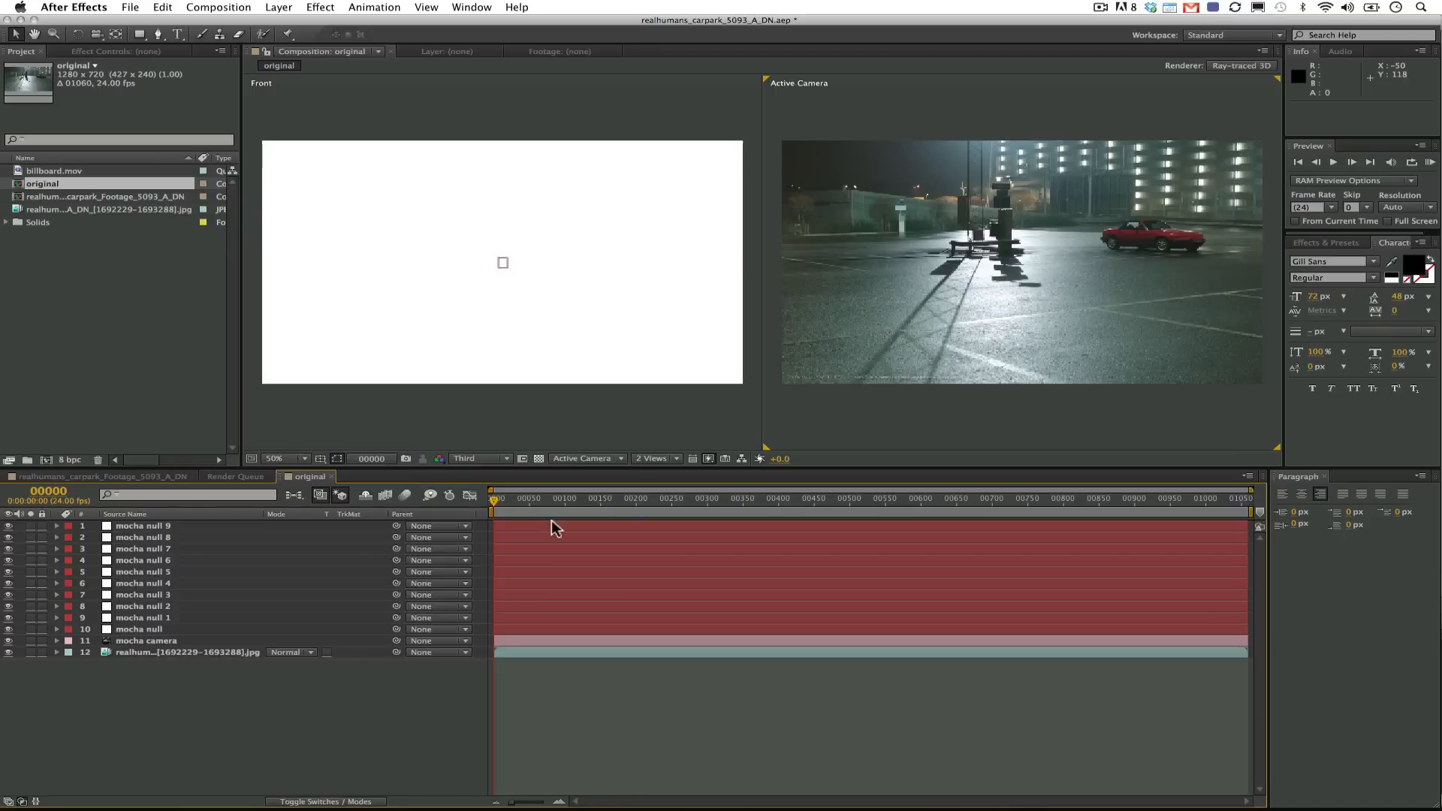
# Scrub the timeline, then set the left viewer to the Right side view.
pyautogui.click(540, 497)
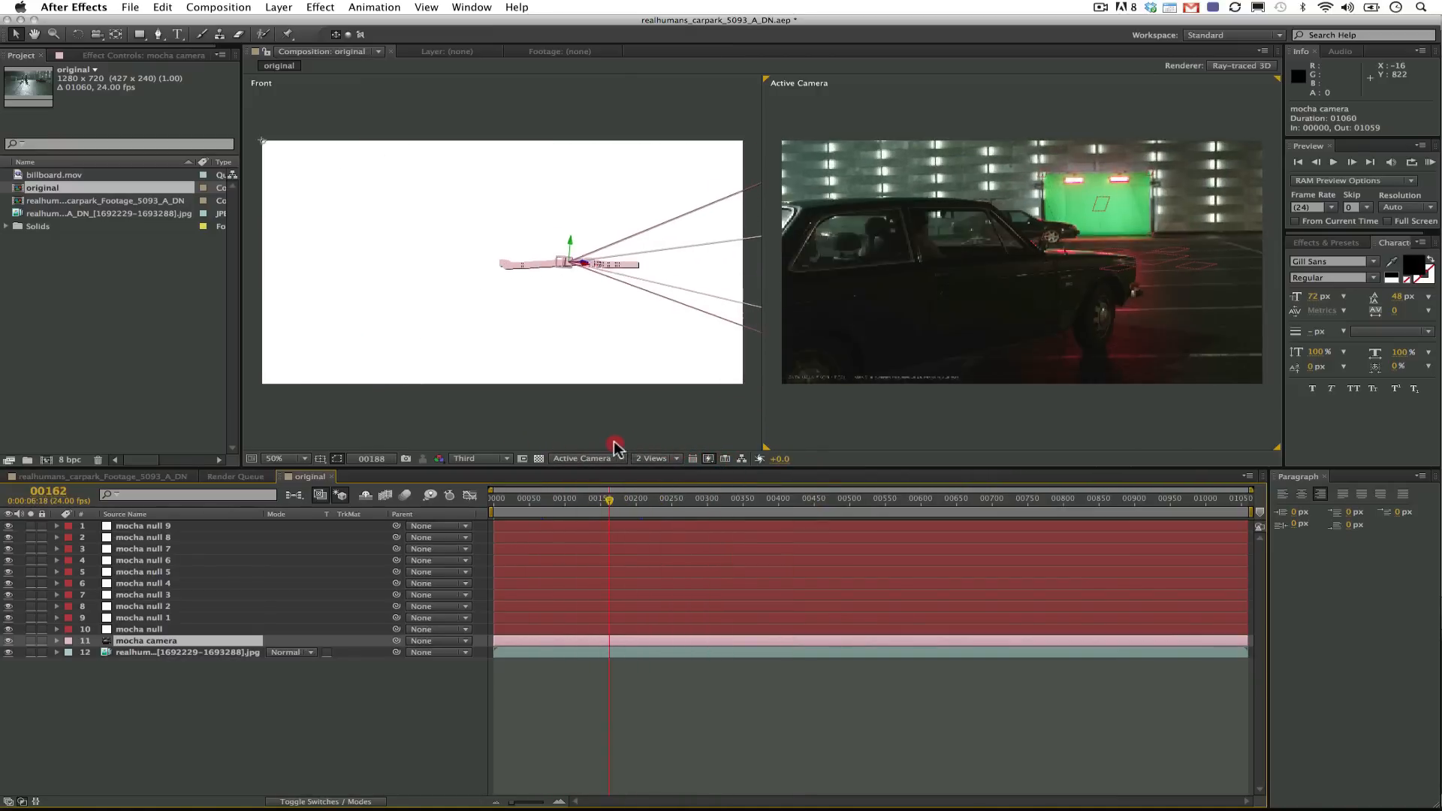
pyautogui.click(598, 498)
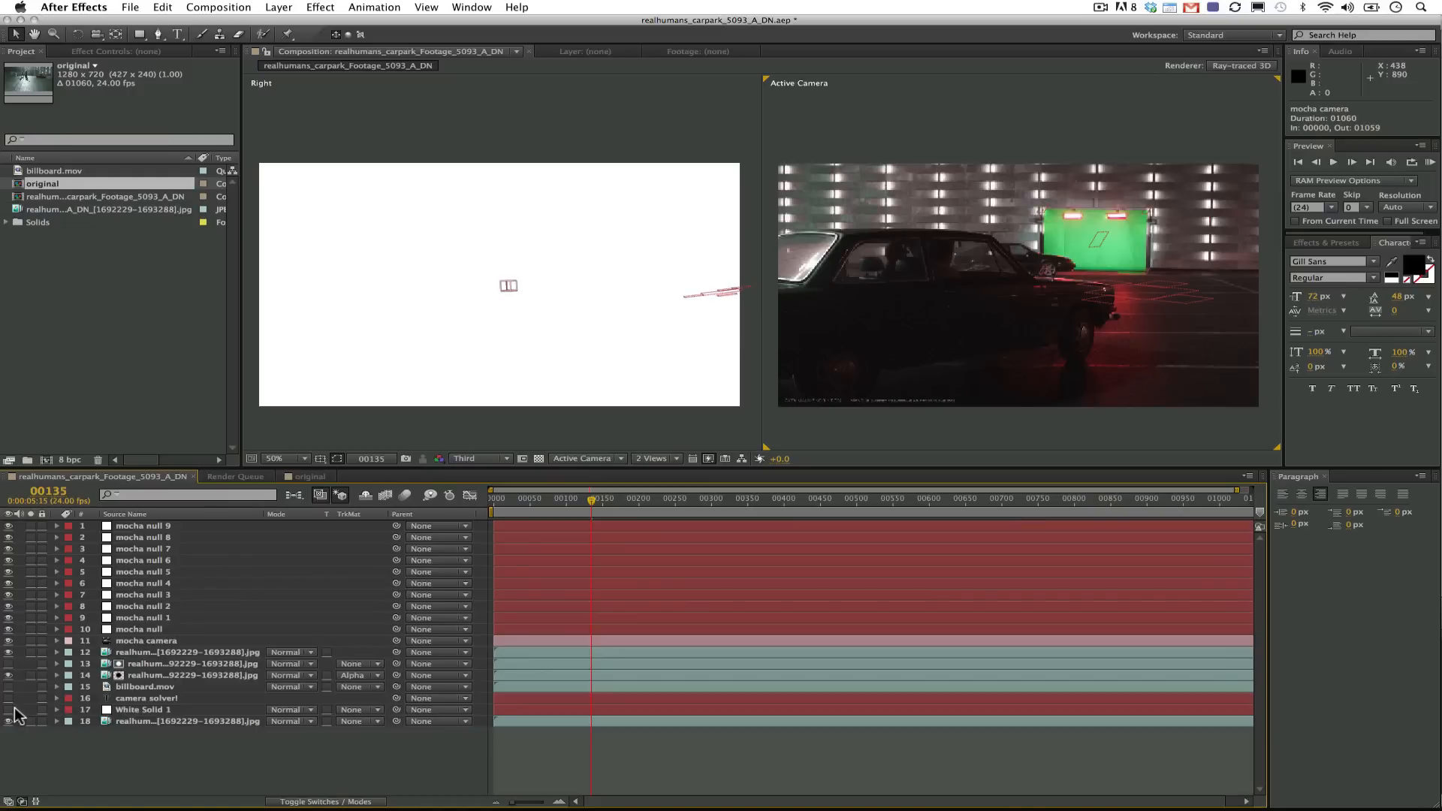
# Show the camera solver! layer, select the mocha camera, and scrub to confirm it stays on the billboard.
pyautogui.click(146, 698)
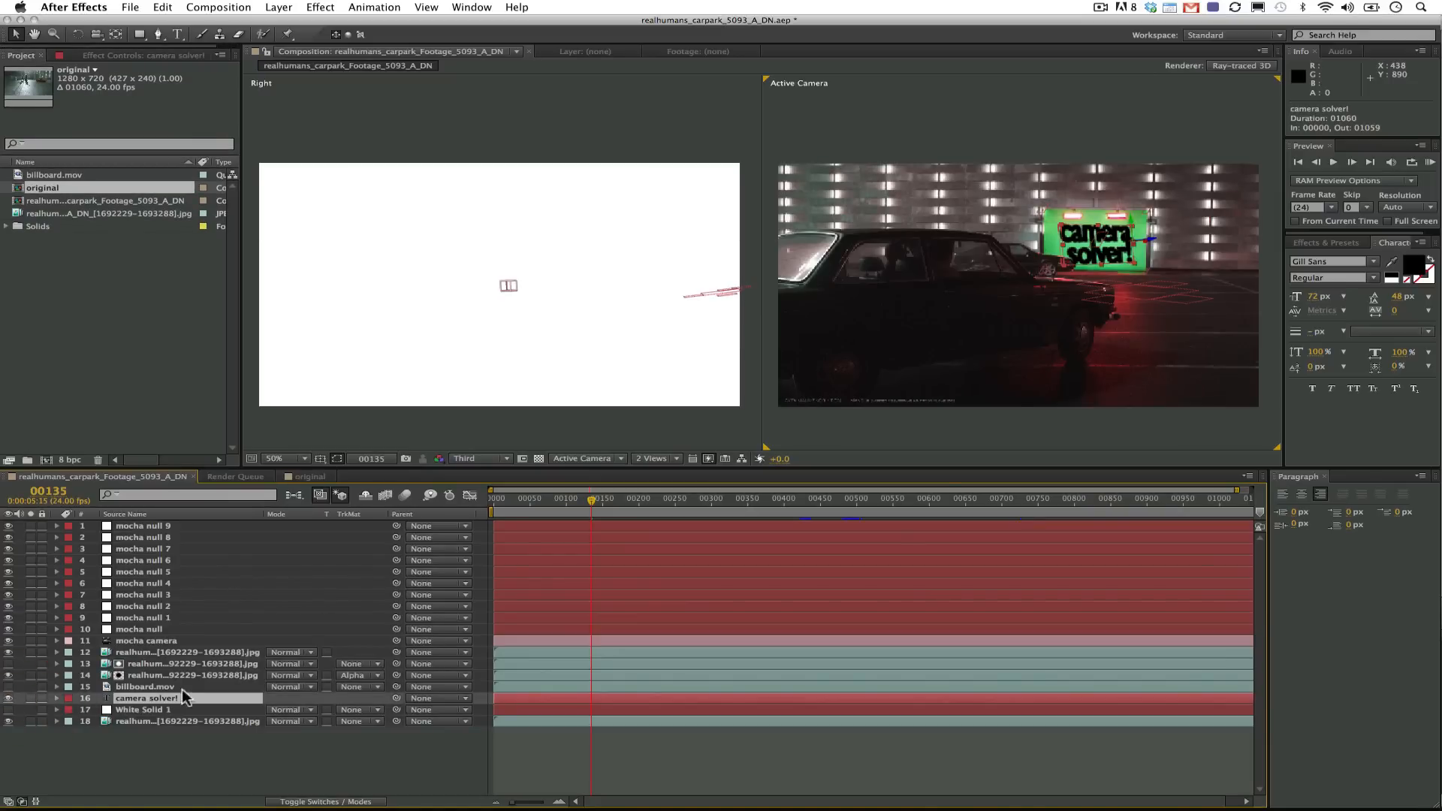
pyautogui.moveTo(1050, 210)
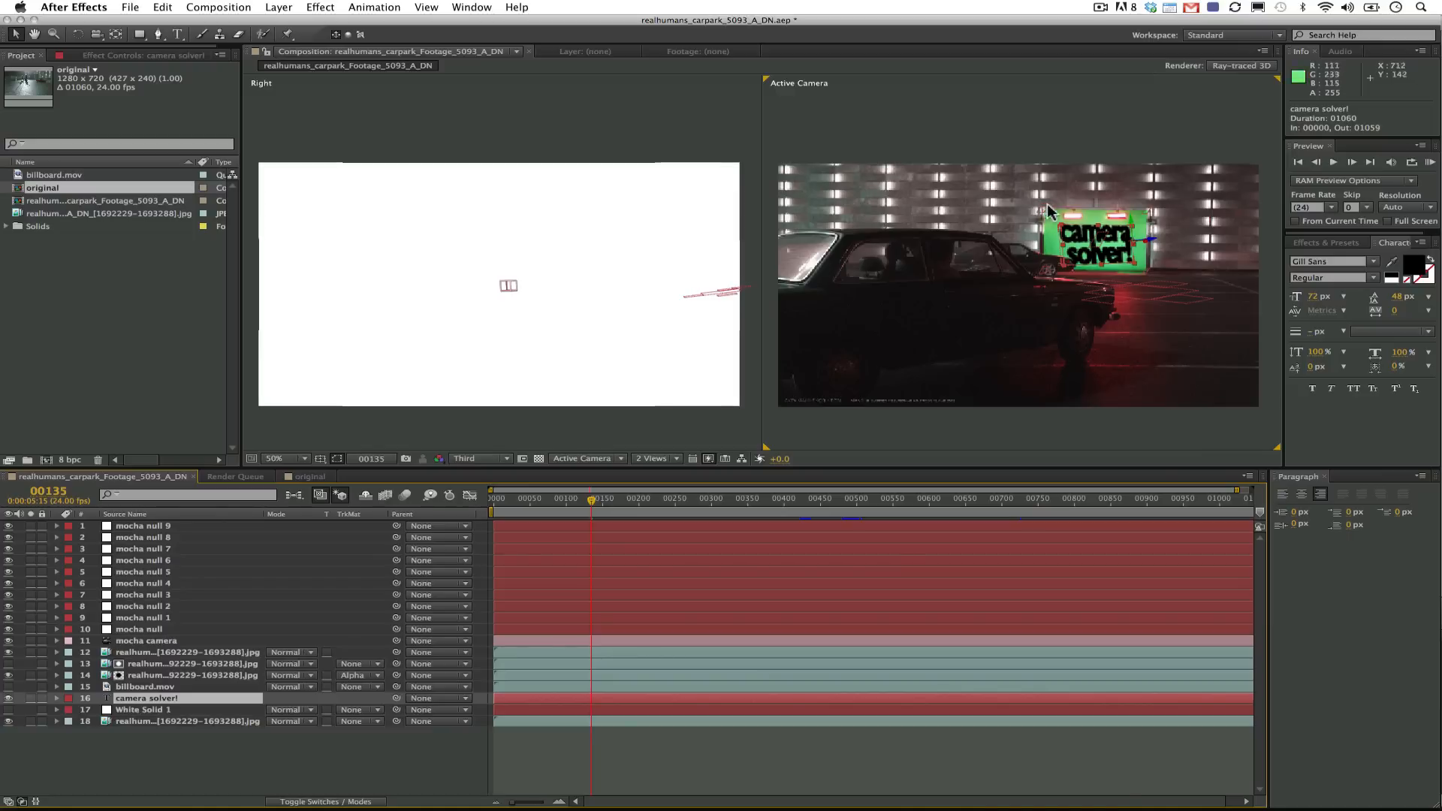
pyautogui.moveTo(512, 294)
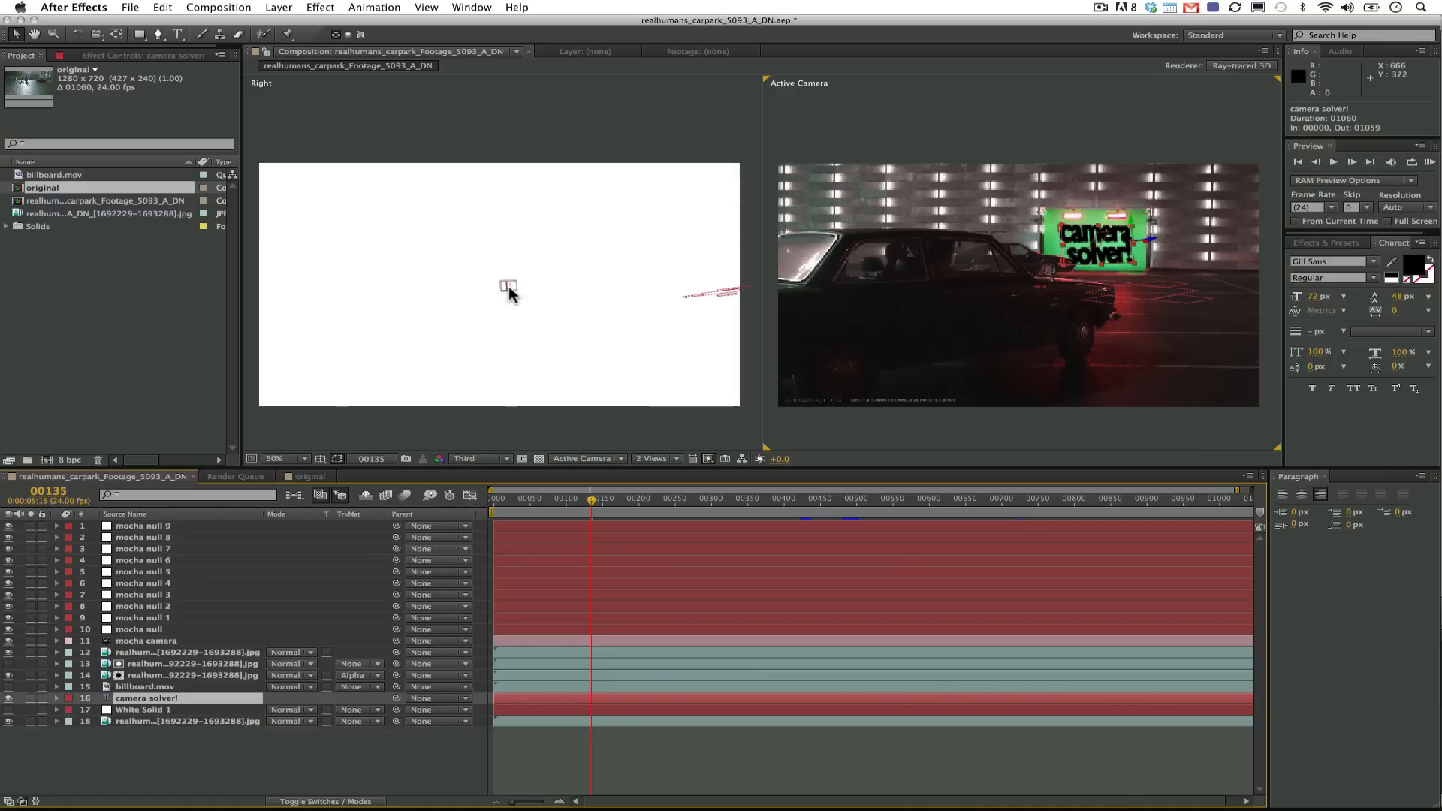
pyautogui.click(588, 499)
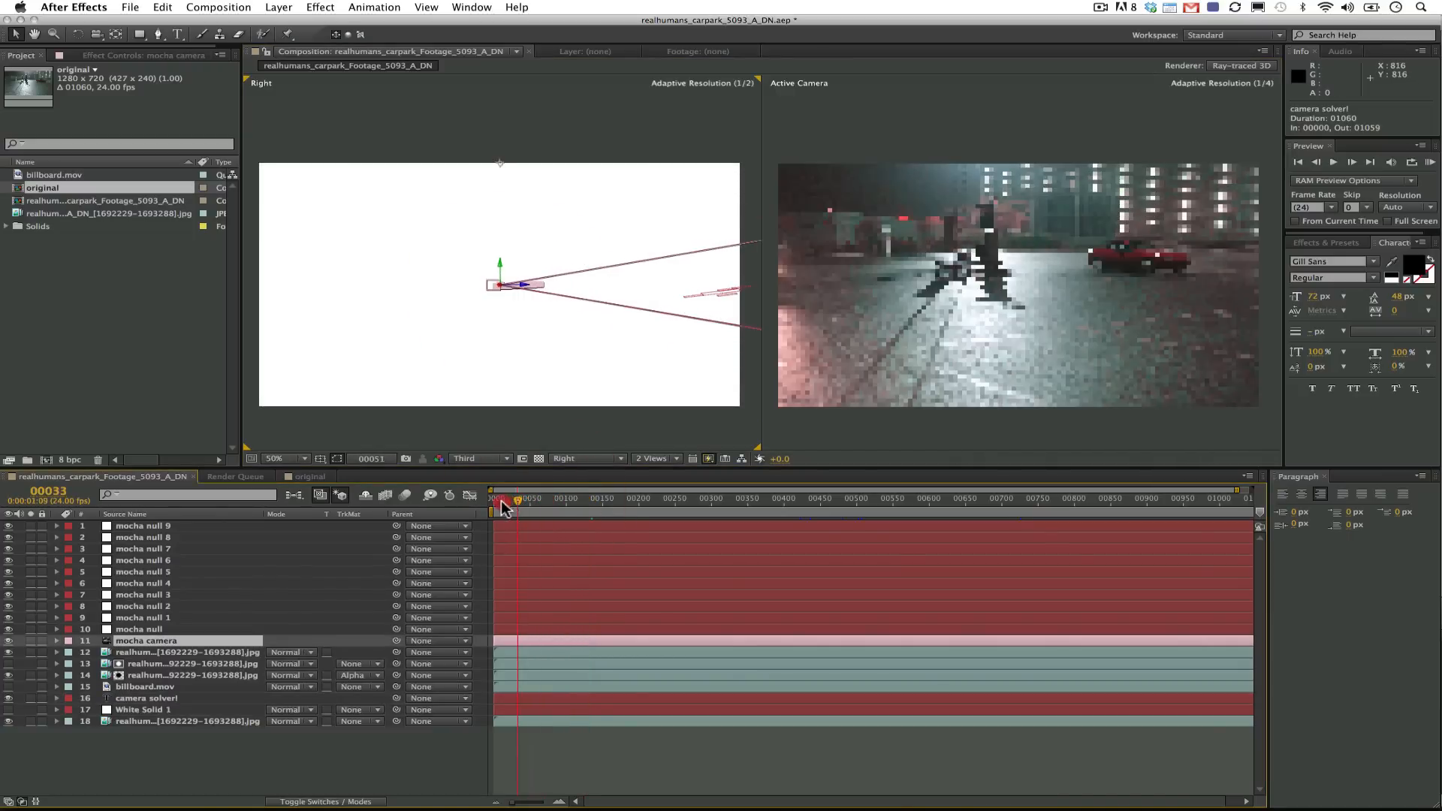
pyautogui.click(658, 499)
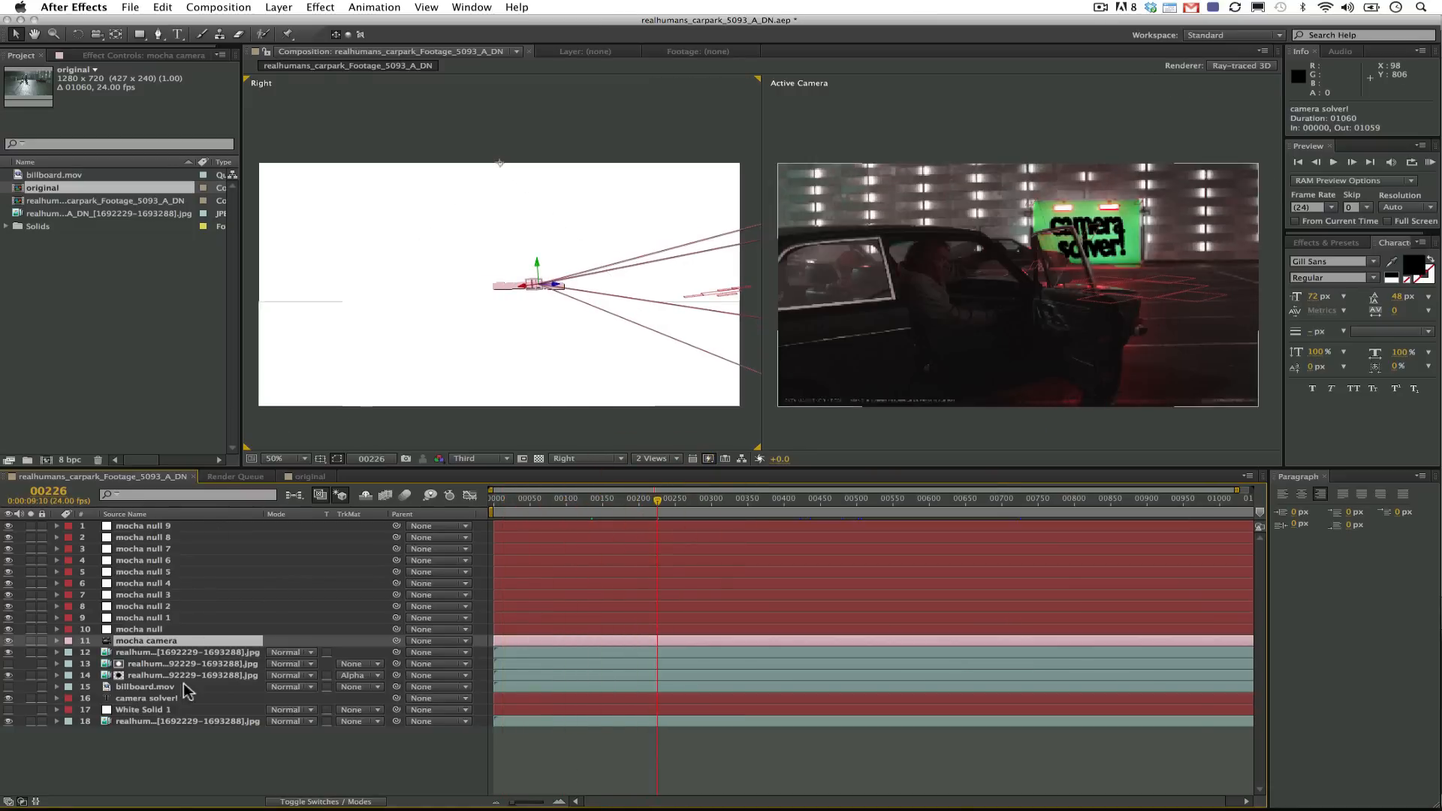
pyautogui.moveTo(1142, 261)
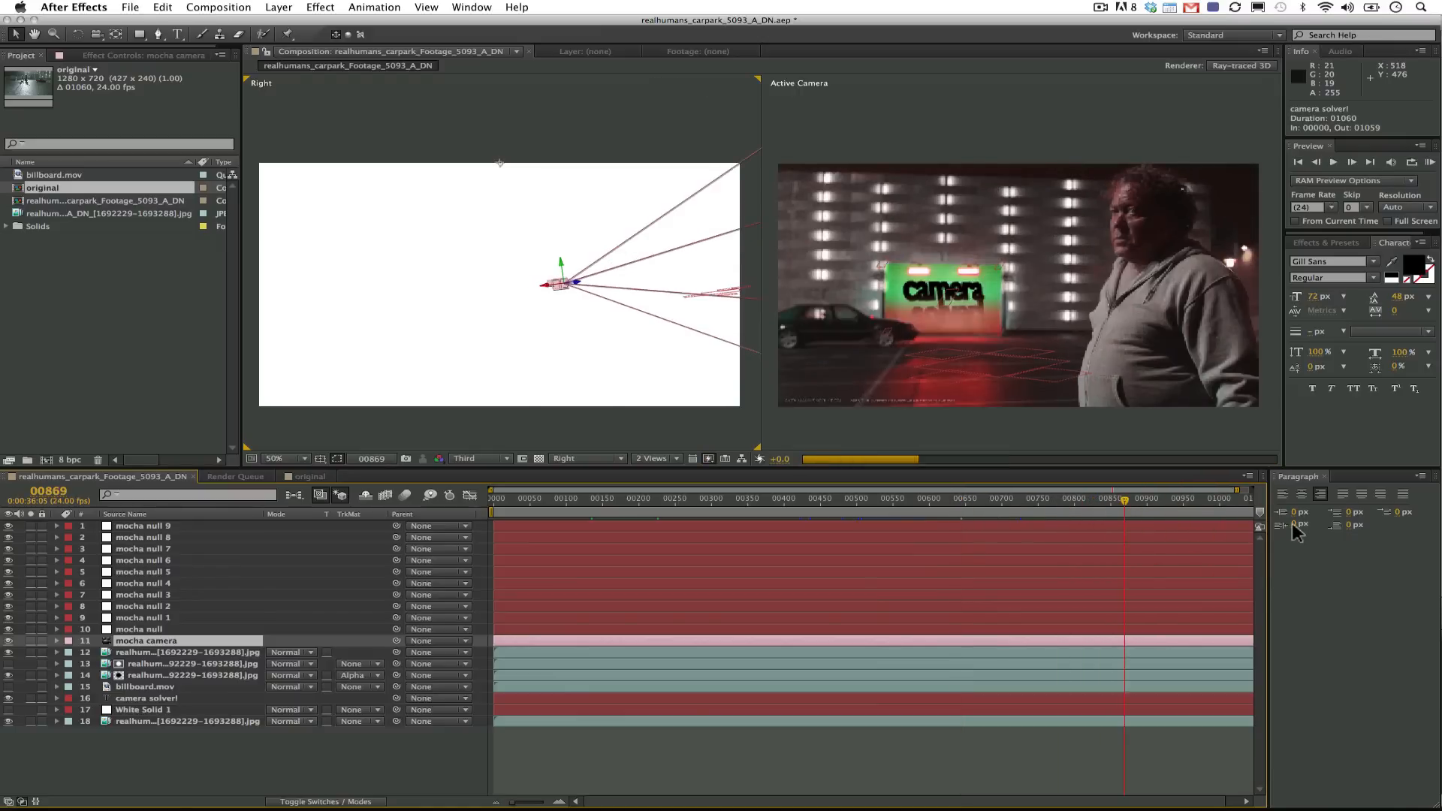
pyautogui.click(823, 498)
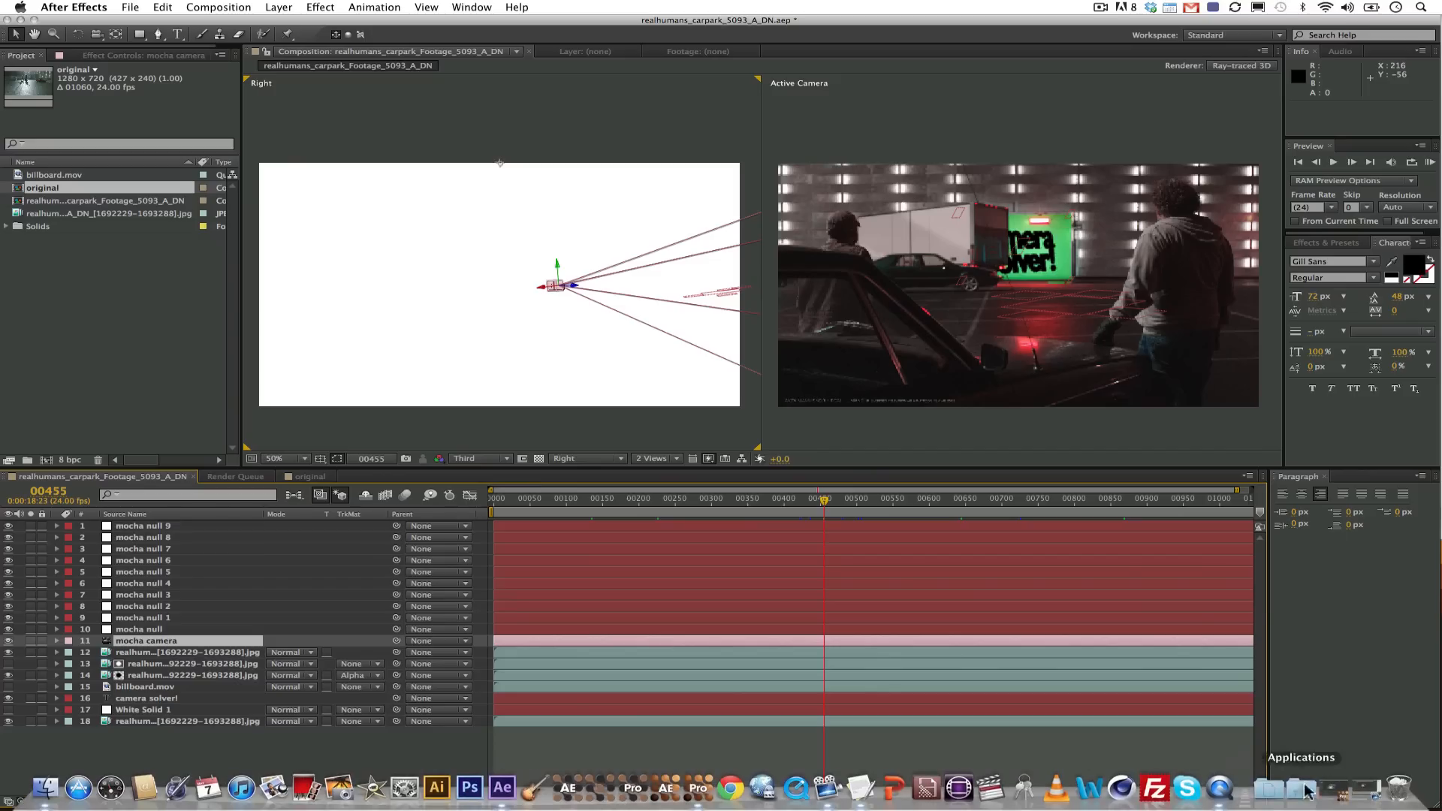
pyautogui.moveTo(826, 787)
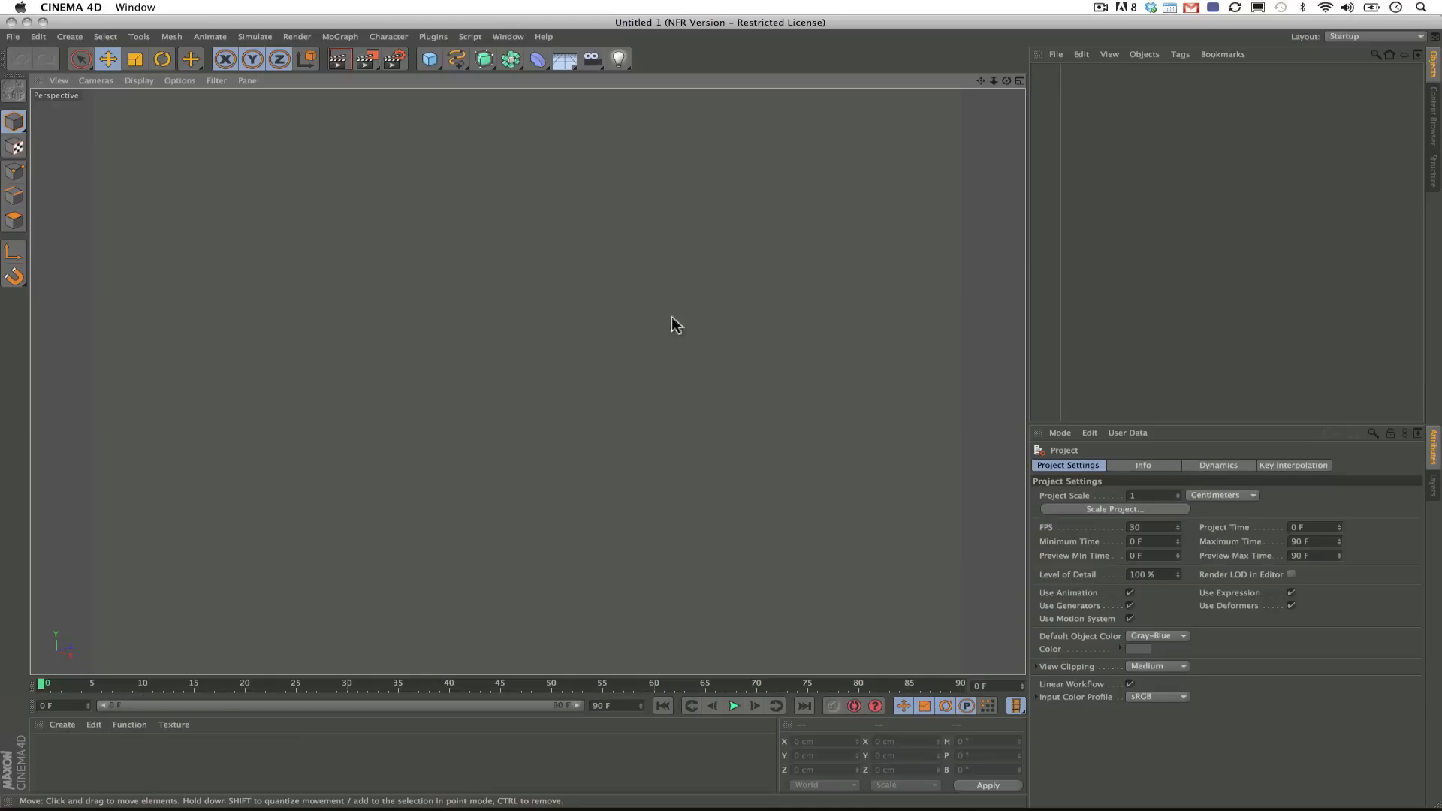
pyautogui.moveTo(865, 808)
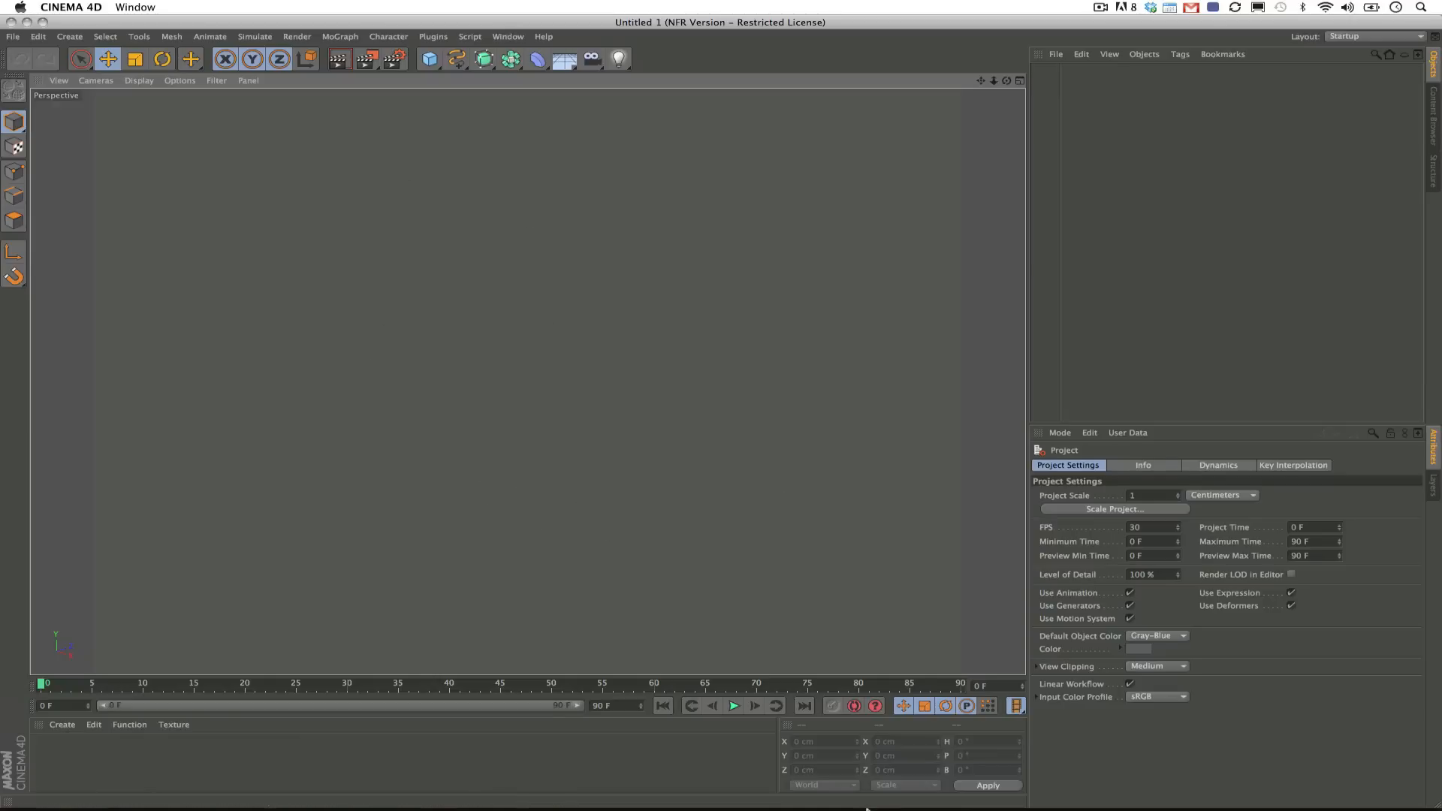
# Bring mocha Pro back to the front from the Dock.
pyautogui.click(700, 788)
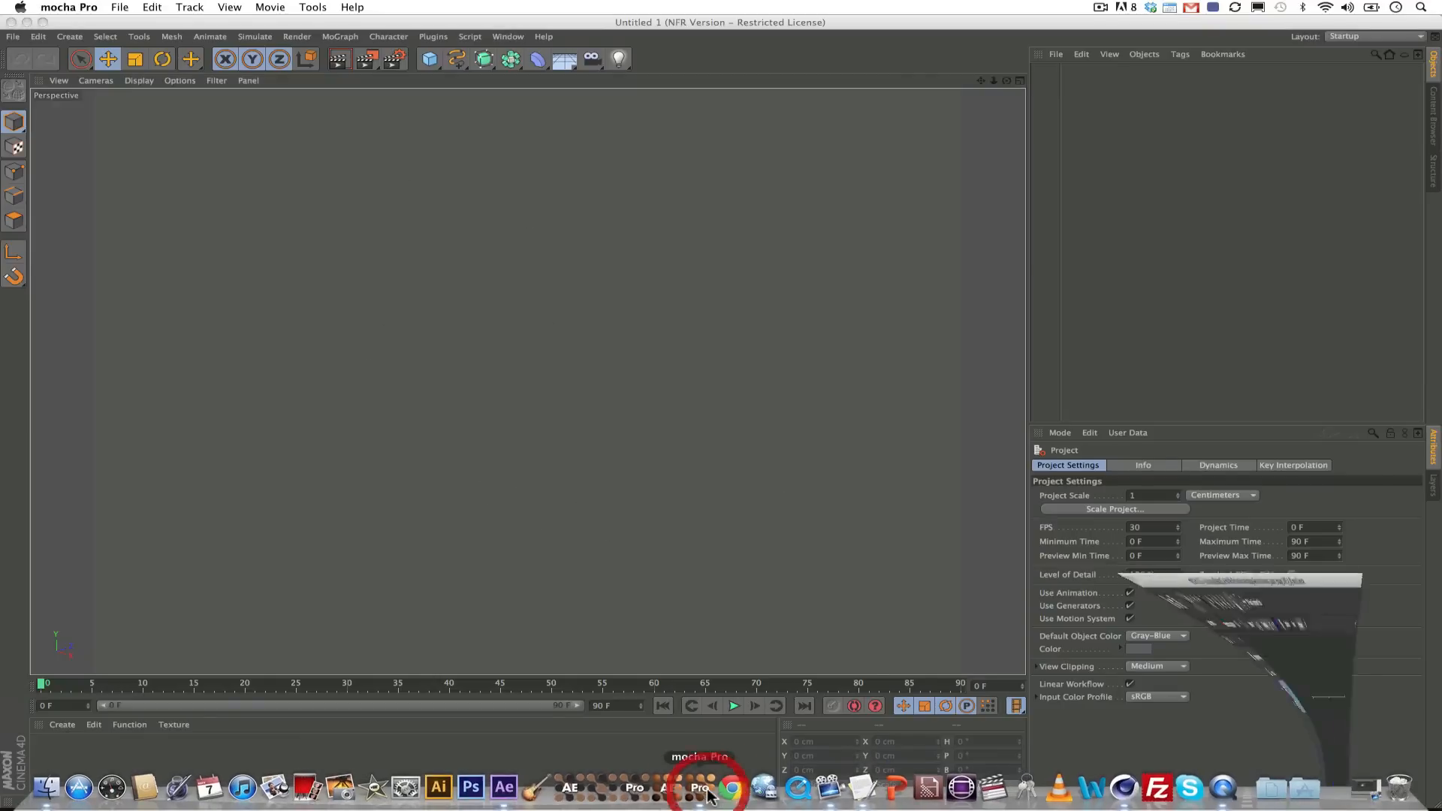
pyautogui.click(704, 787)
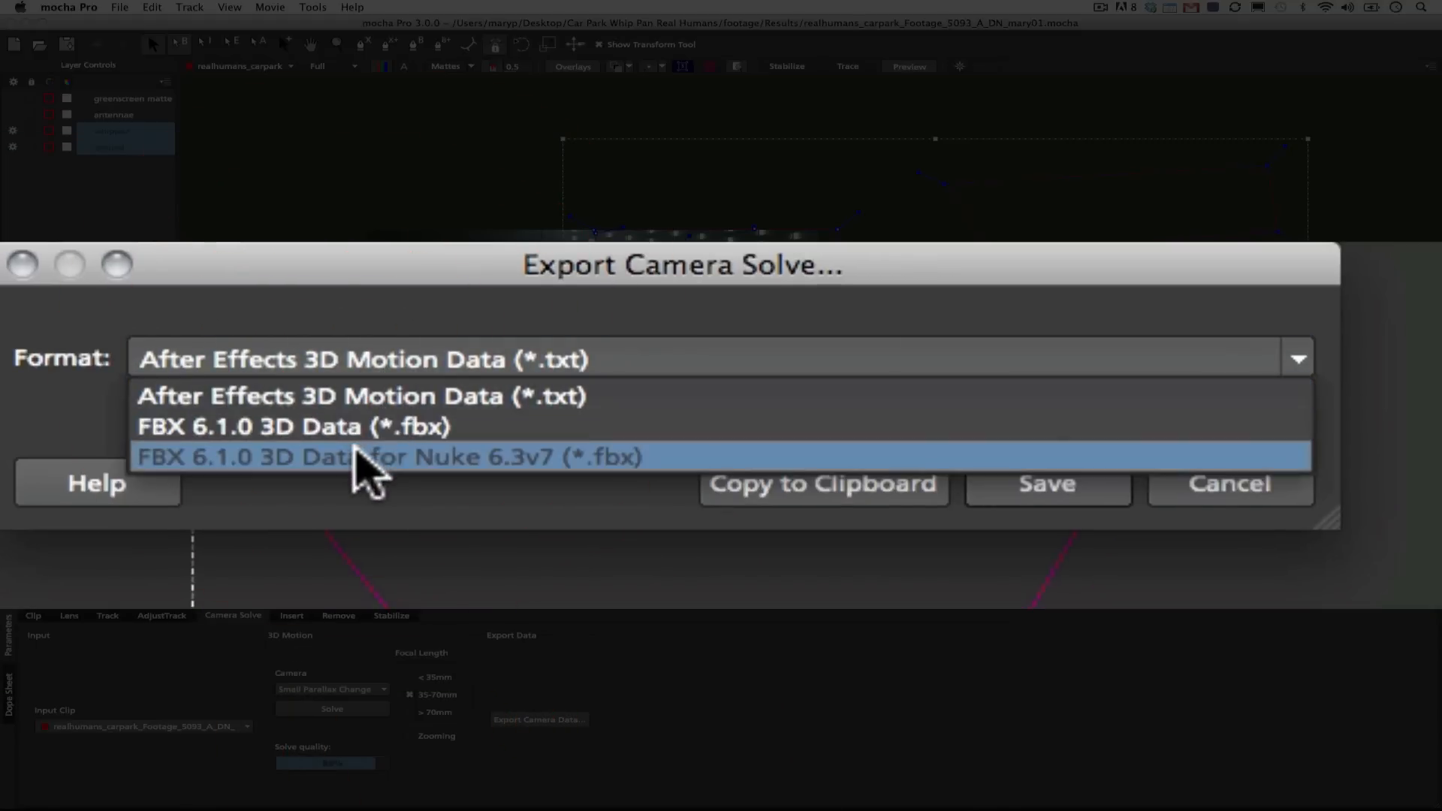
pyautogui.moveTo(425, 489)
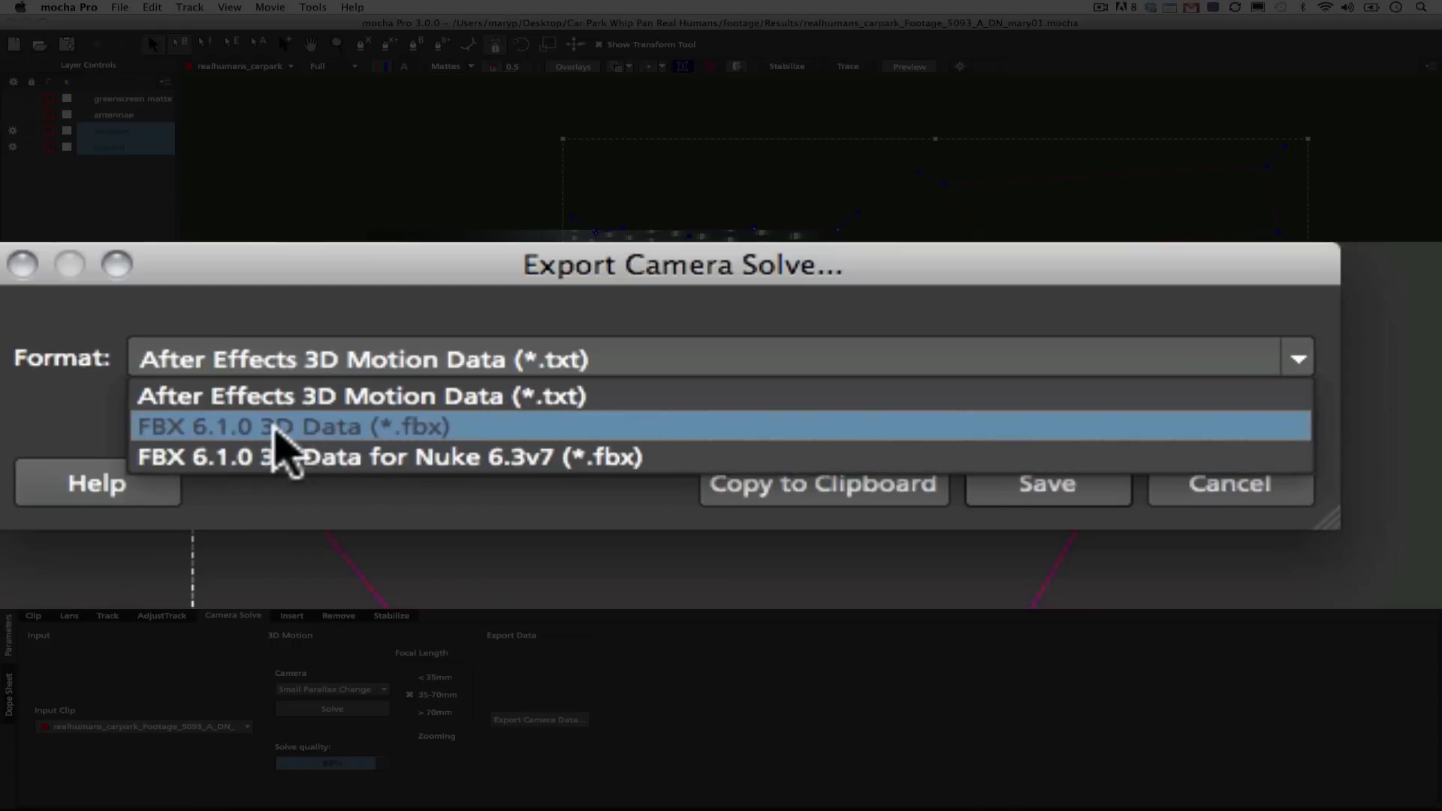
pyautogui.moveTo(267, 437)
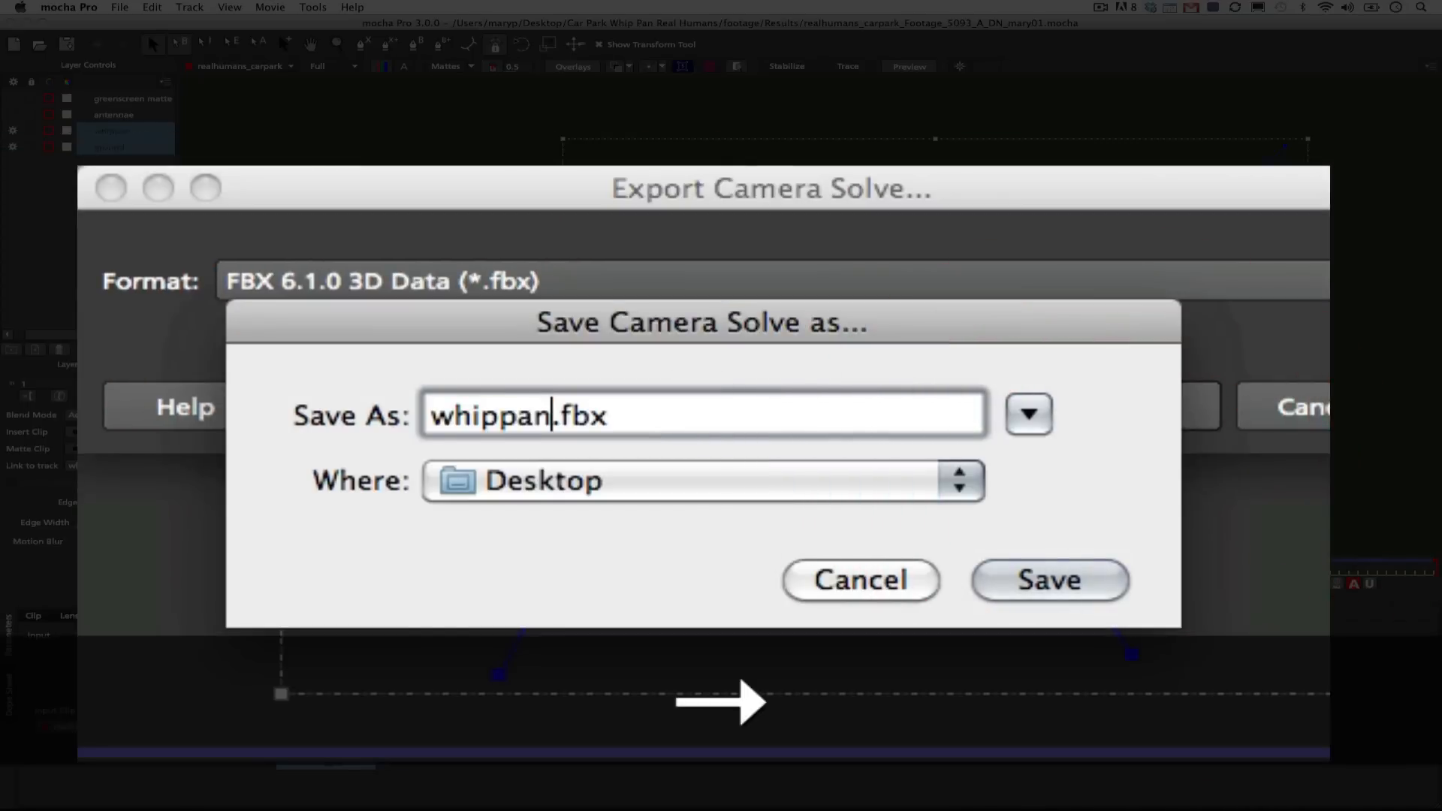
# Save the FBX camera solve to the Desktop as whippan_test.fbx.
pyautogui.write('_test')
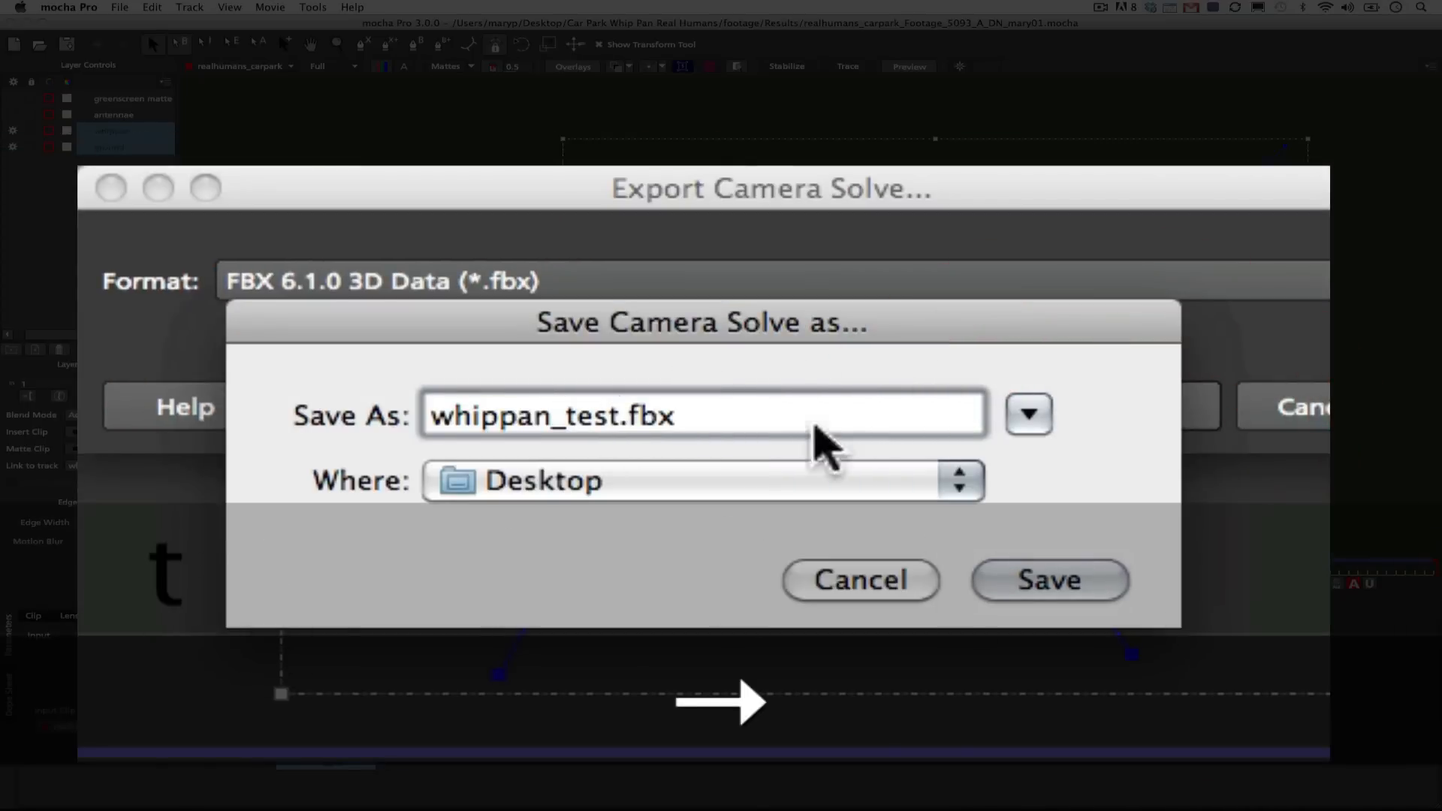
pyautogui.click(1048, 579)
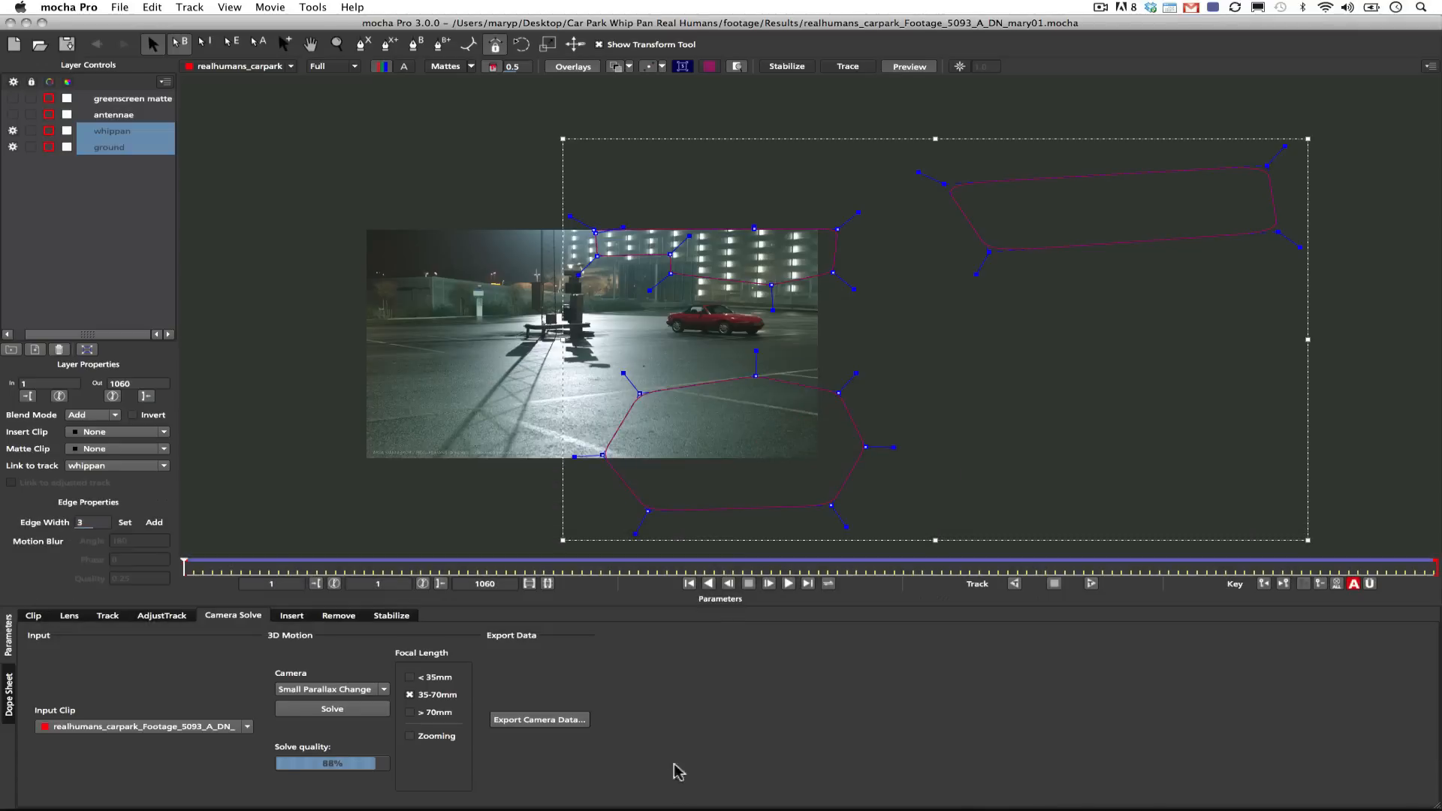
pyautogui.moveTo(1149, 788)
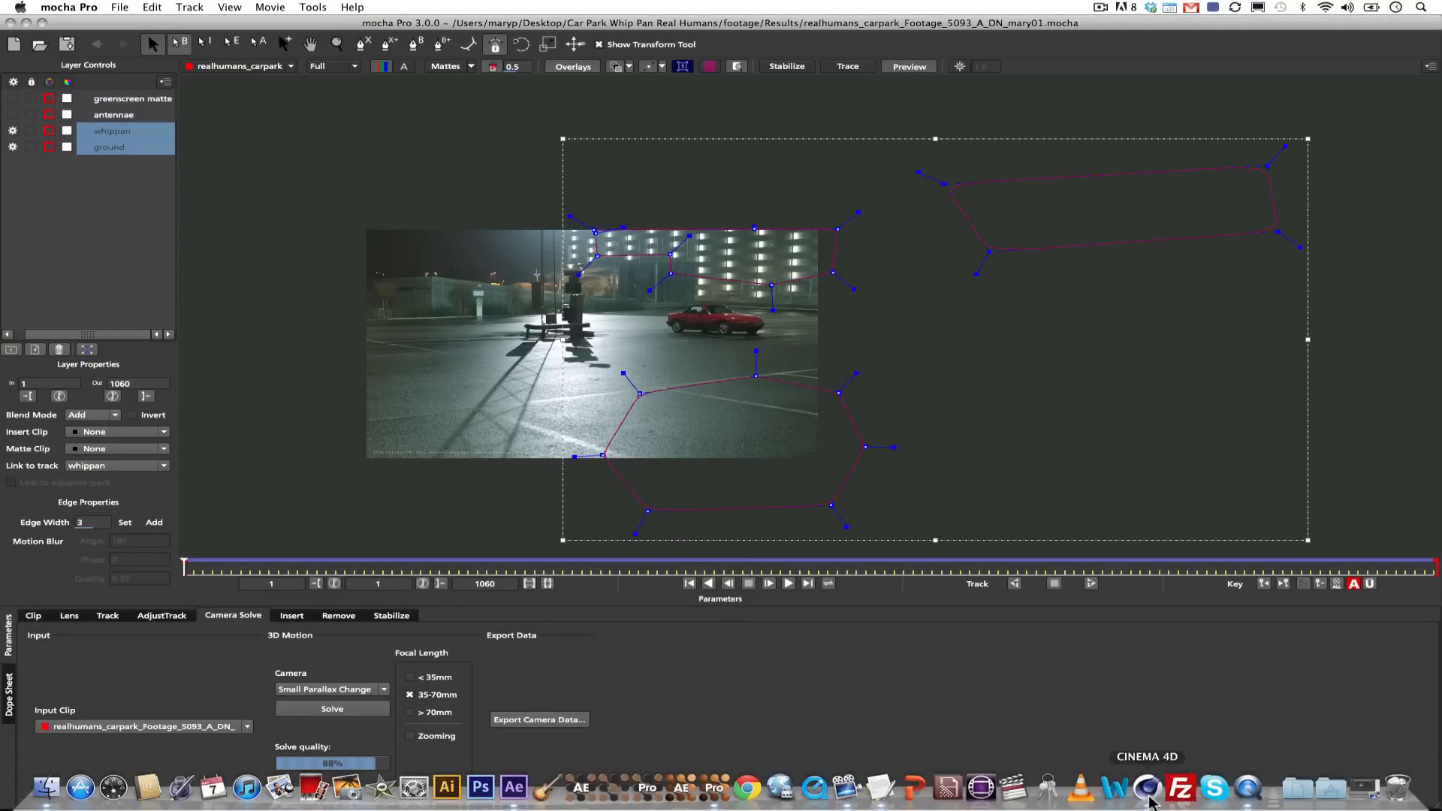
# In Cinema 4D, open whippan_test.fbx from the Desktop.
pyautogui.click(12, 36)
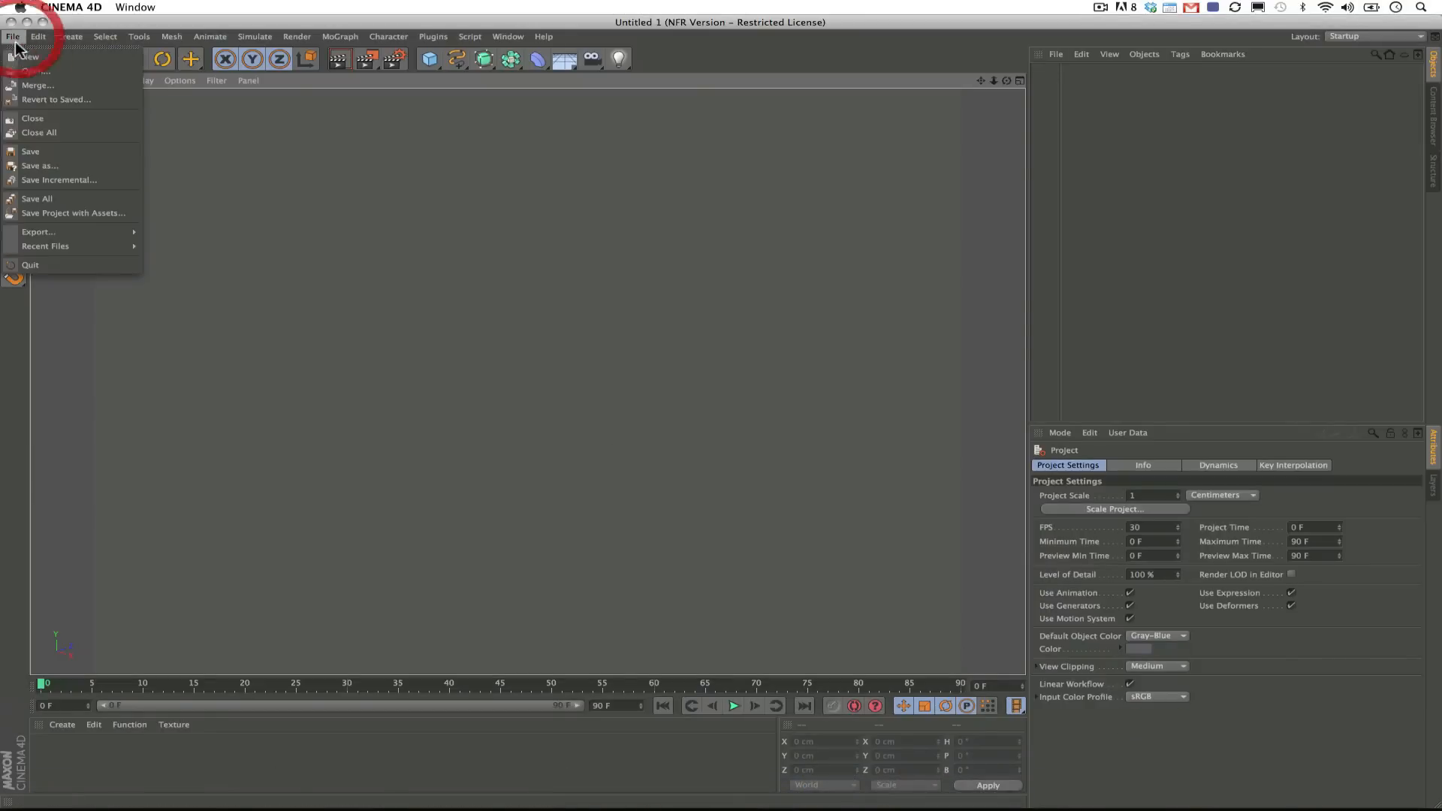
pyautogui.click(33, 70)
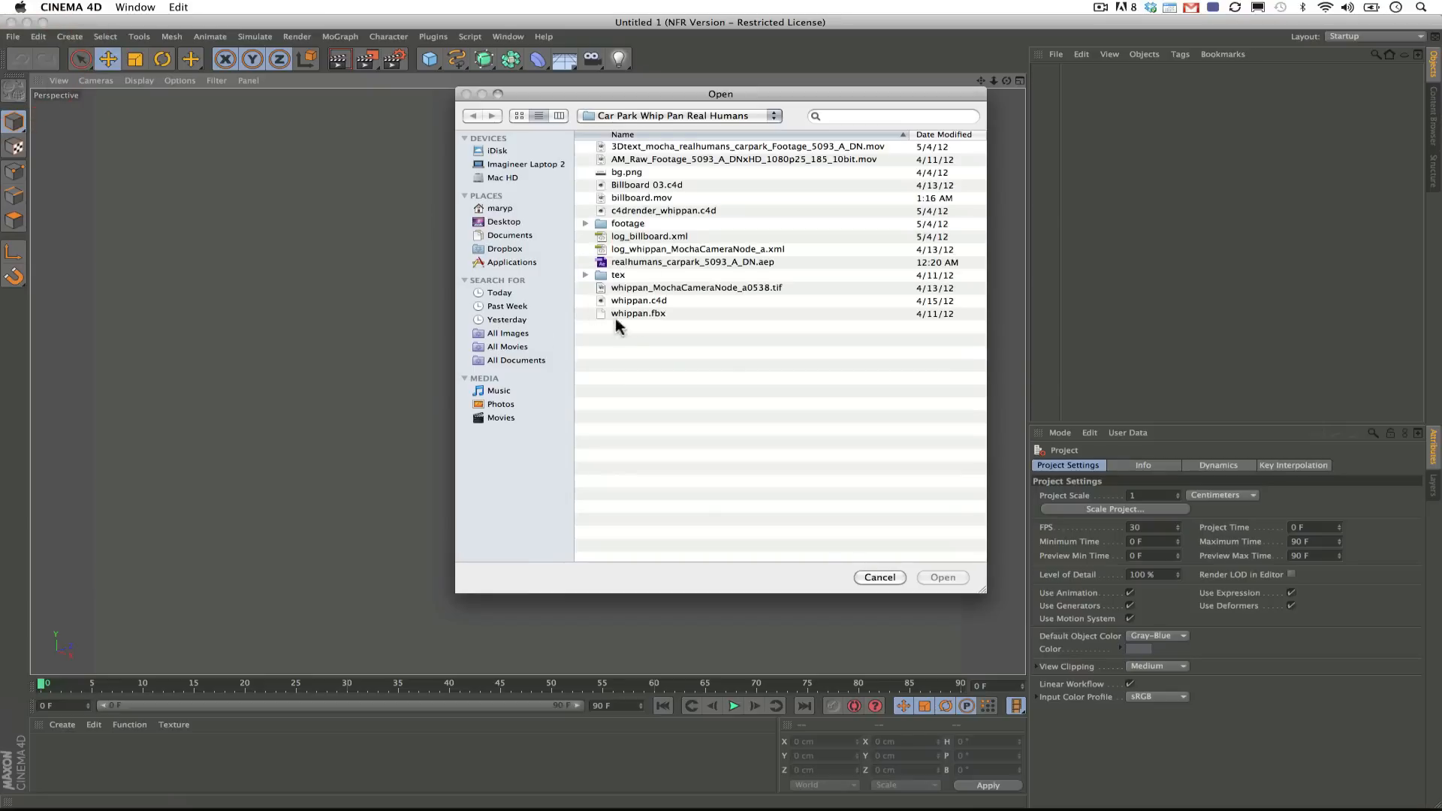
pyautogui.click(504, 221)
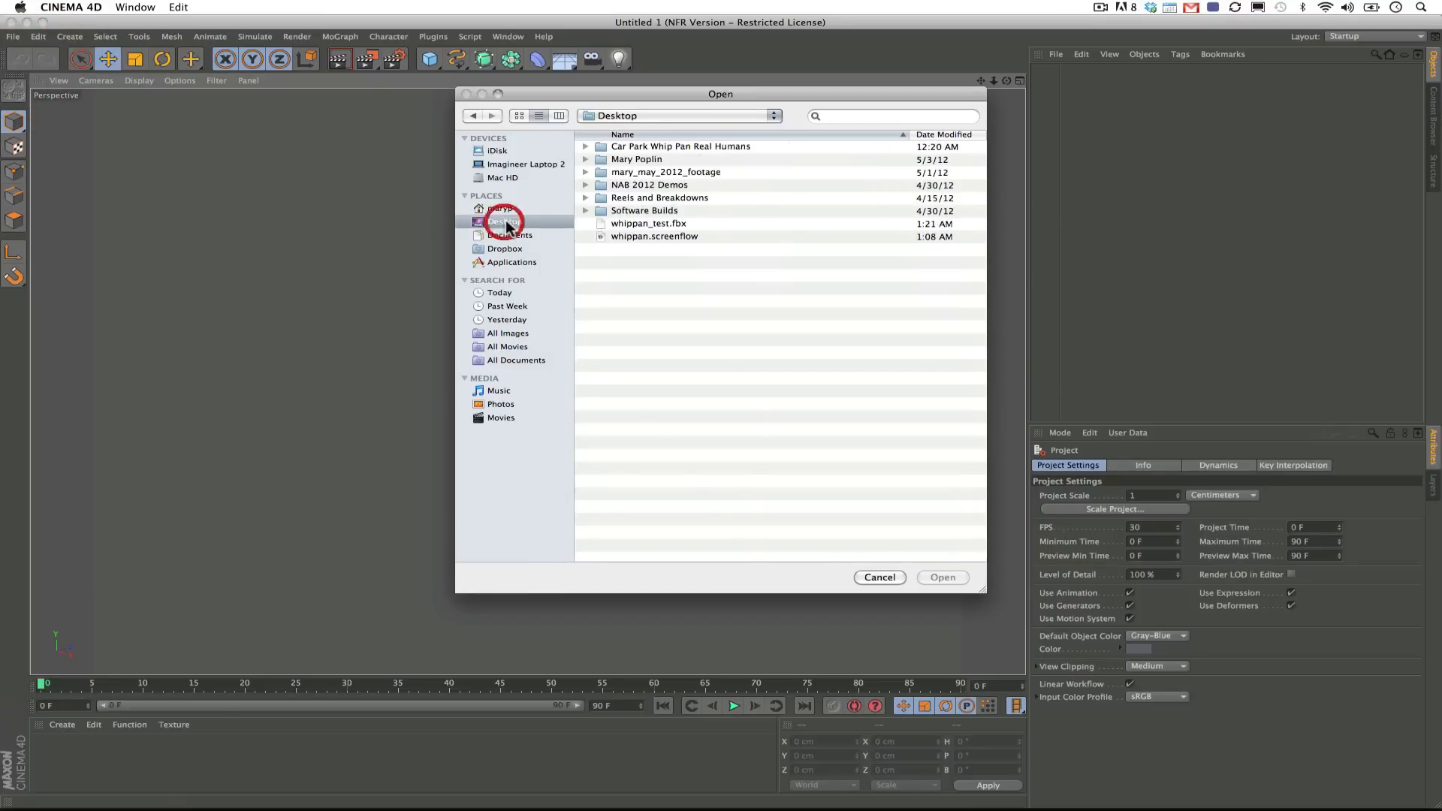
pyautogui.click(648, 224)
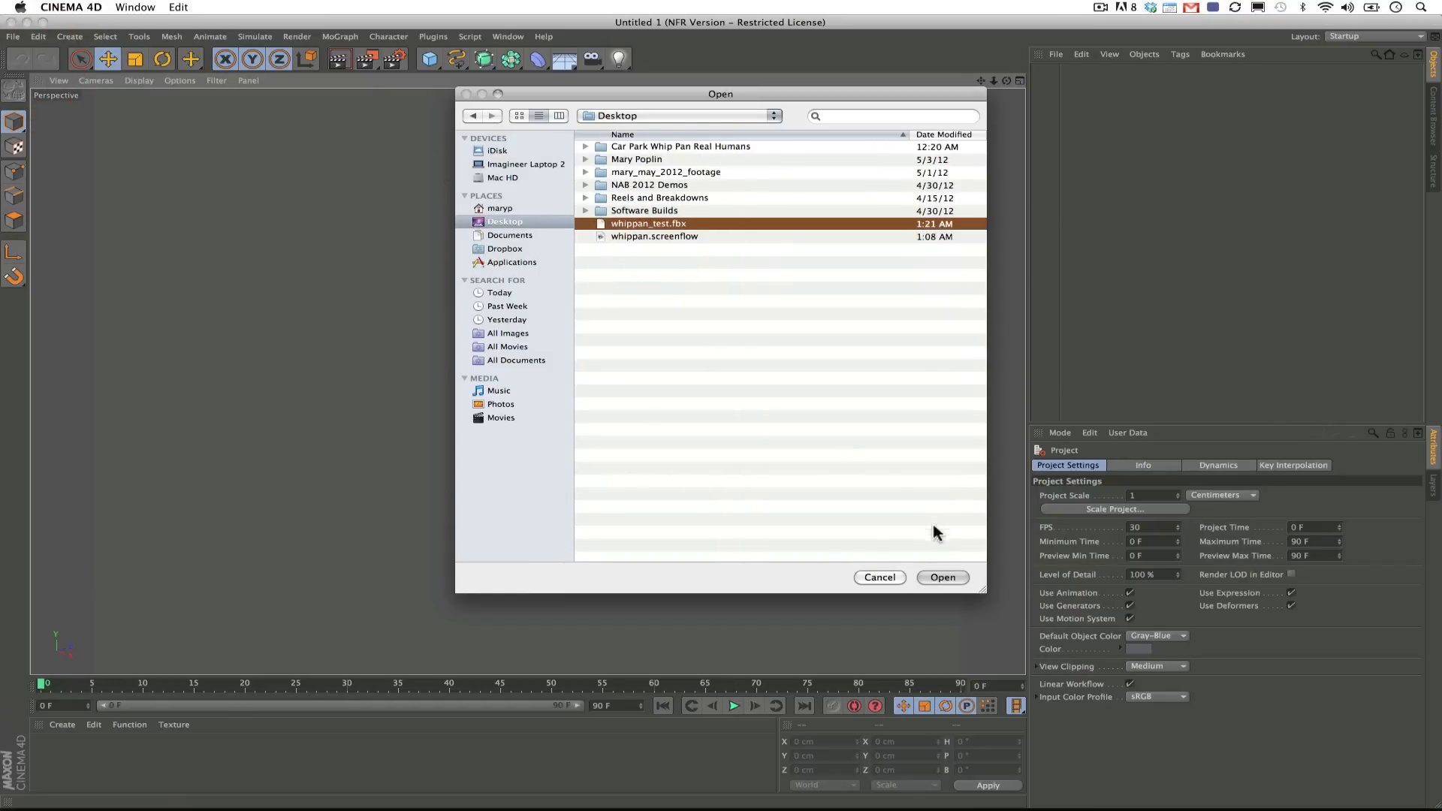
pyautogui.click(942, 576)
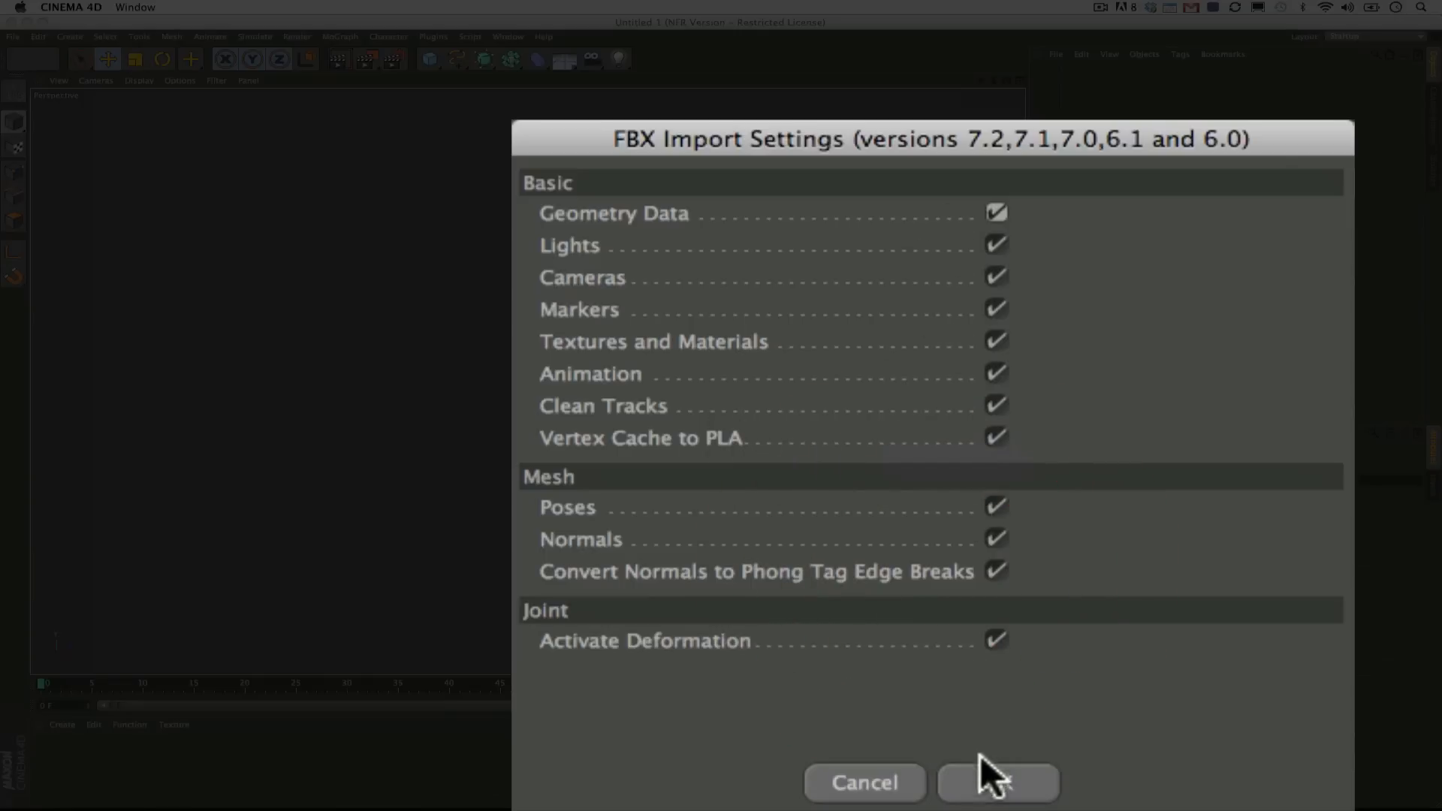
# Accept the FBX import settings and override the MochaAnimations take frame rate to 24.
pyautogui.click(996, 782)
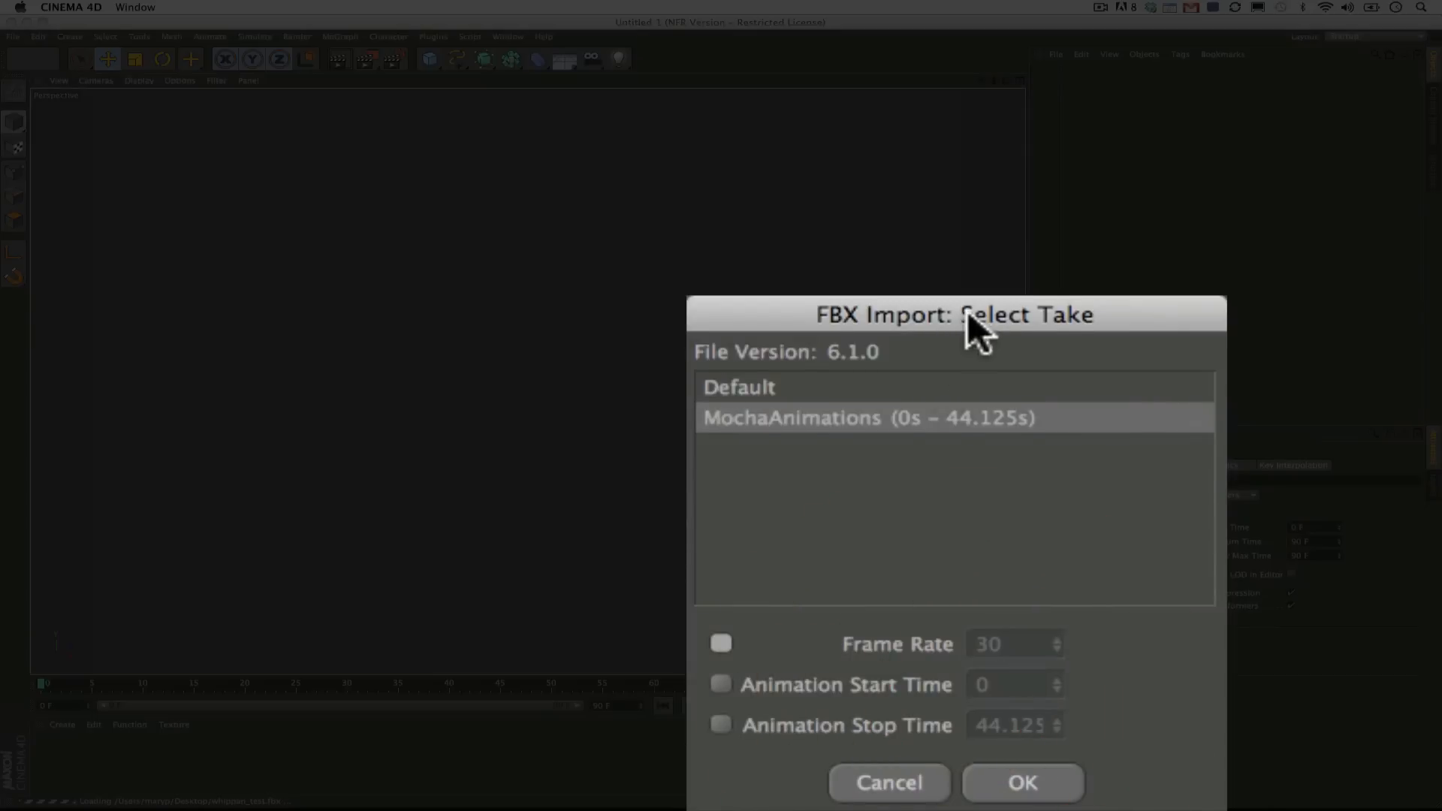
pyautogui.click(721, 643)
pyautogui.write('2')
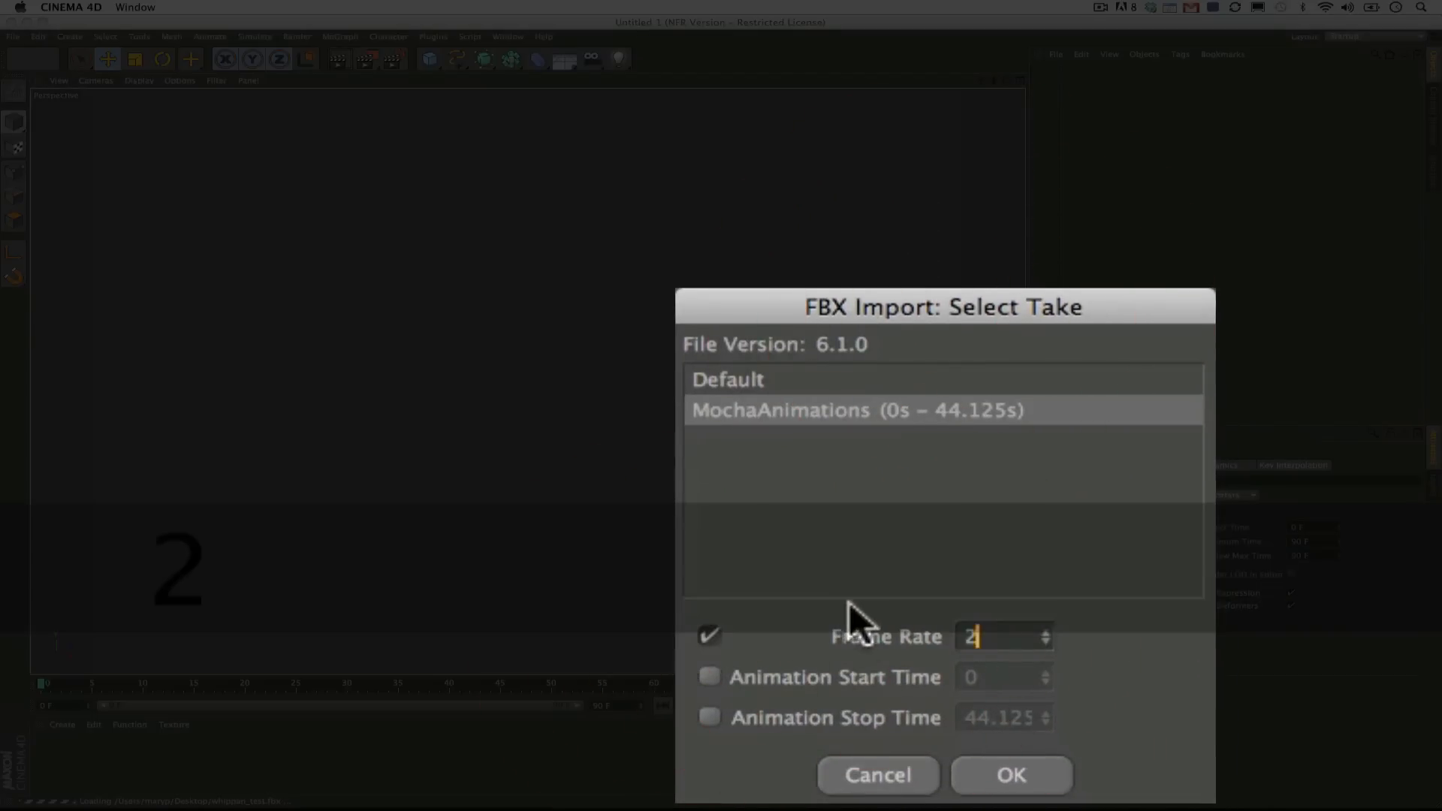
pyautogui.write('4')
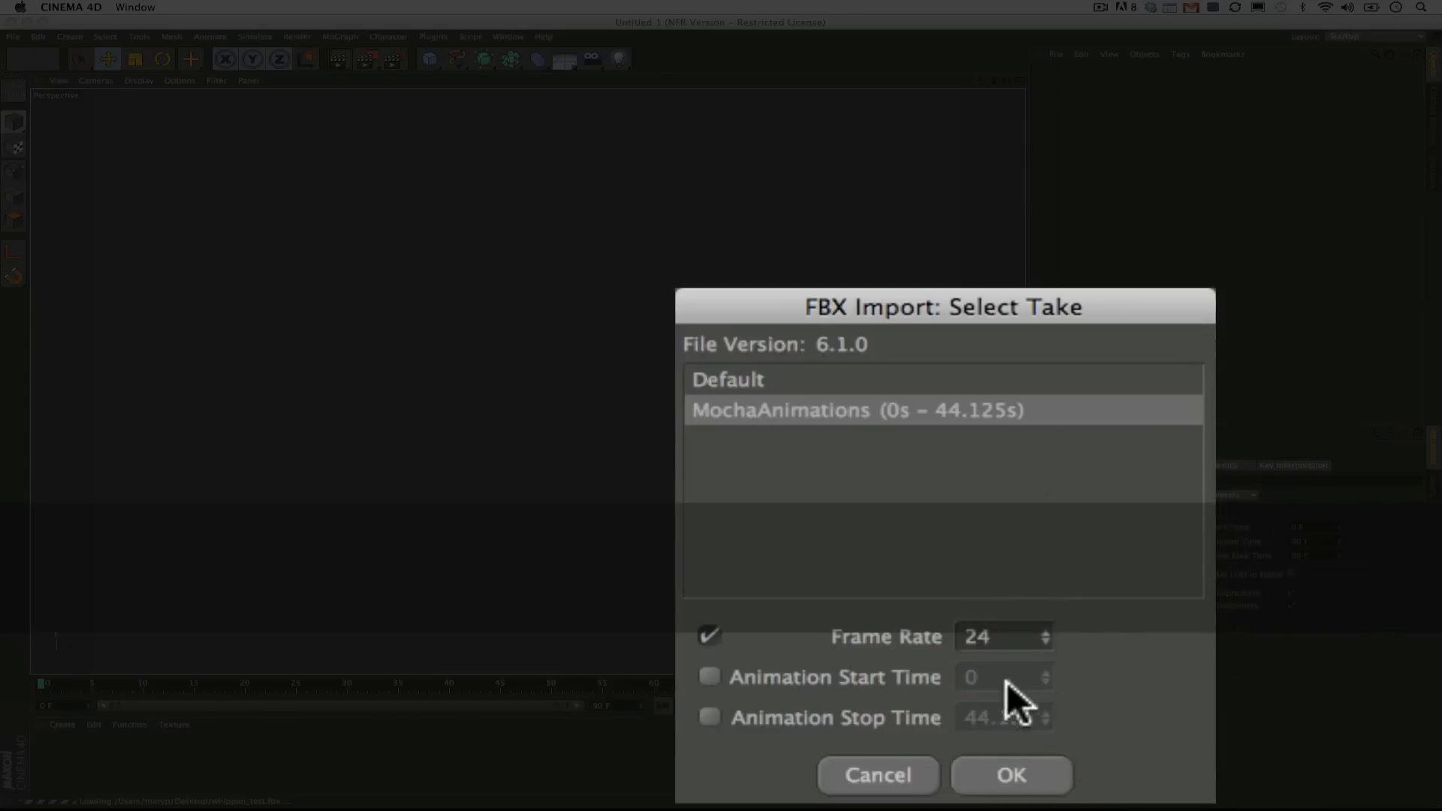
pyautogui.moveTo(910, 787)
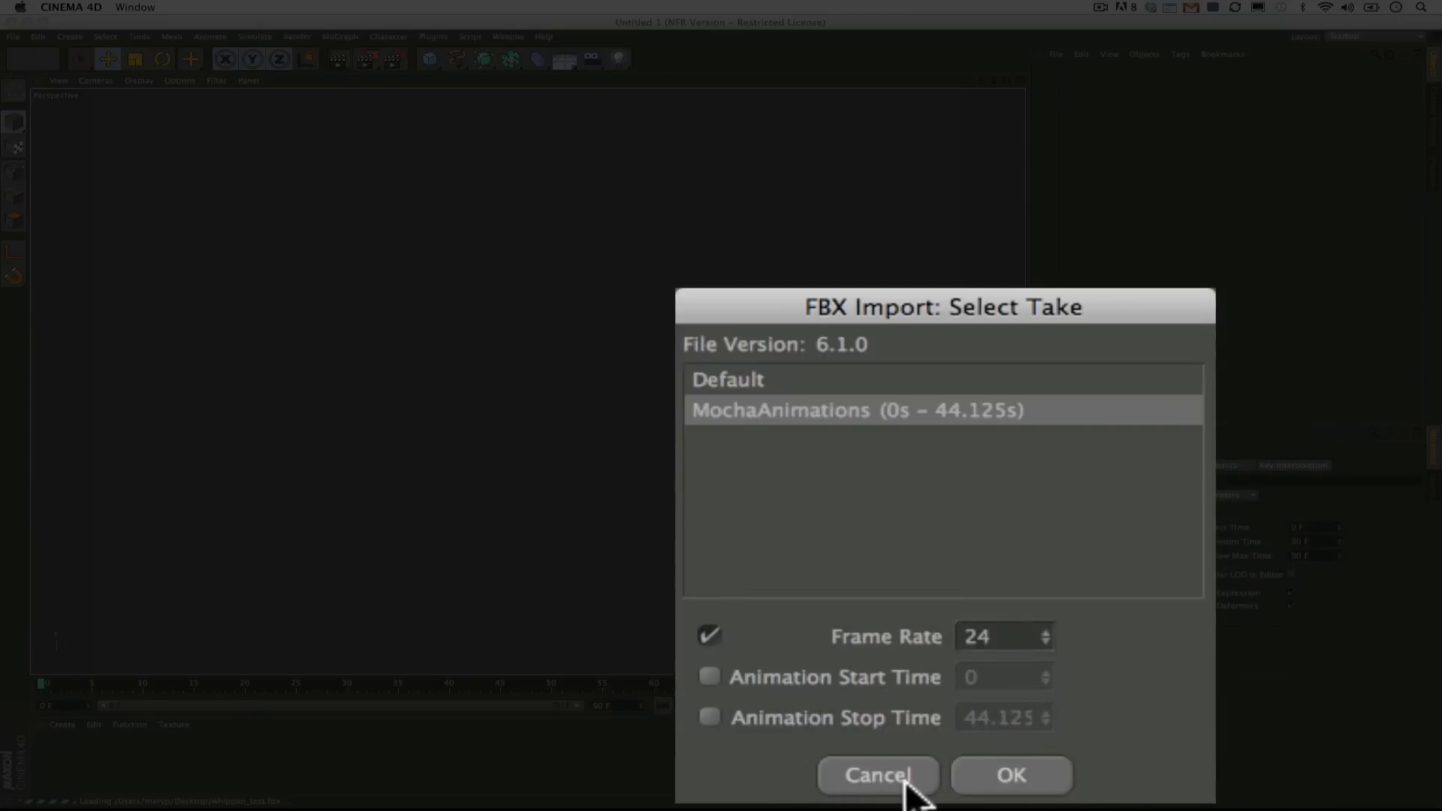
pyautogui.click(1009, 775)
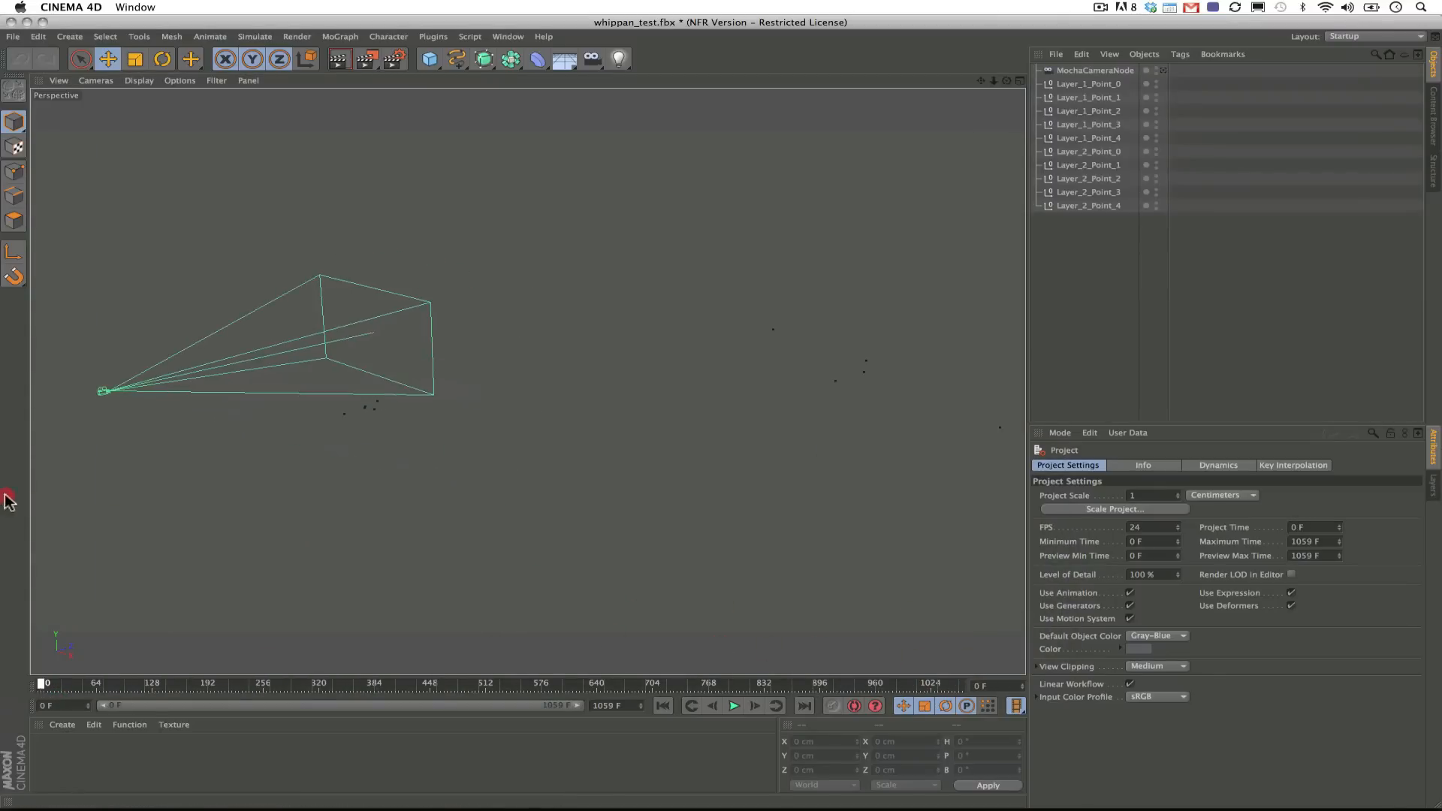
# Look through the MochaCameraNode camera and add a Background object to the scene.
pyautogui.click(59, 80)
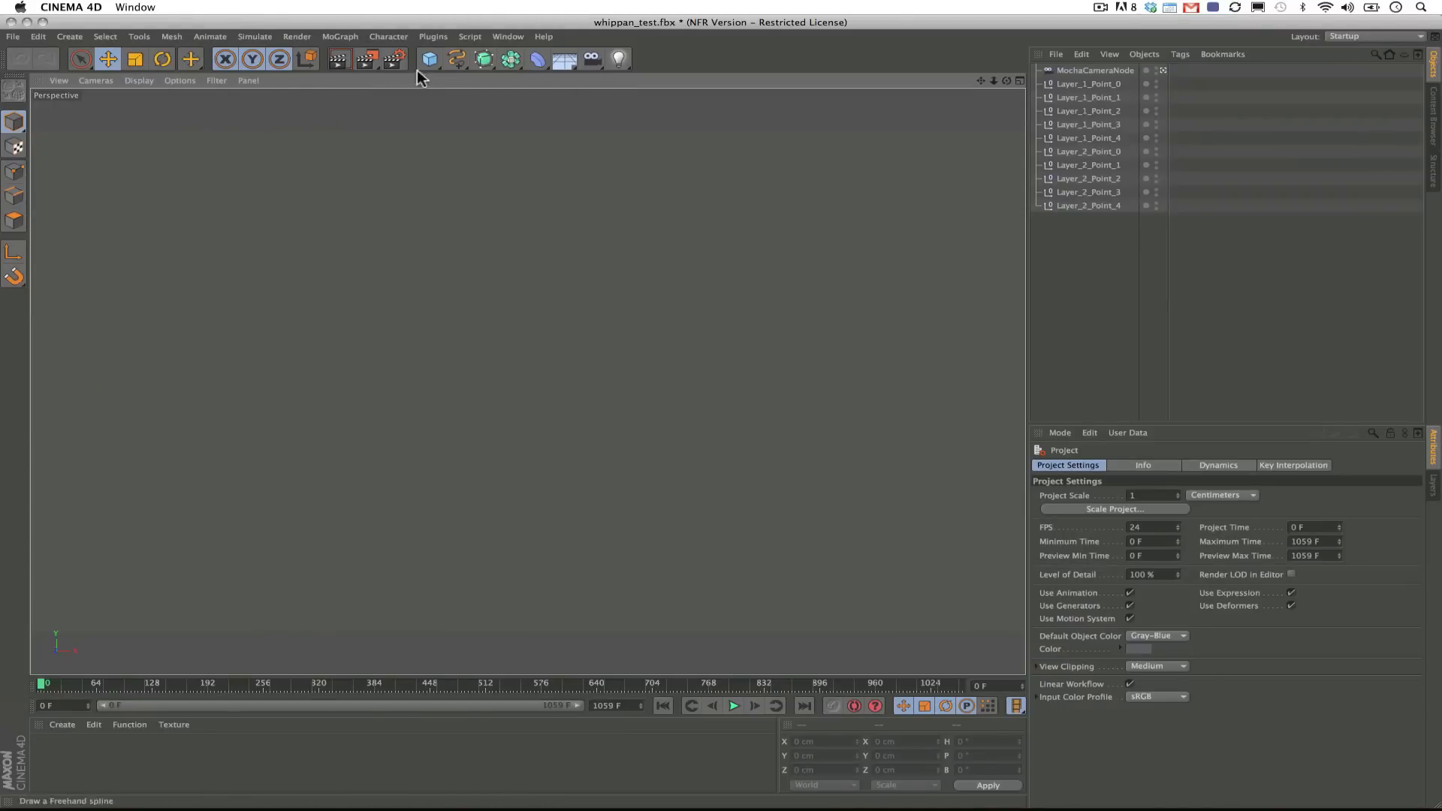
pyautogui.moveTo(340, 58)
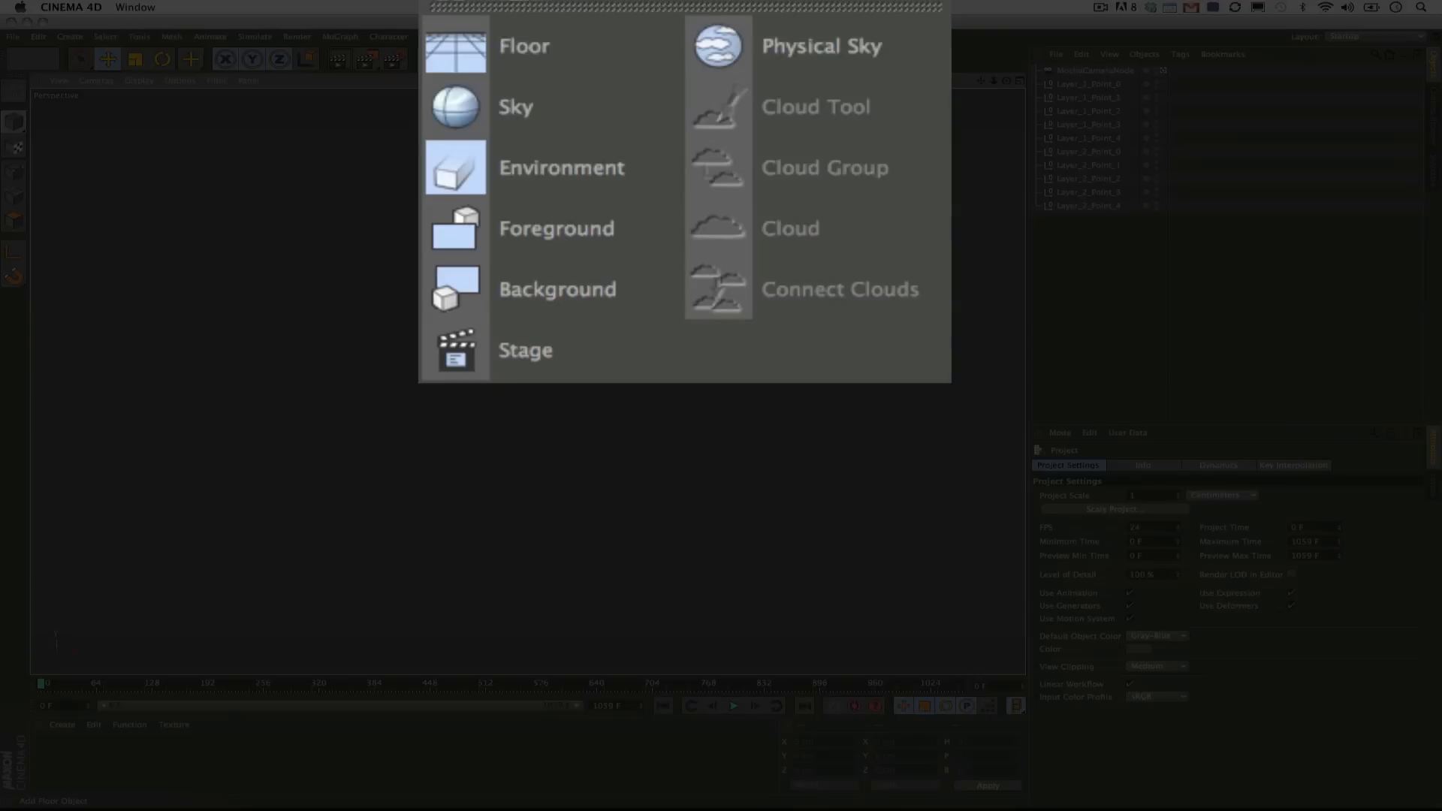
pyautogui.click(557, 288)
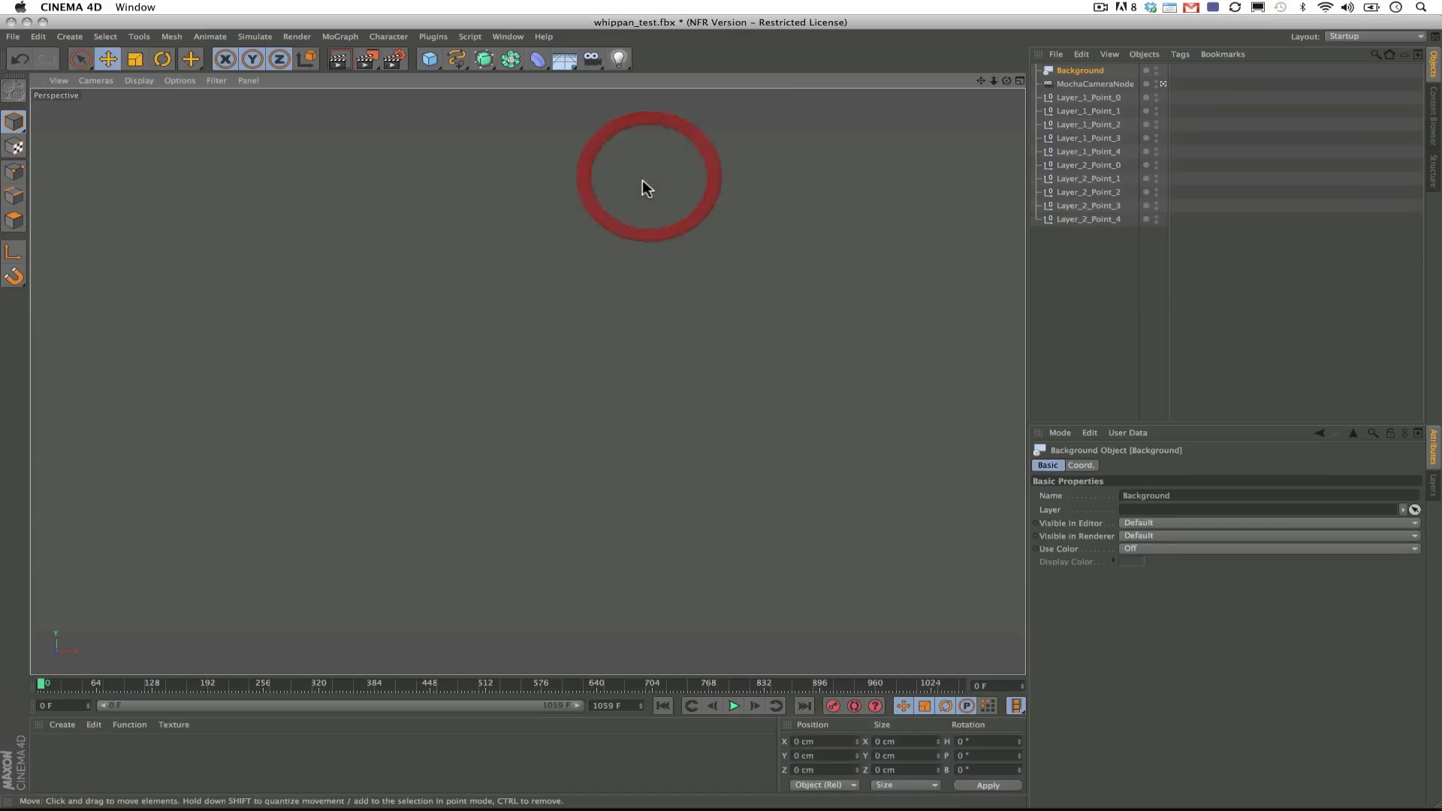
pyautogui.click(1080, 71)
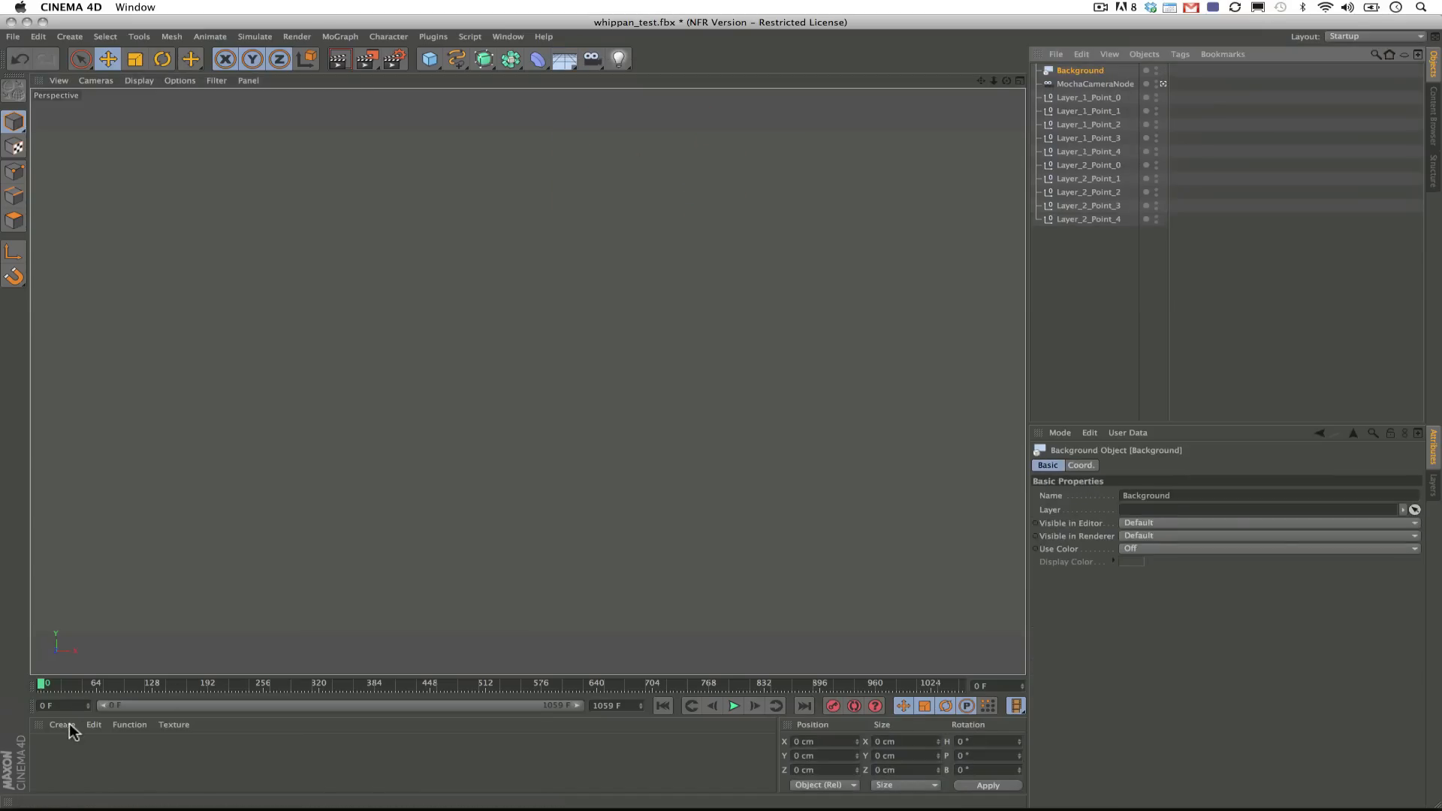
# Create a new material textured with the AM_Raw_Footage car-park movie.
pyautogui.click(60, 725)
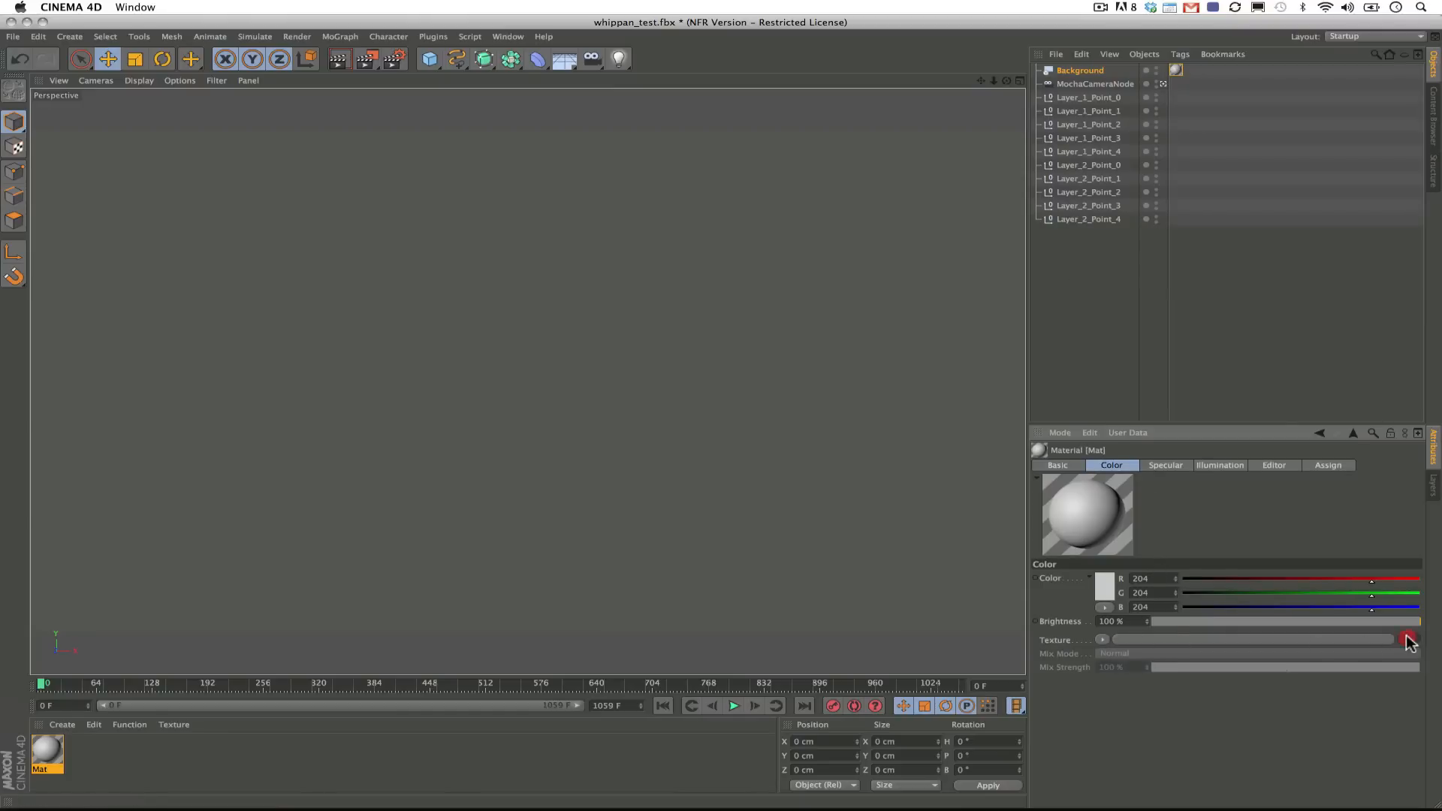
pyautogui.click(1408, 639)
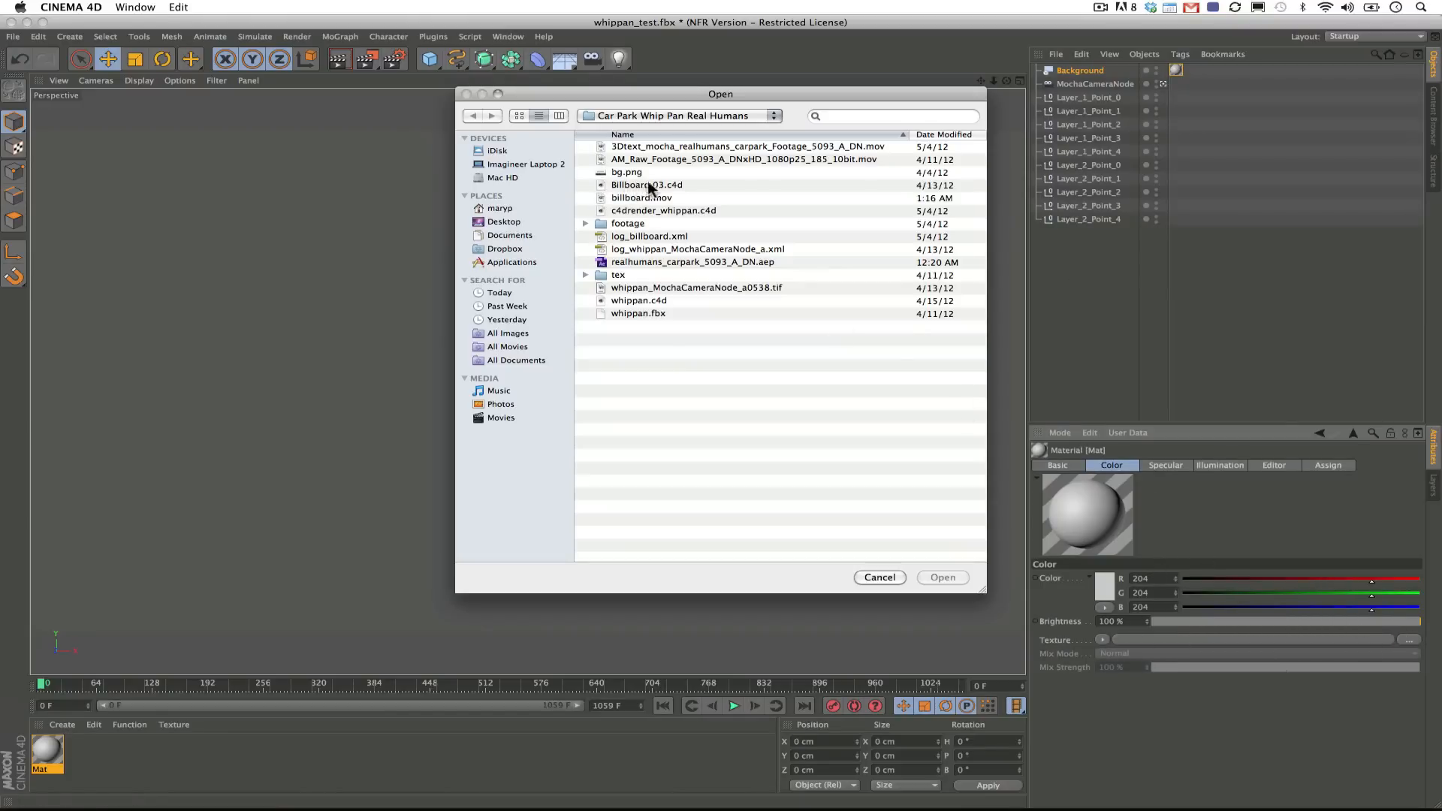
pyautogui.click(942, 577)
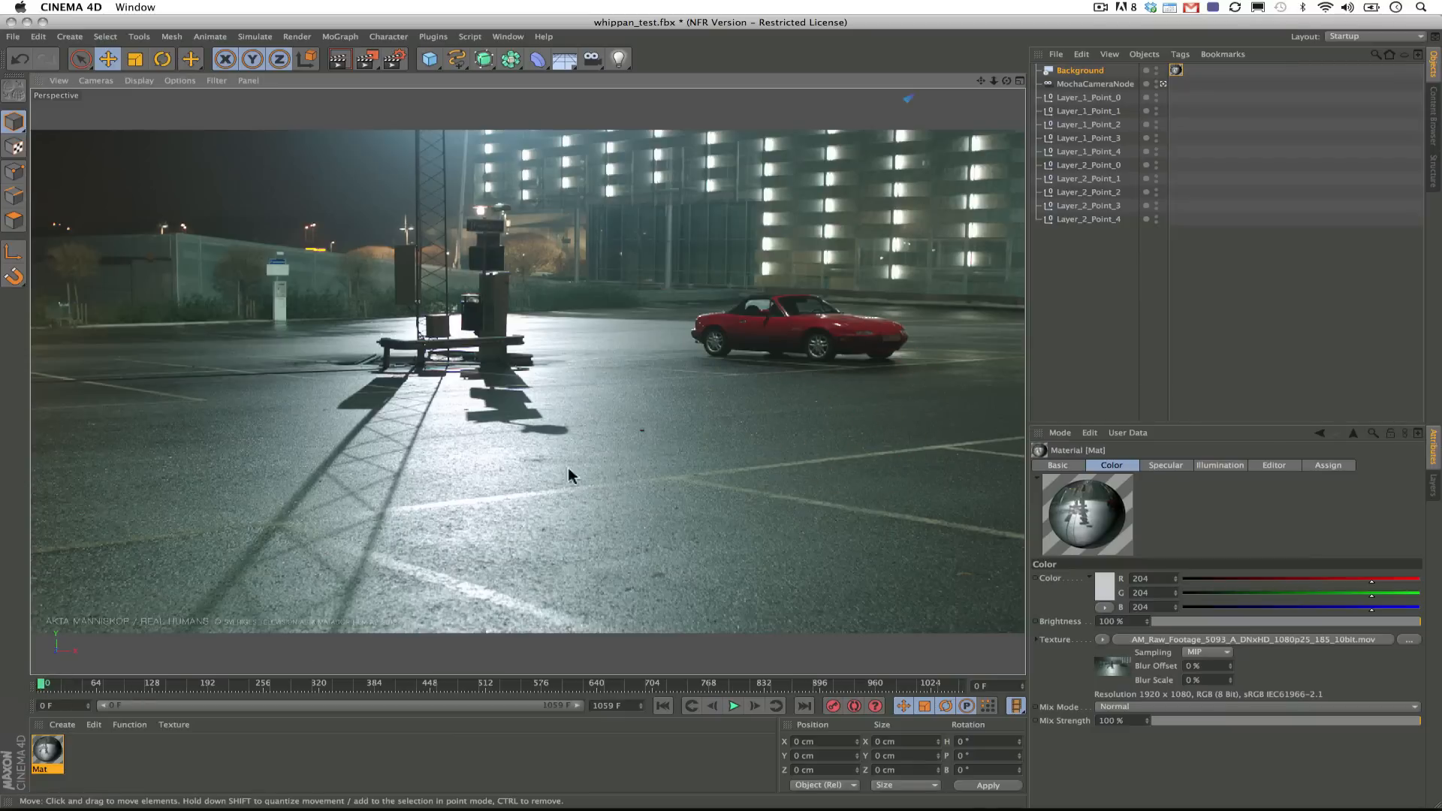
# Select all the track point nulls from the first to the last.
pyautogui.click(1086, 98)
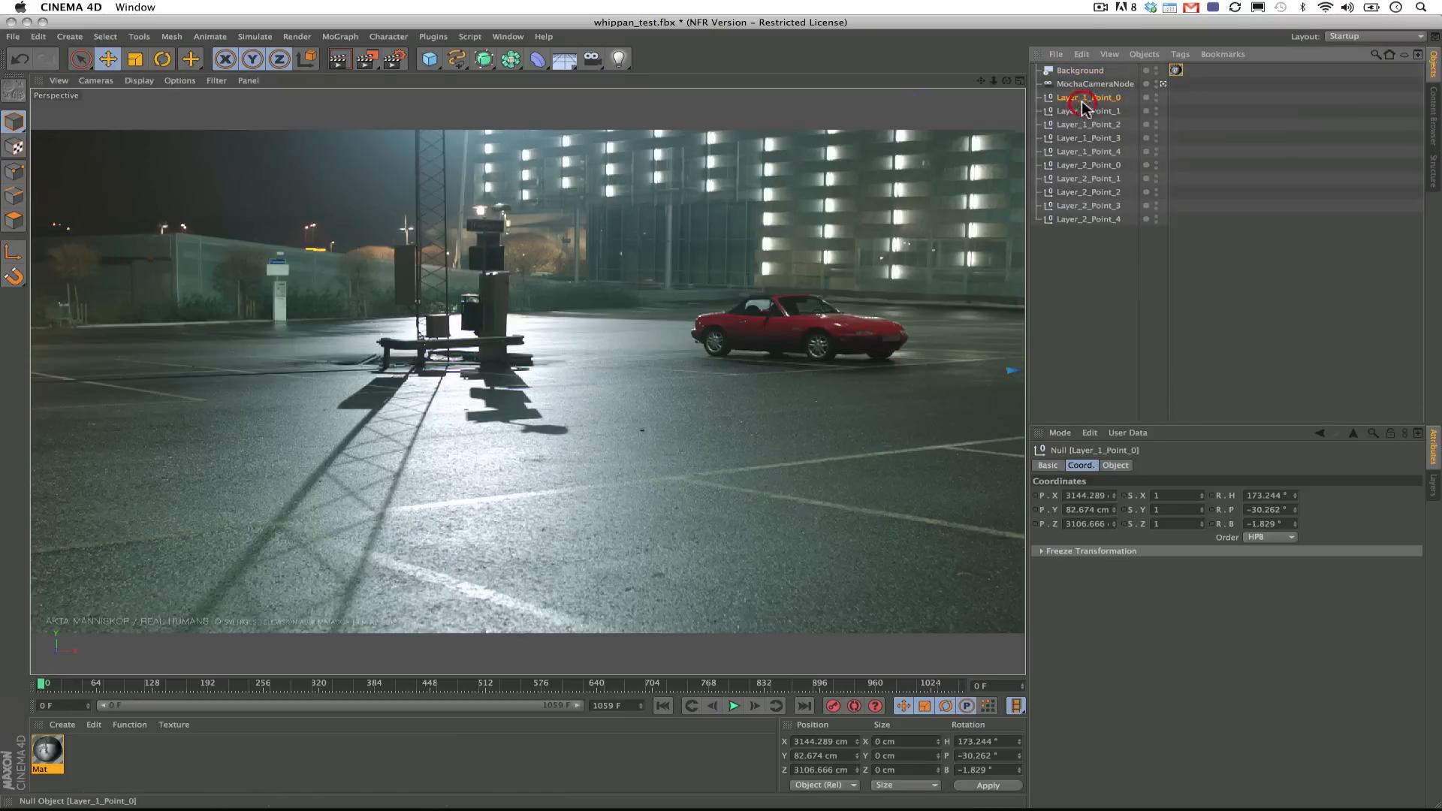
pyautogui.click(1089, 218)
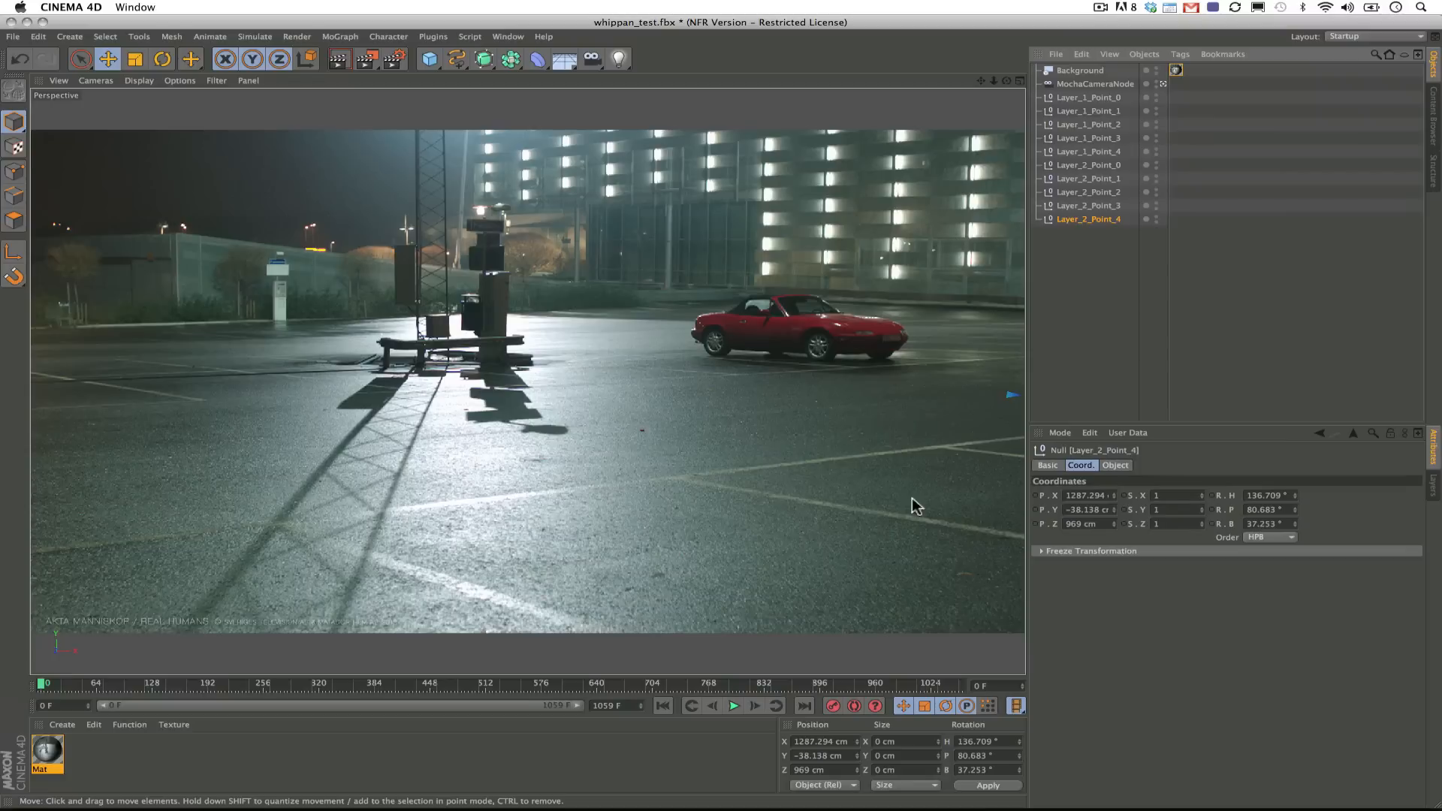
pyautogui.moveTo(641, 387)
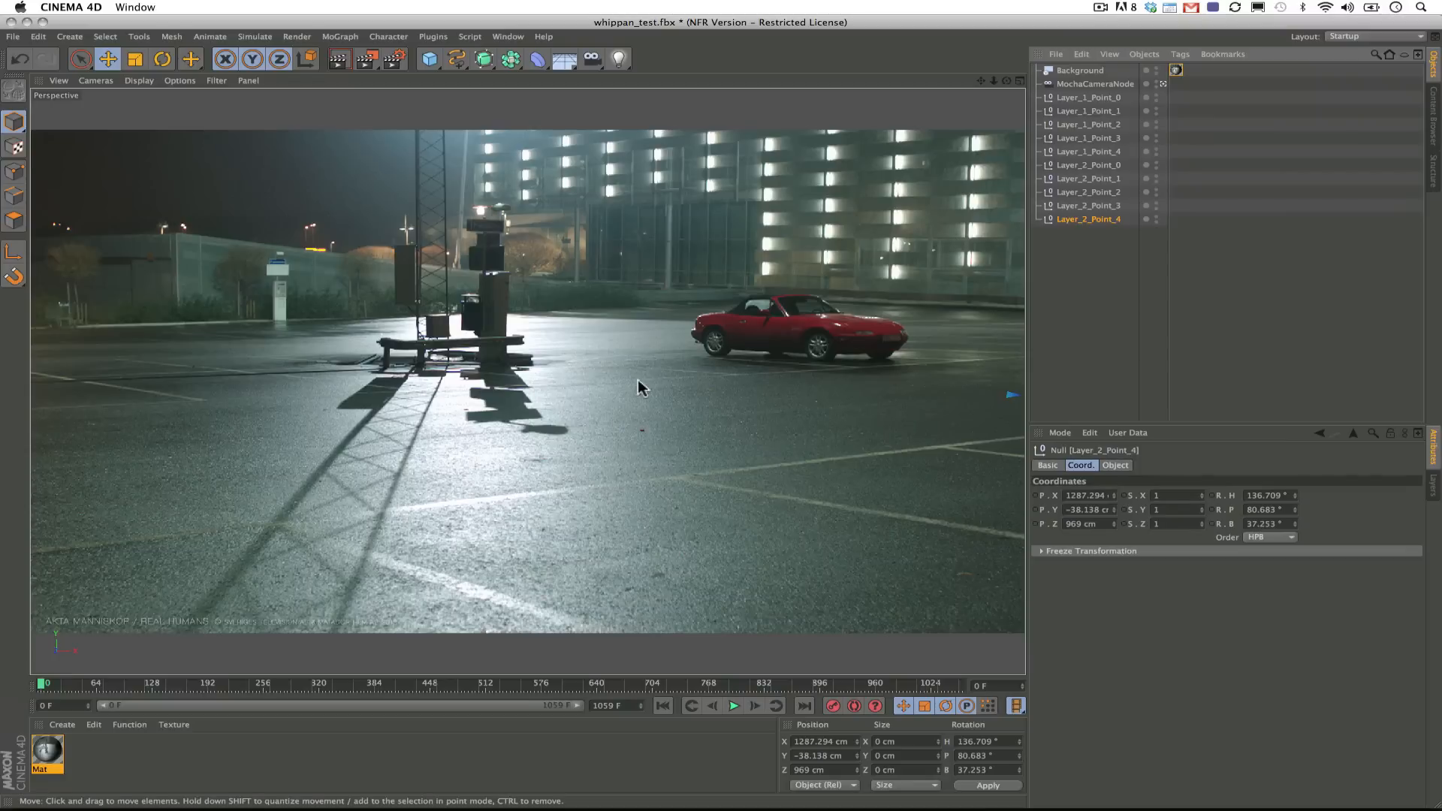
pyautogui.click(13, 37)
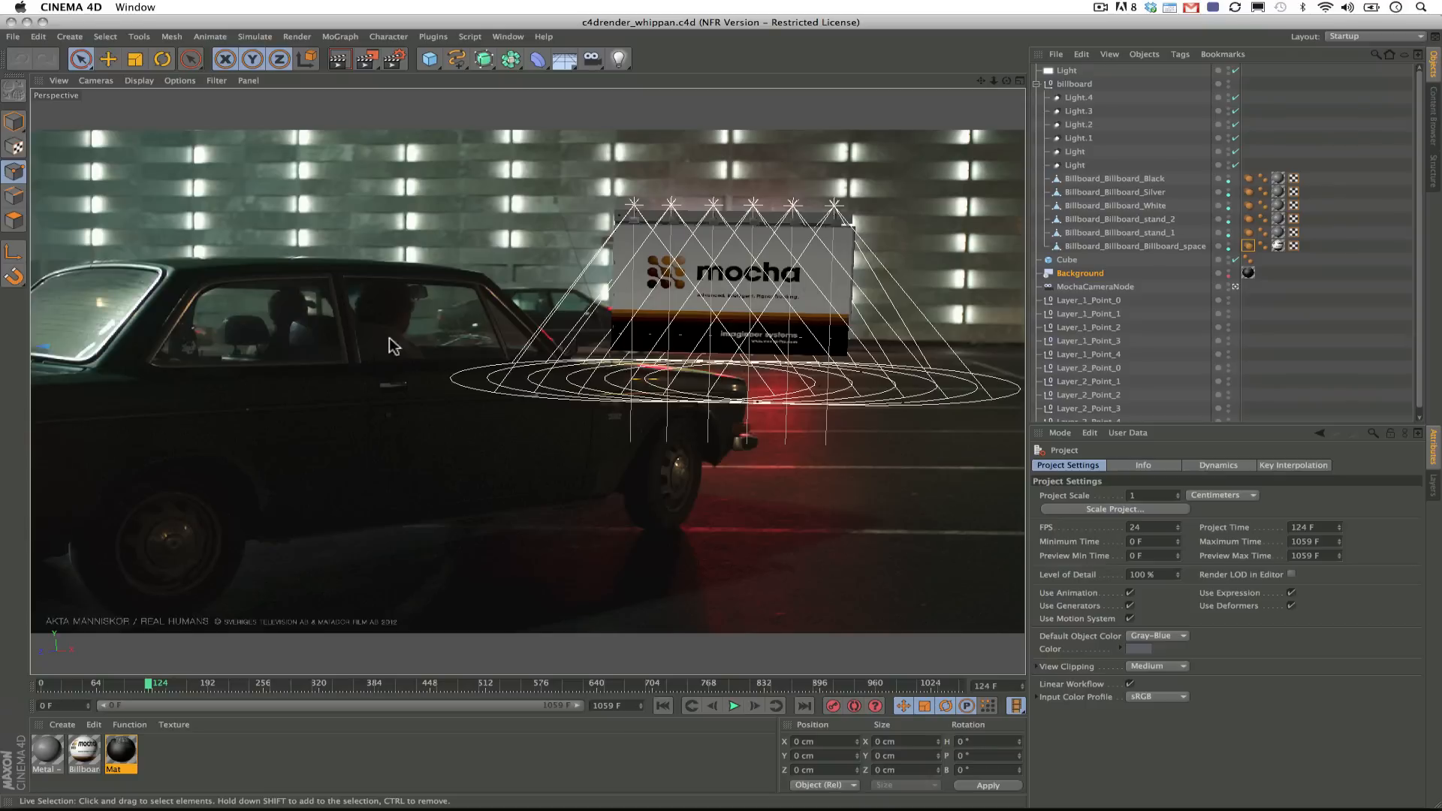
pyautogui.moveTo(231, 48)
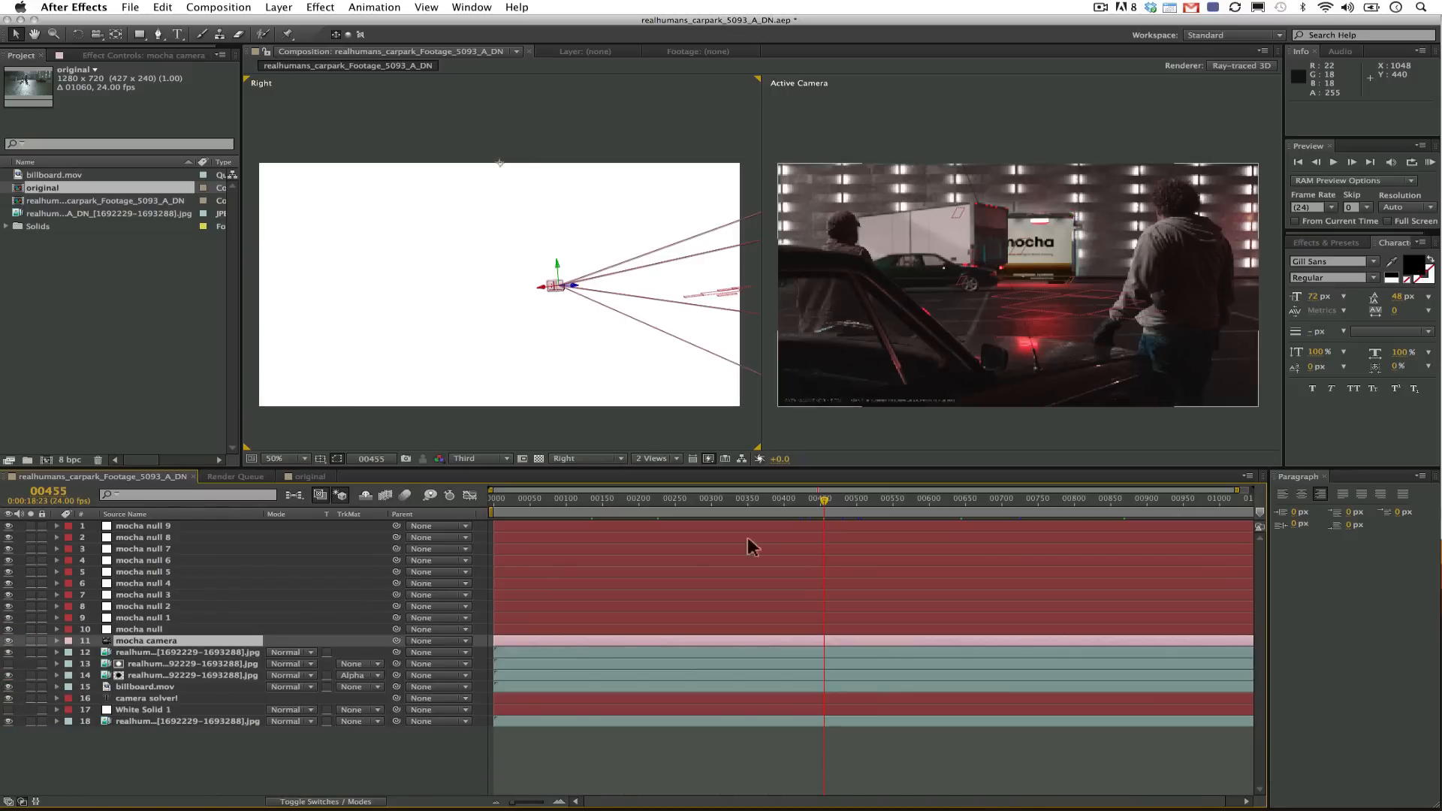
# Move the After Effects time indicator to frame 00579 to check the billboard.
pyautogui.click(914, 499)
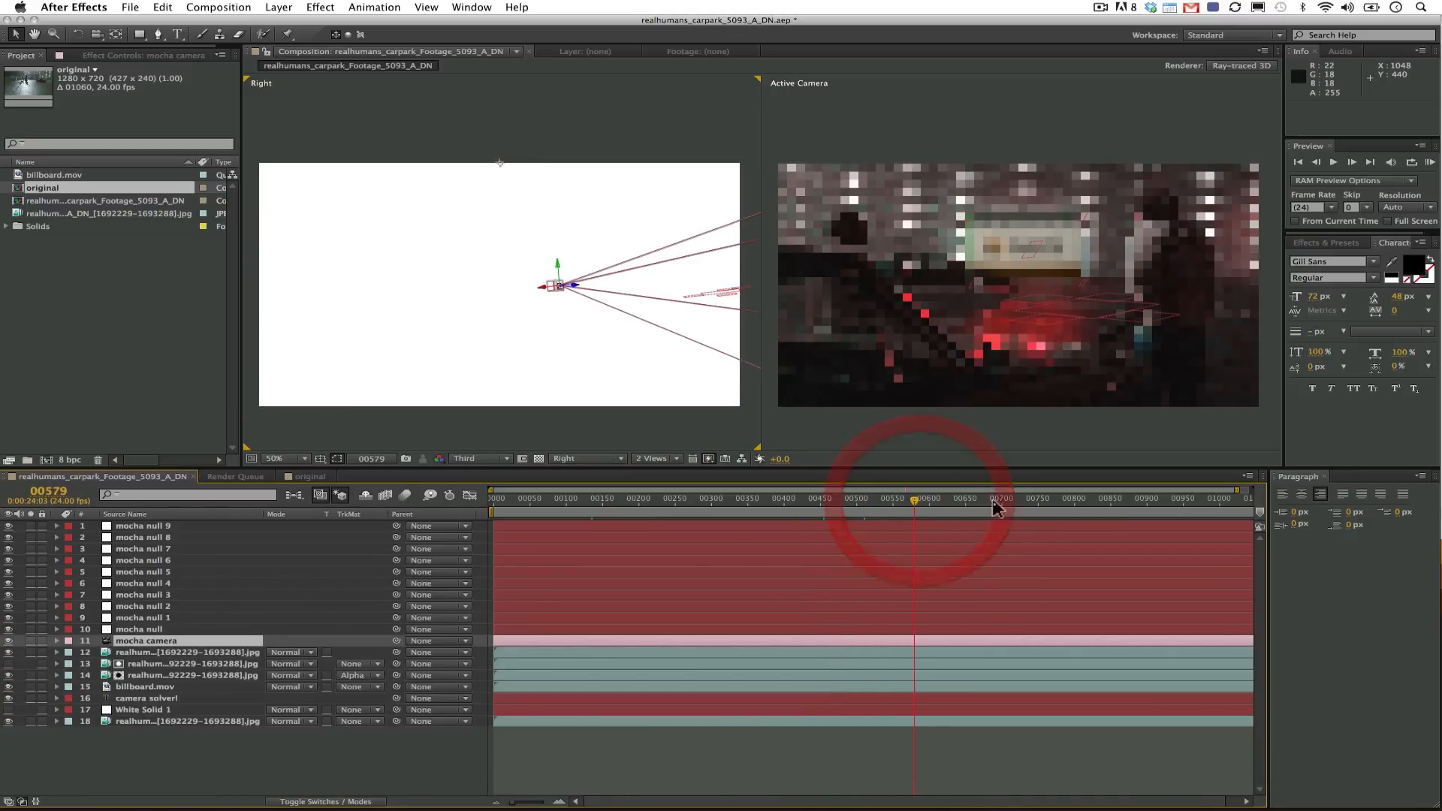